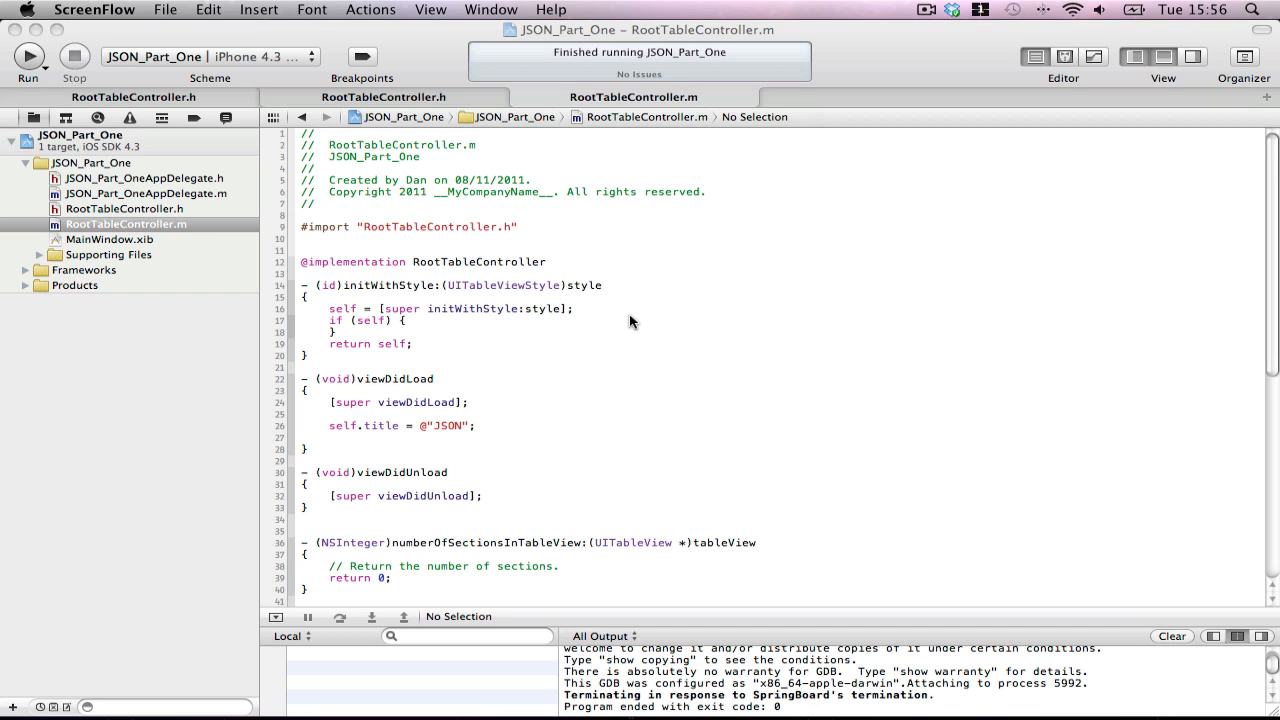
mouse_move(464, 240)
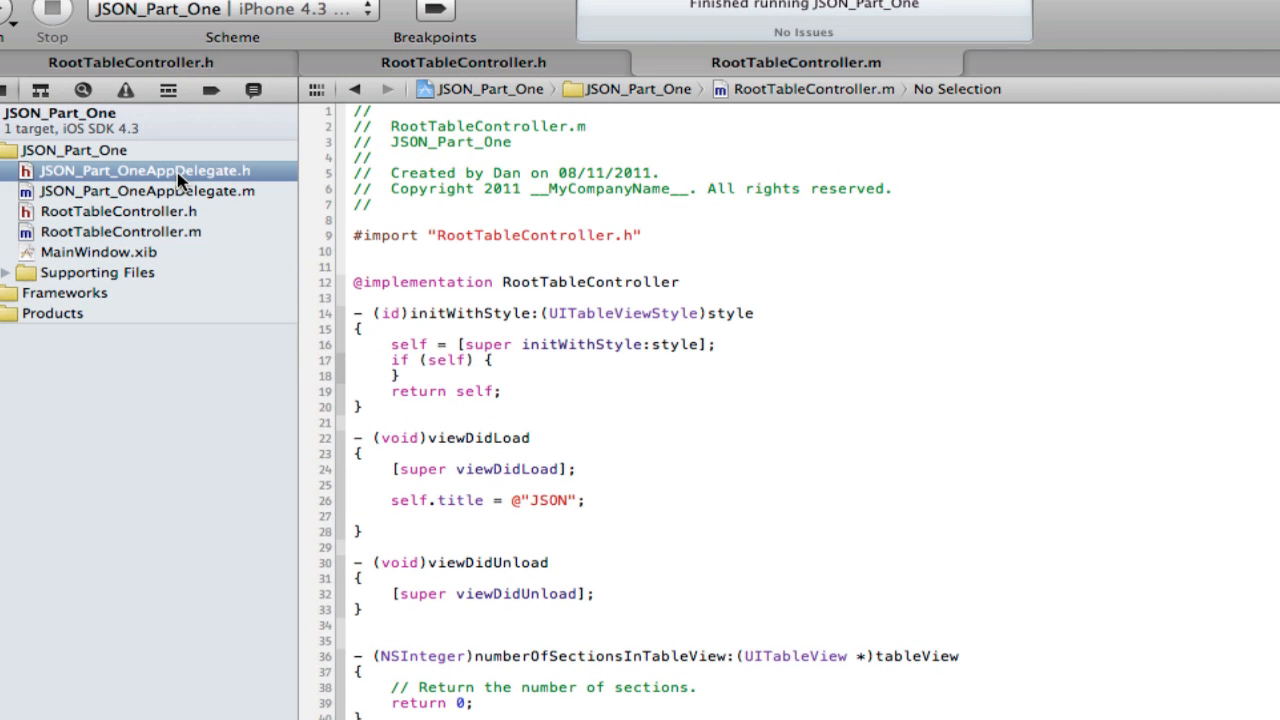
Look over the app delegate and RootTableController.m, then run JSON_Part_One in the Simulator
click(144, 170)
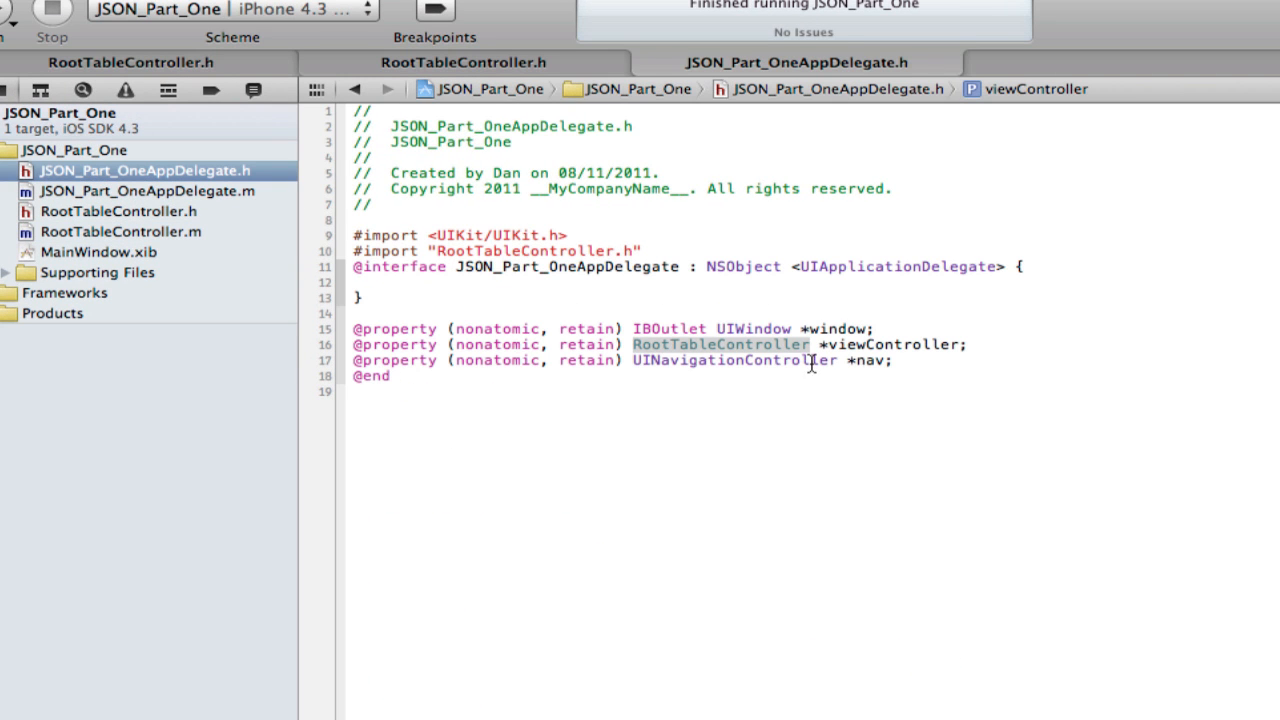
click(144, 190)
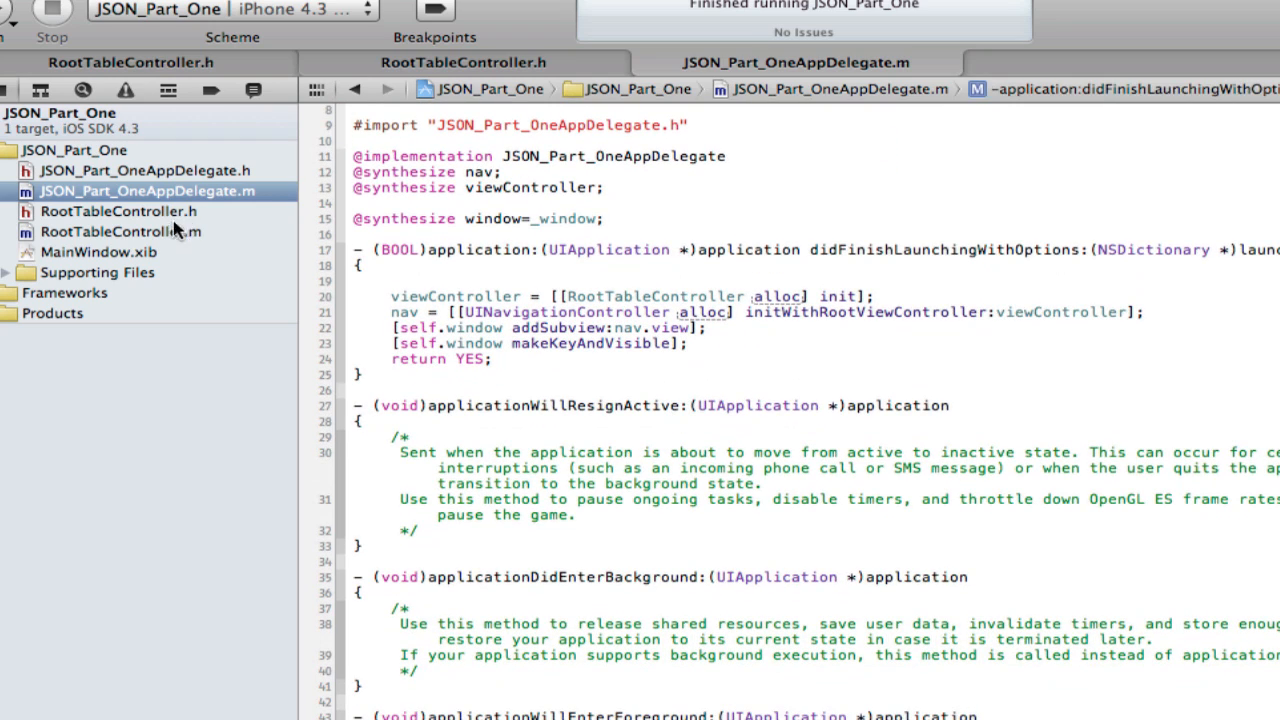
click(120, 232)
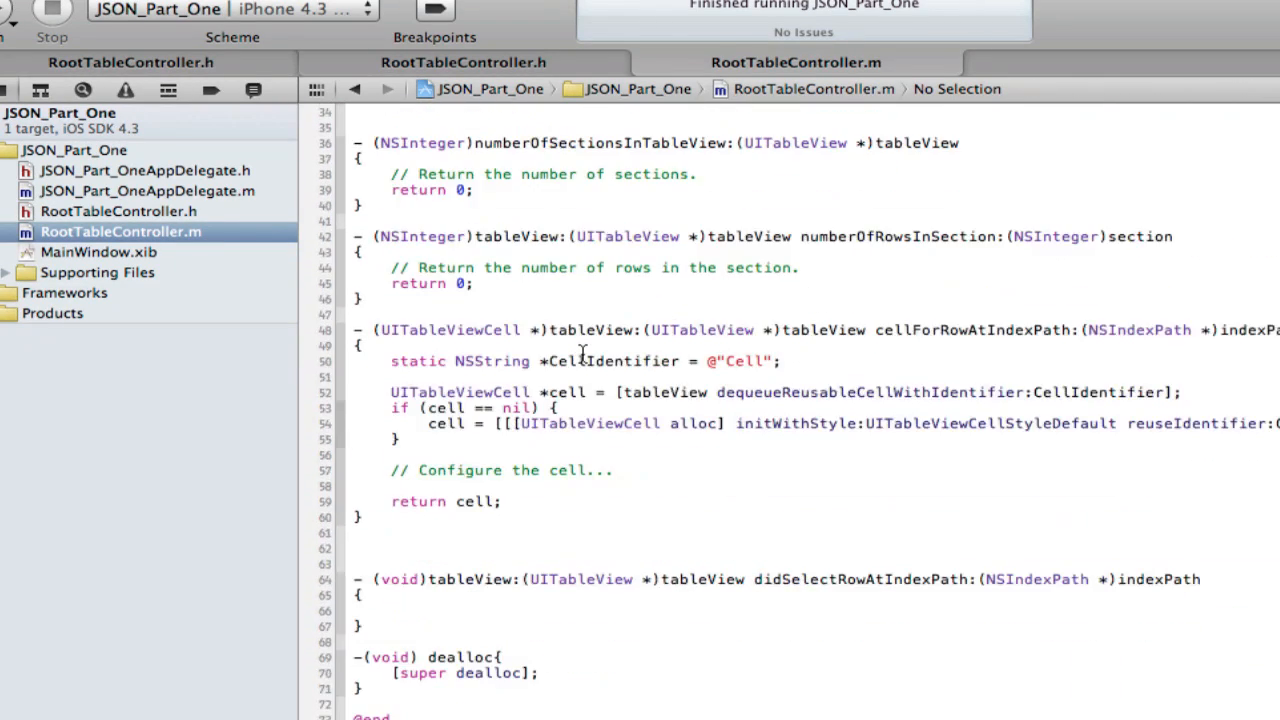
scroll(up, 3)
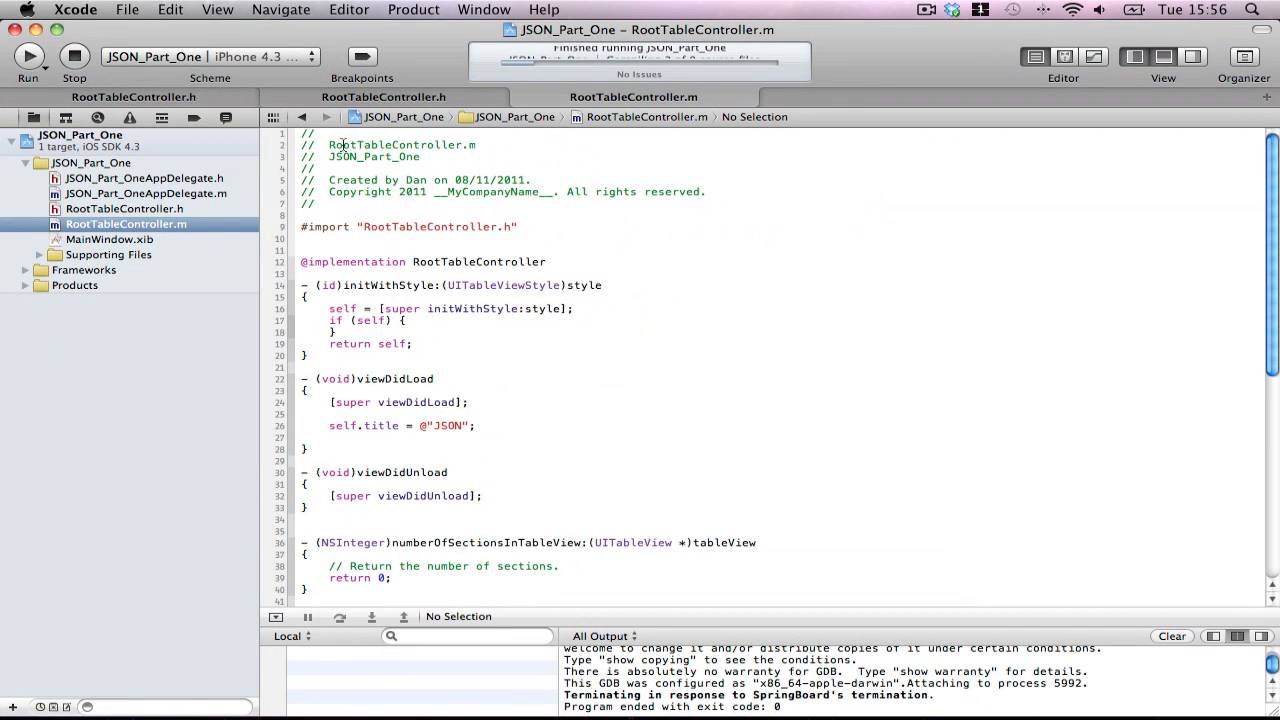
click(28, 56)
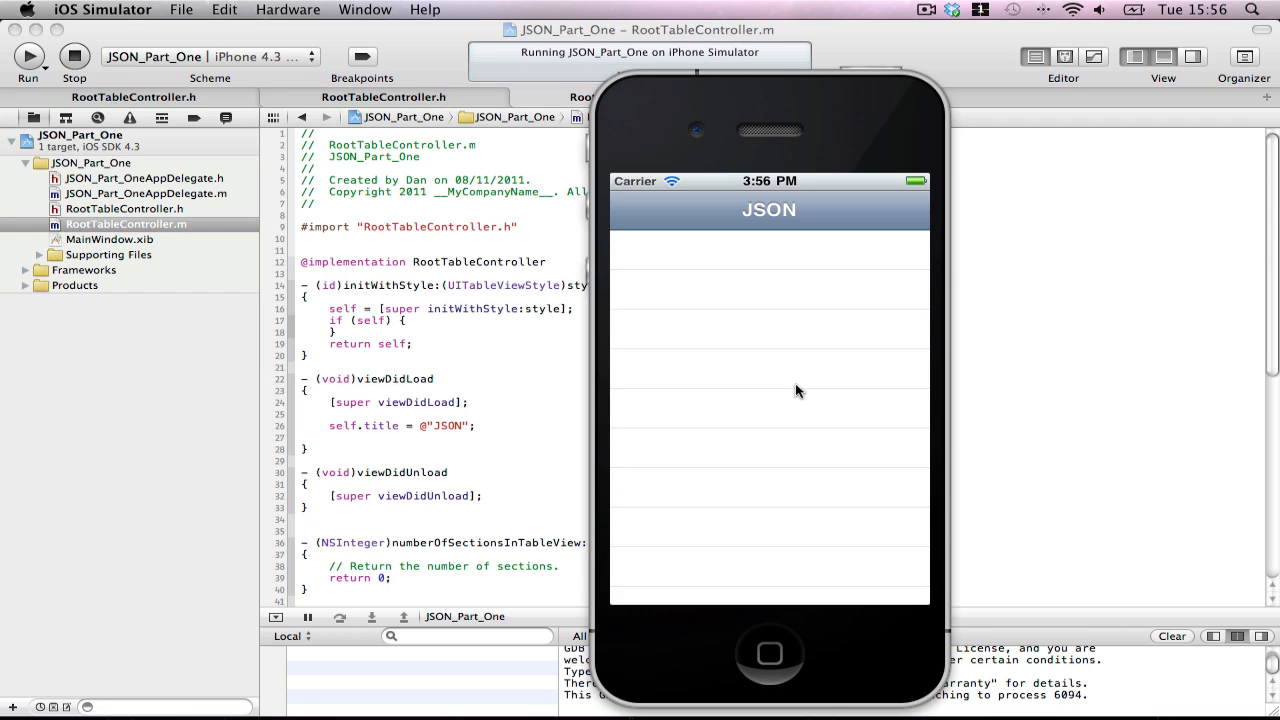
mouse_move(828, 374)
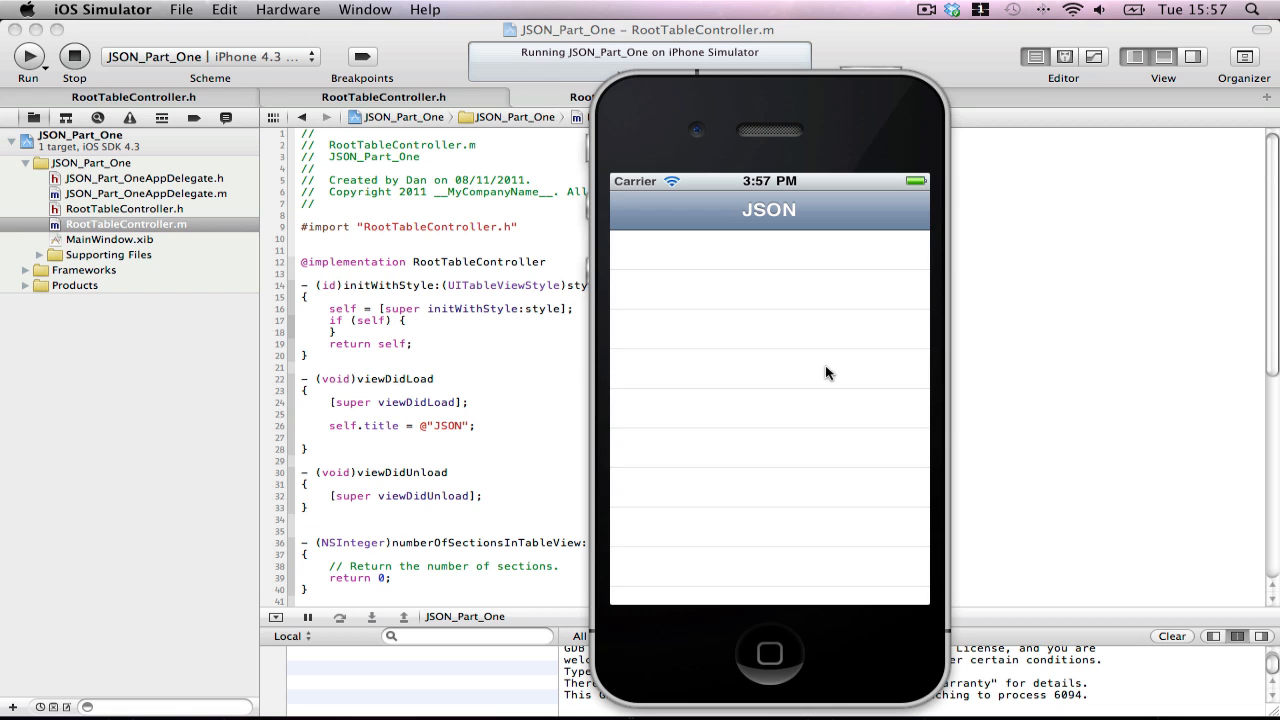
mouse_move(776, 330)
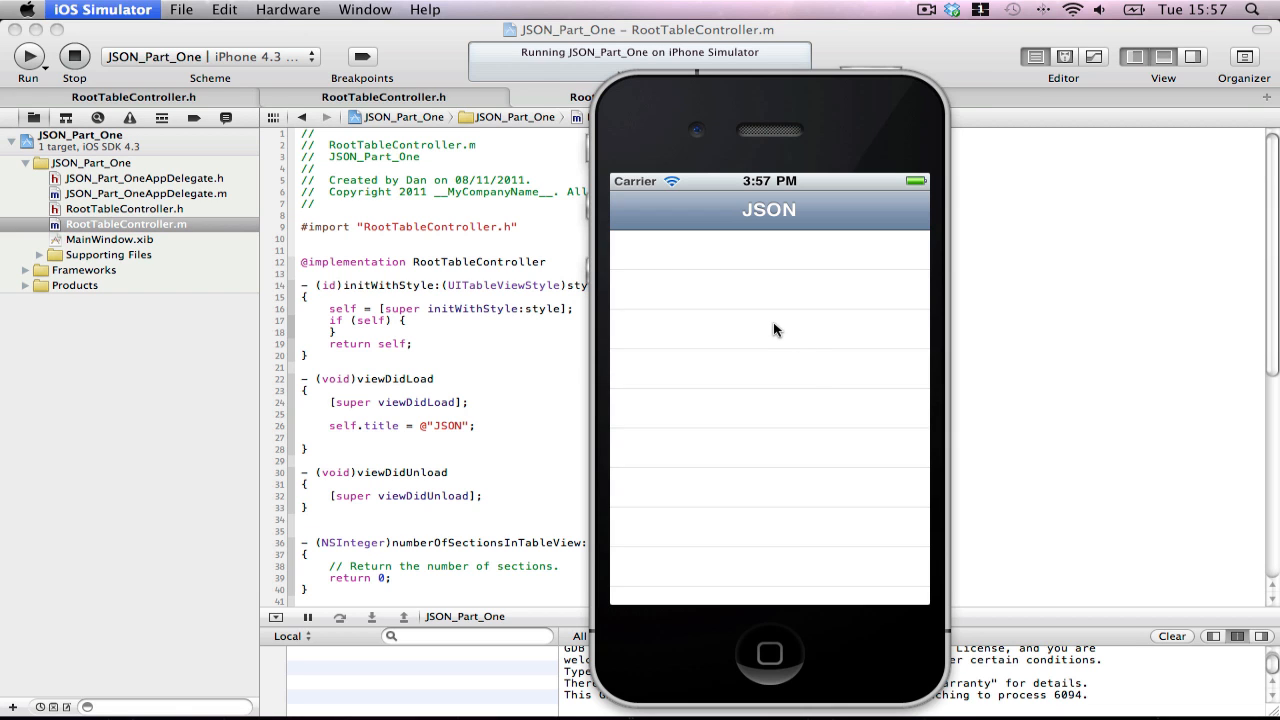
Stop the app and declare retained NSString jsonData and NSURL jsonURL properties in RootTableController.h
click(74, 56)
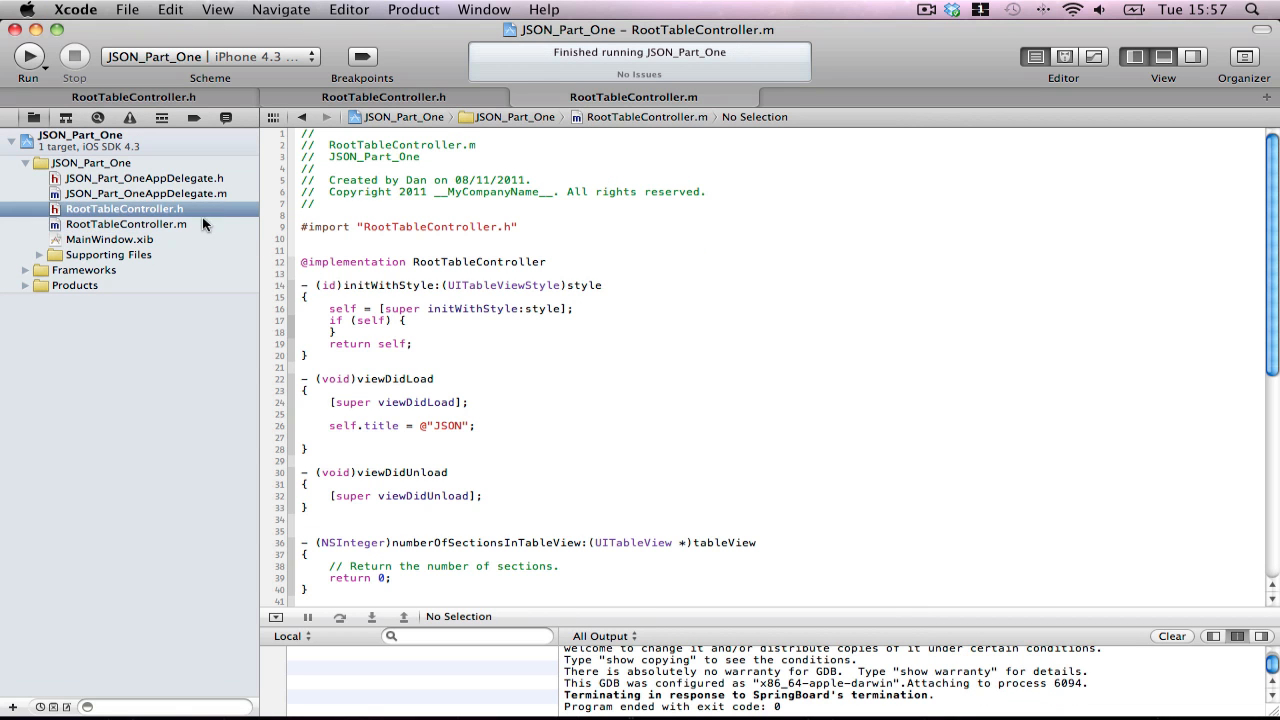
click(124, 208)
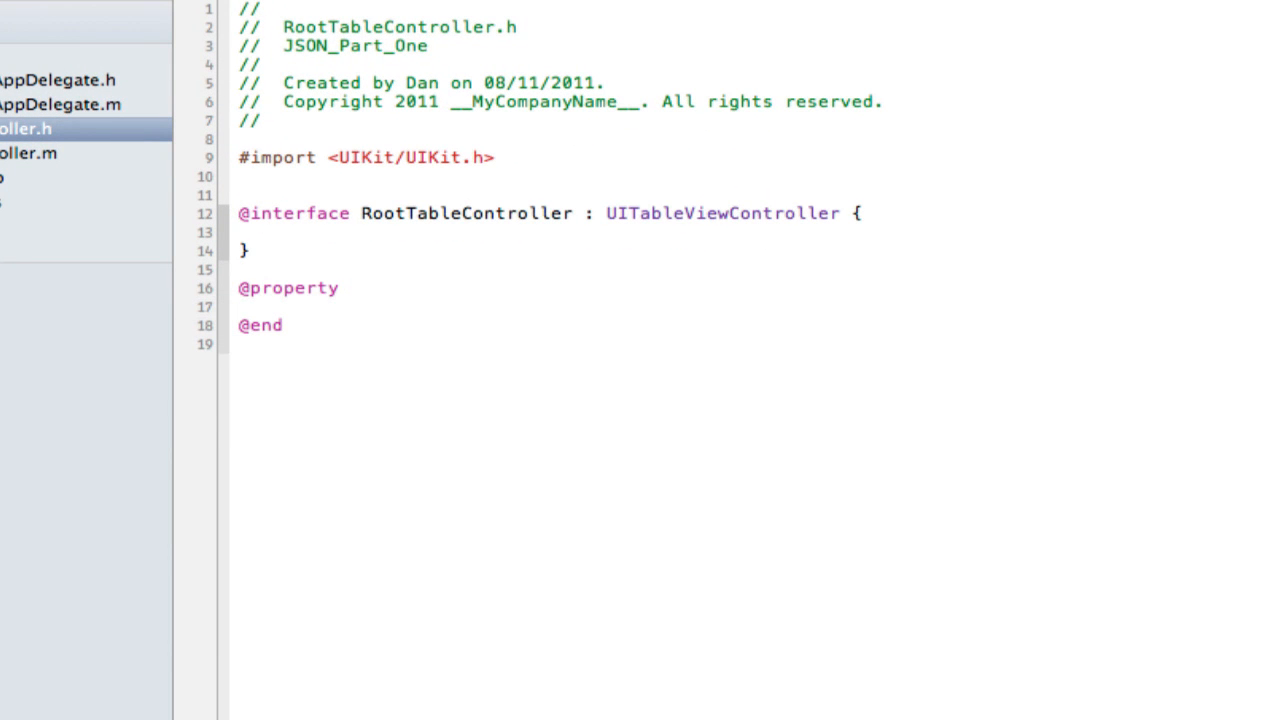
text((nonatomic, retain) NSString *)
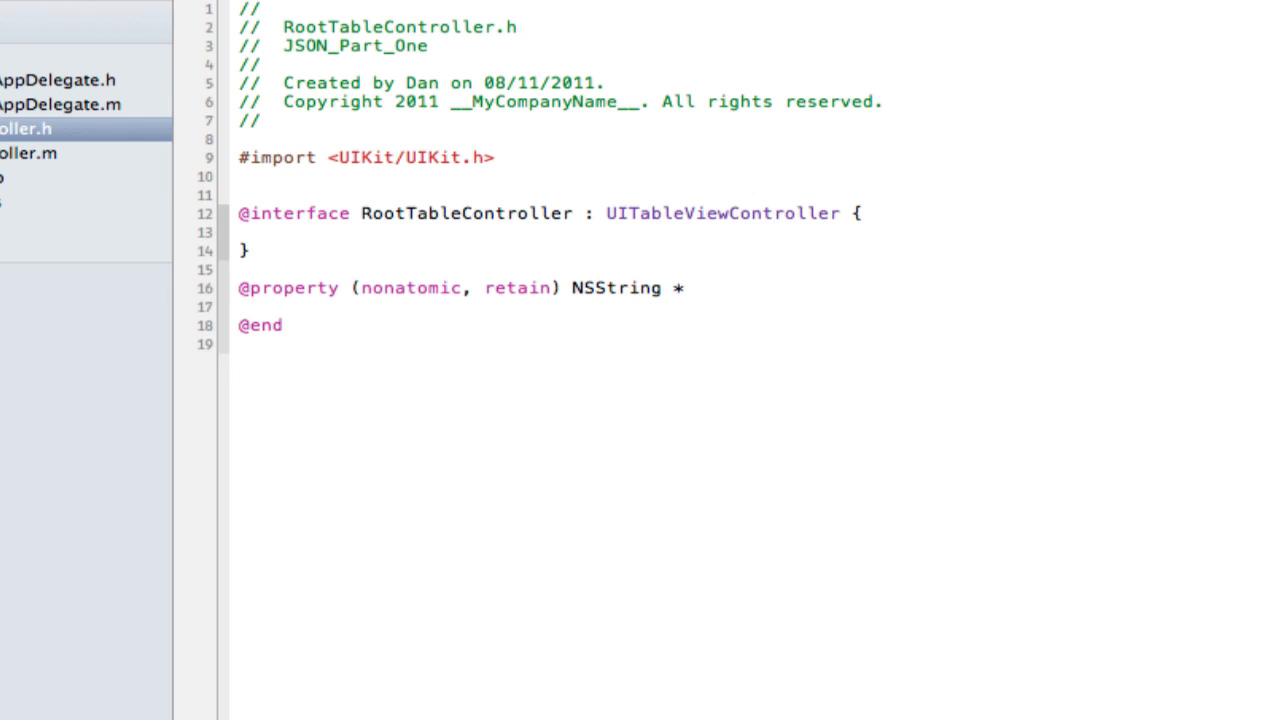
text(jsonData;)
text(@property (nonatomic, retain)
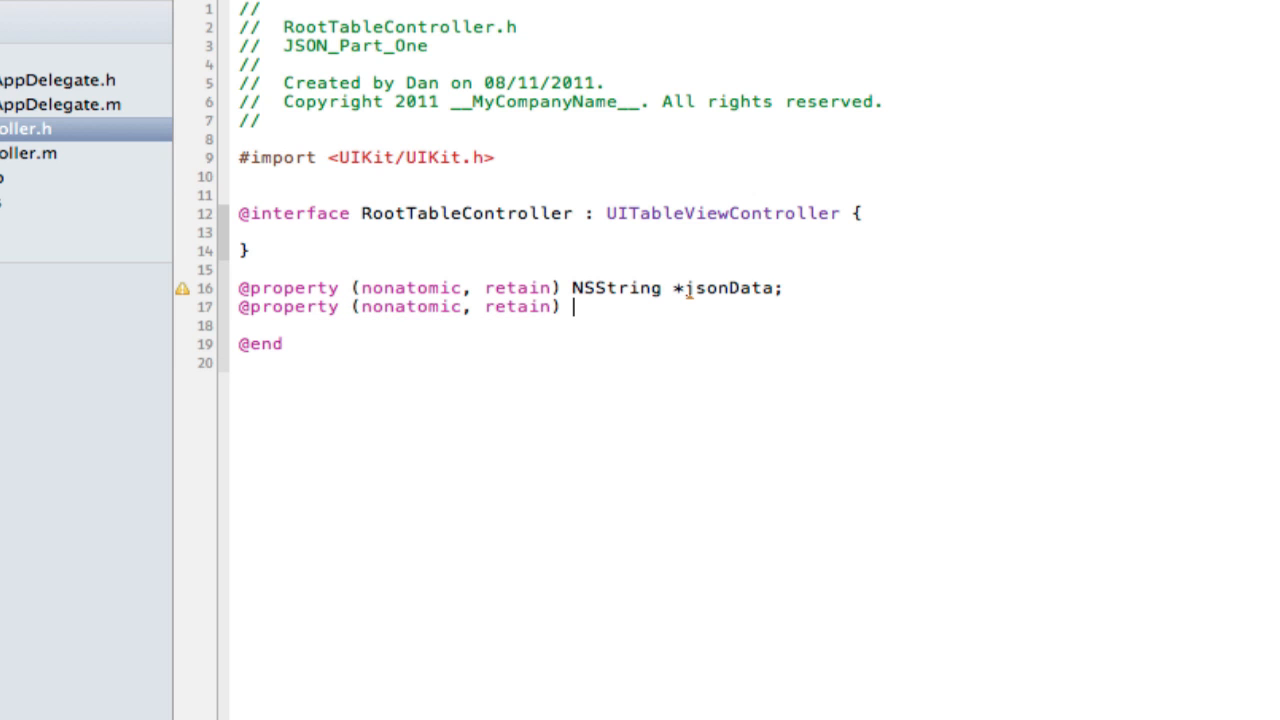
text(NSURL)
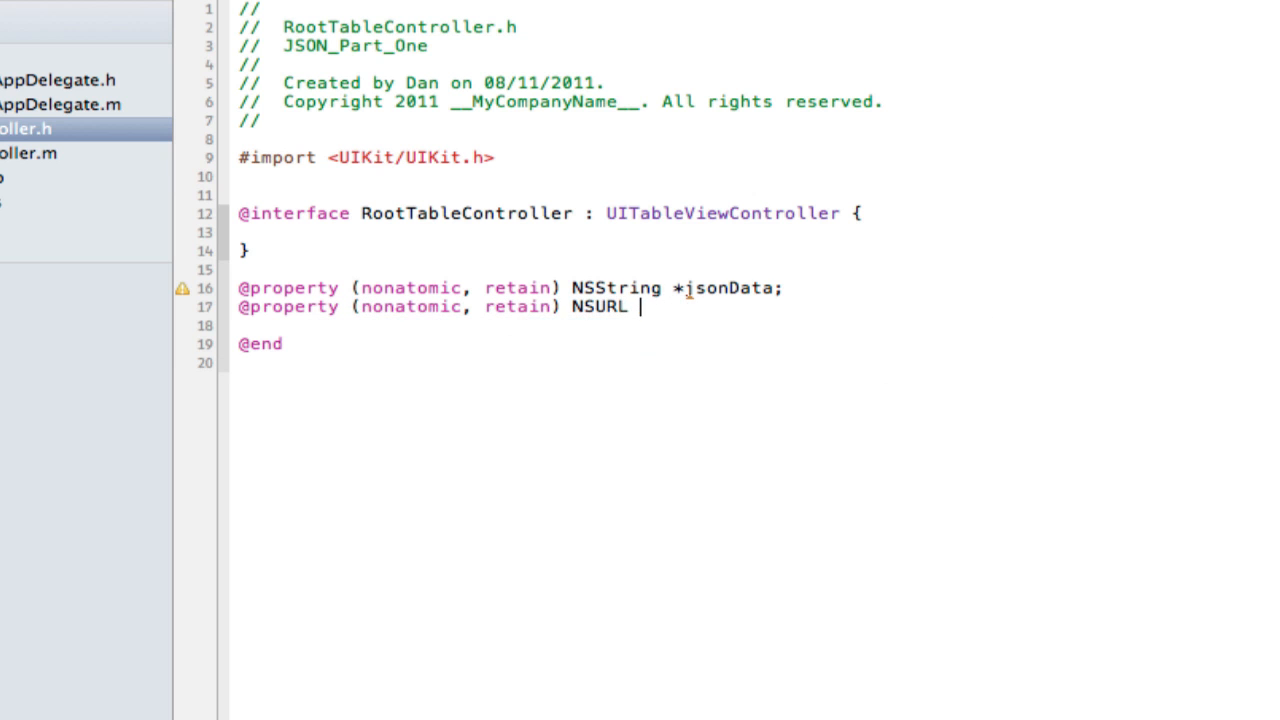
text(*jsonUrl)
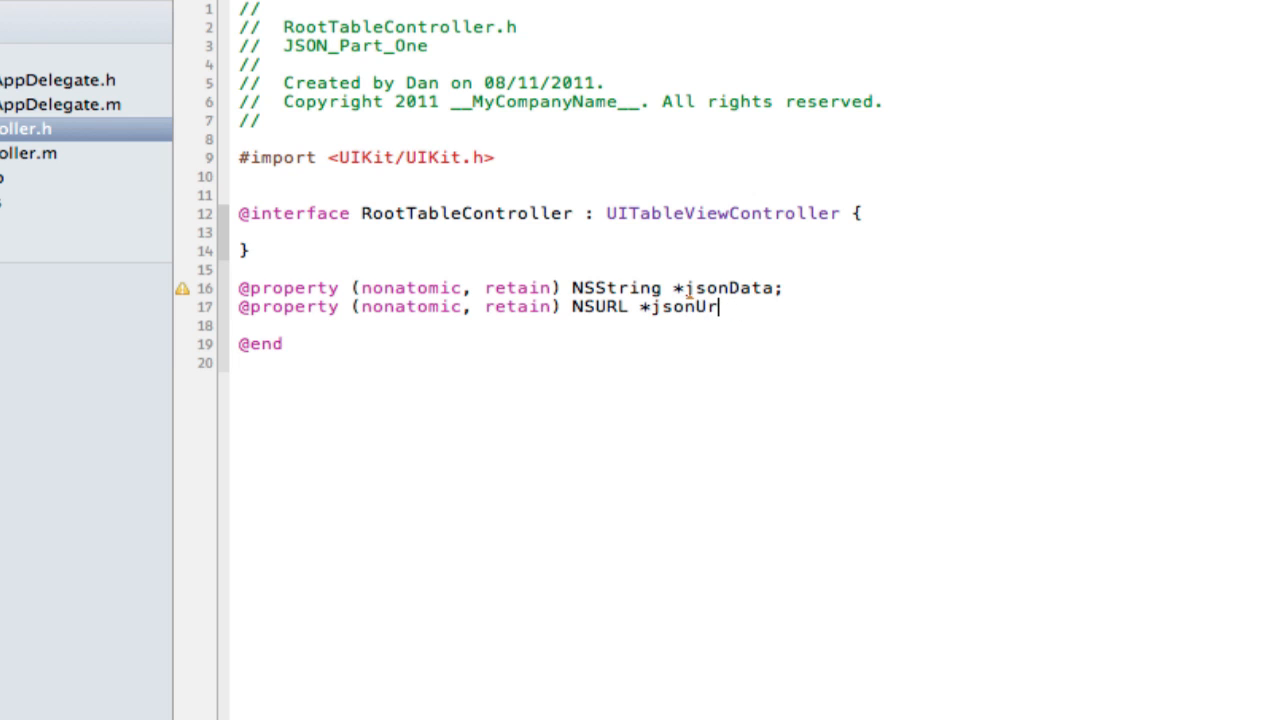
text(L;)
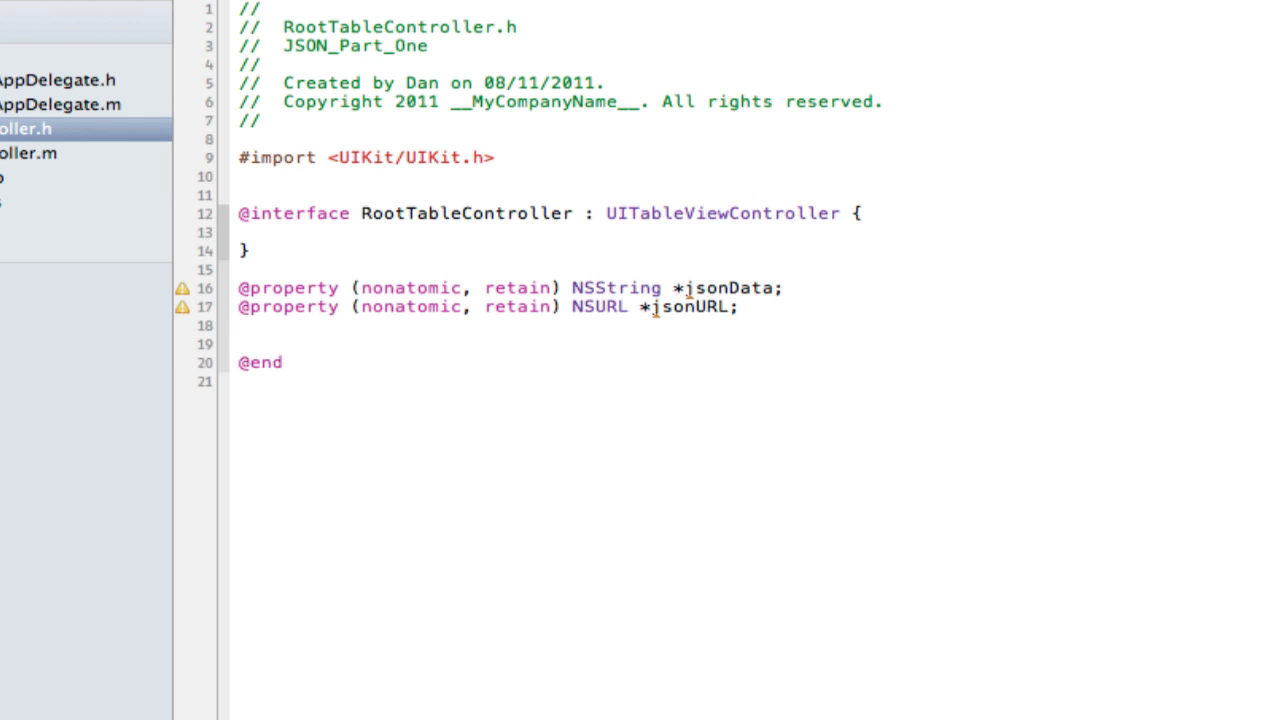
Declare a retained NSMutableArray jsonArray property in RootTableController.h
text(@property ()
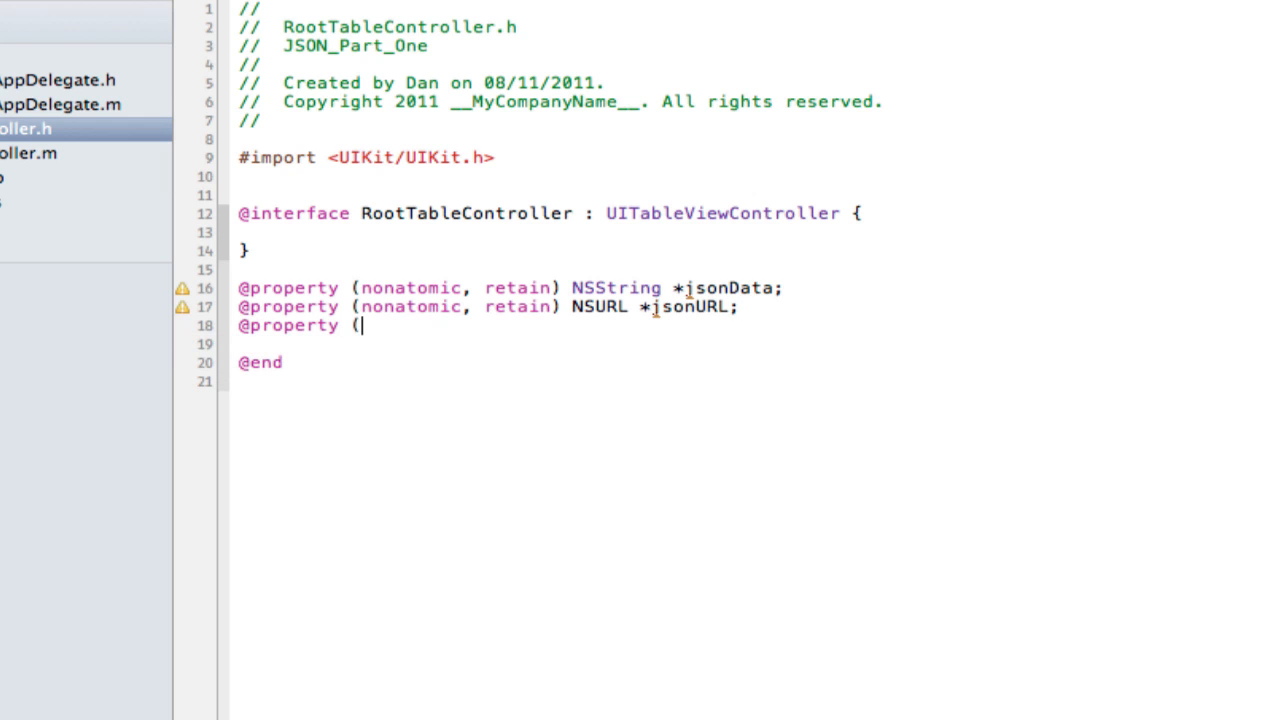
text(nonatomic, retain)
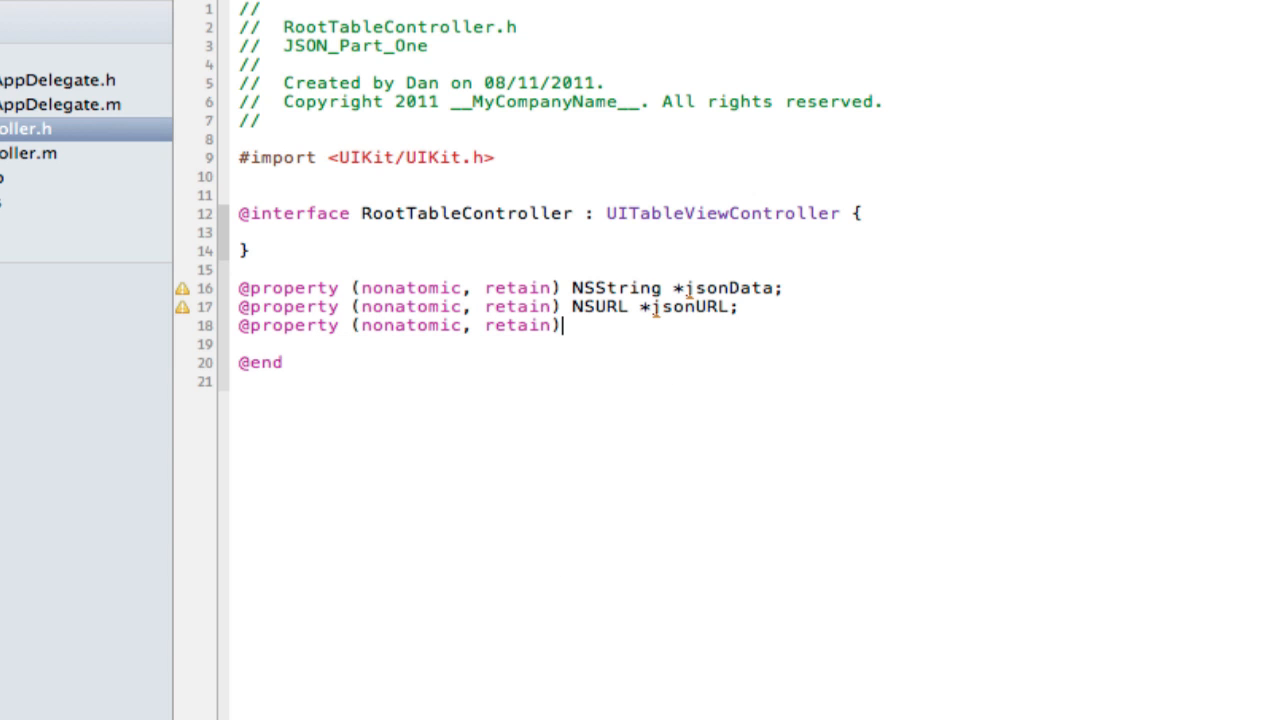
text(NSMutableArray *json)
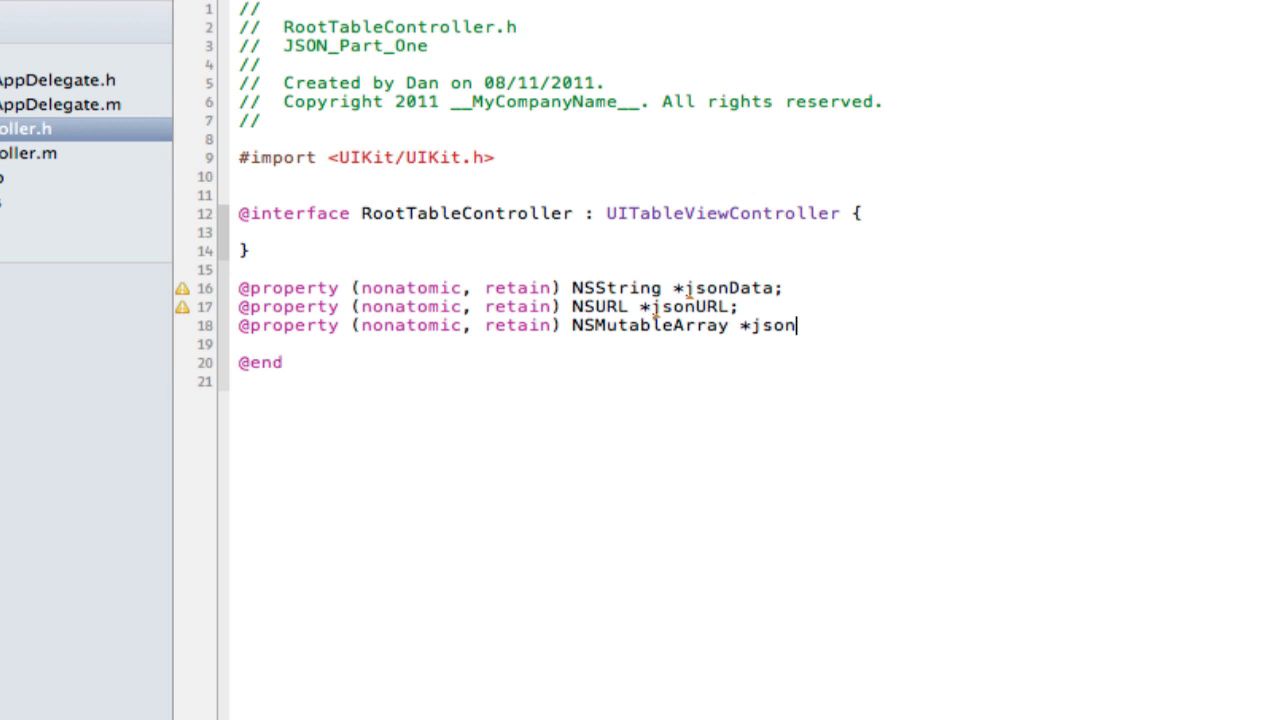
text(Array;)
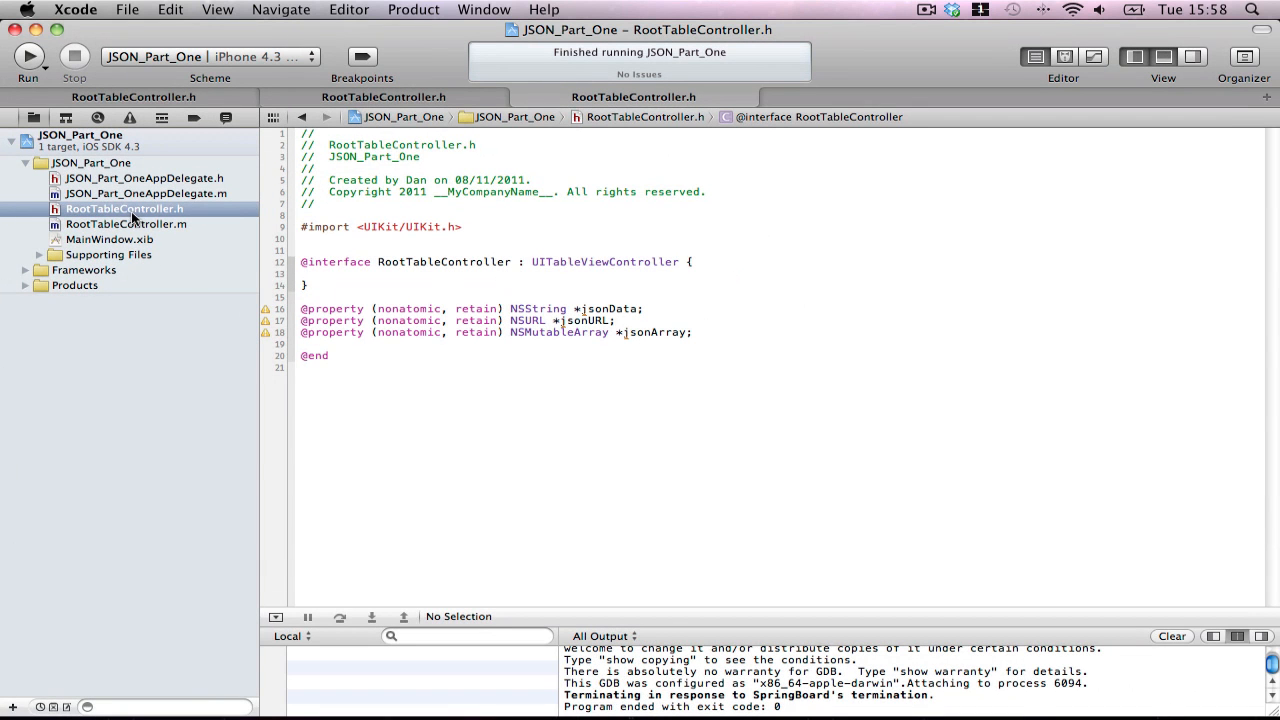
Synthesize jsonURL, jsonData and jsonArray in RootTableController.m
click(126, 224)
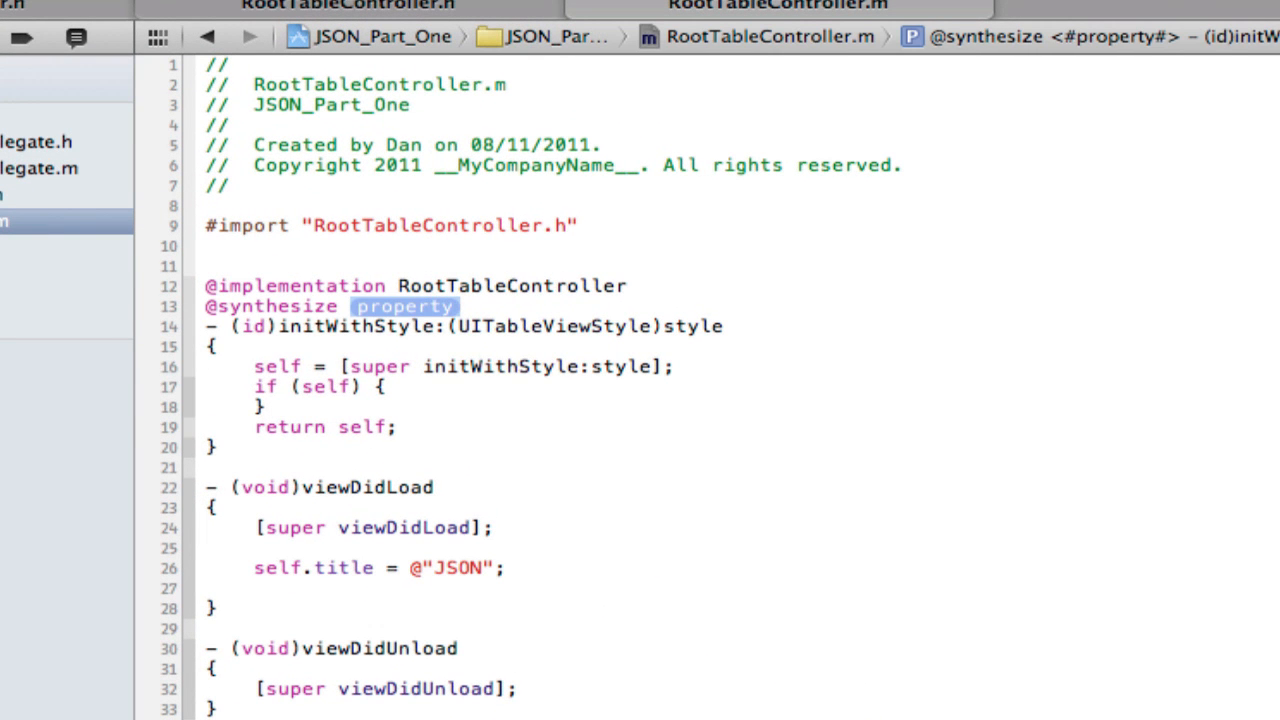
text(jsonURL, jsonData, j)
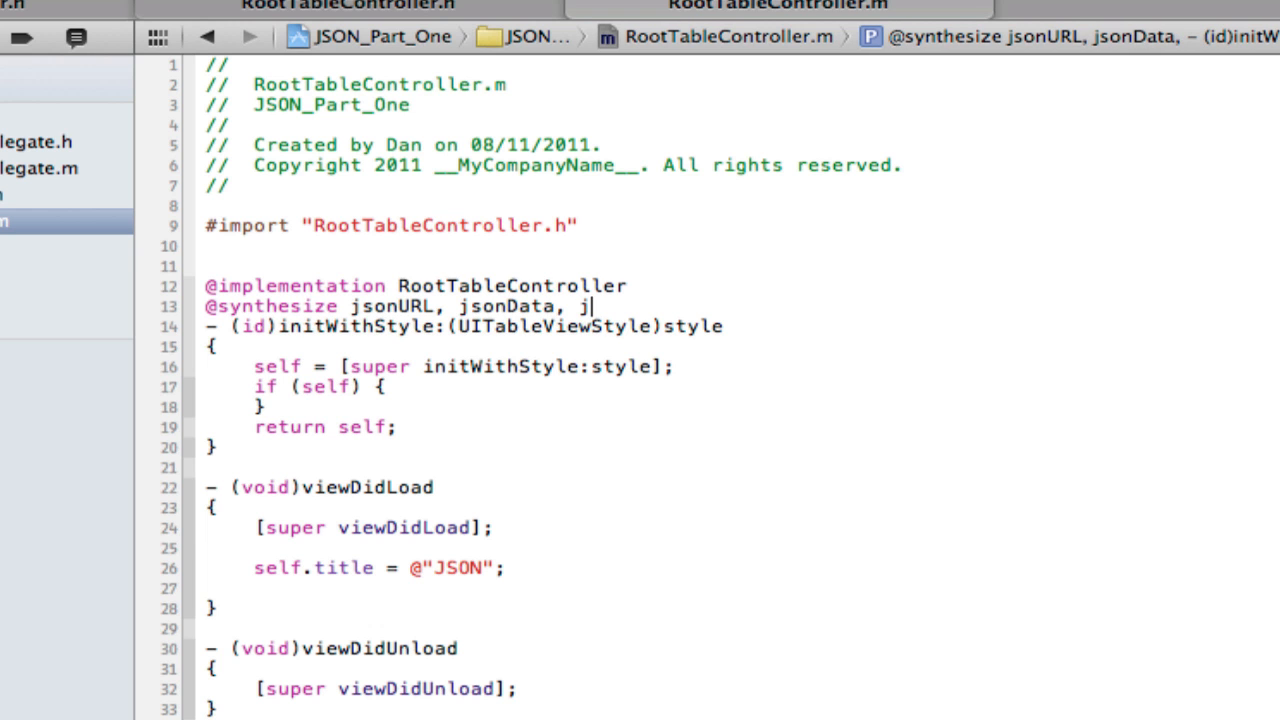
text(sonArray;)
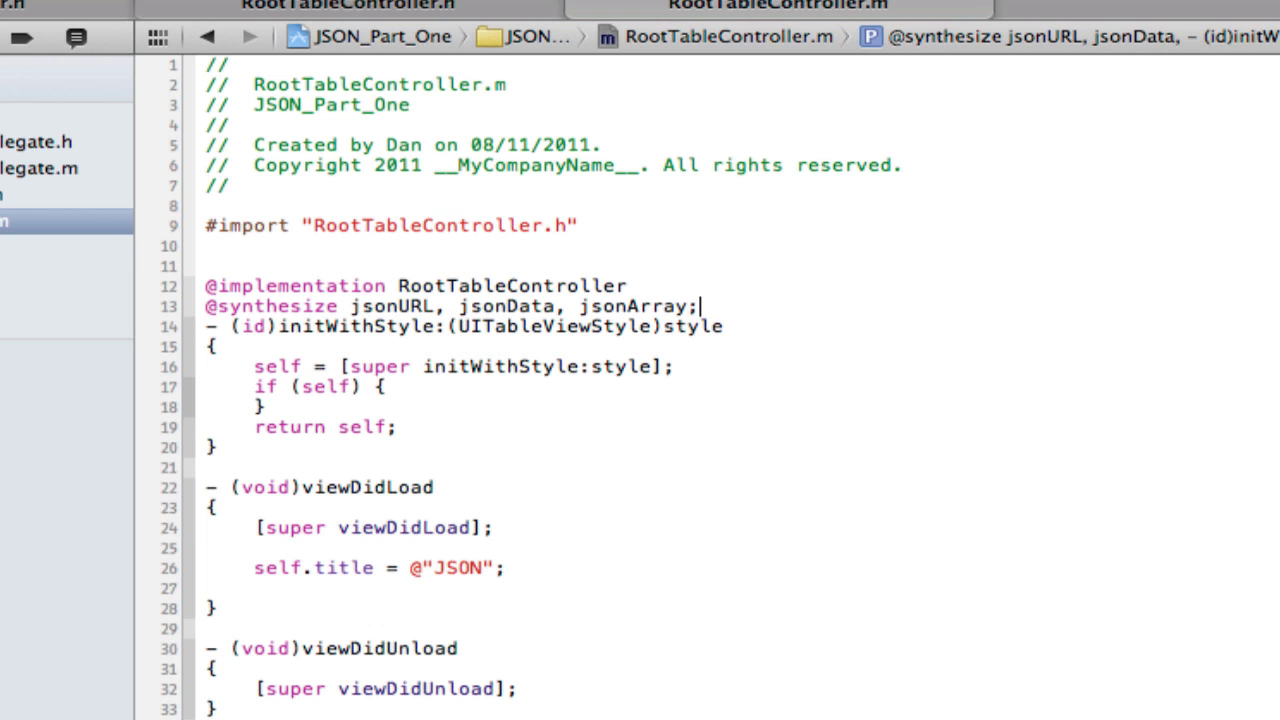
scroll(down, 3)
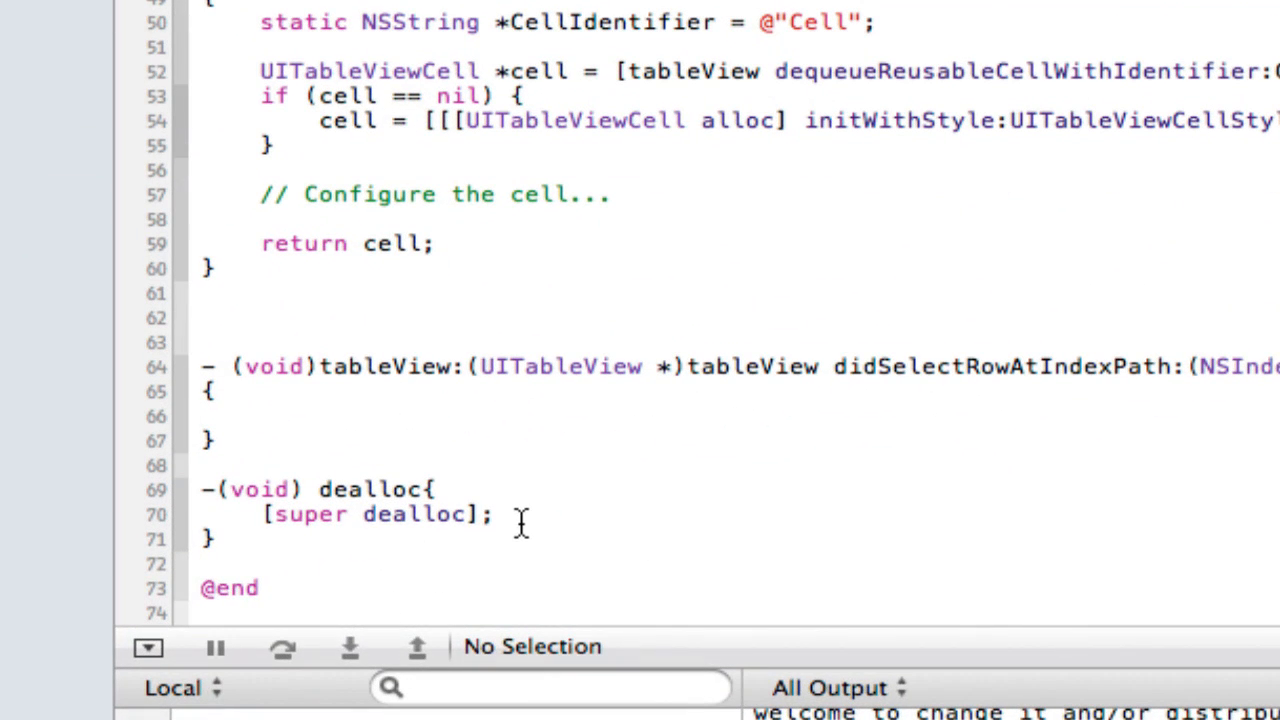
Release jsonURL, jsonData and jsonArray in the dealloc method
text([js)
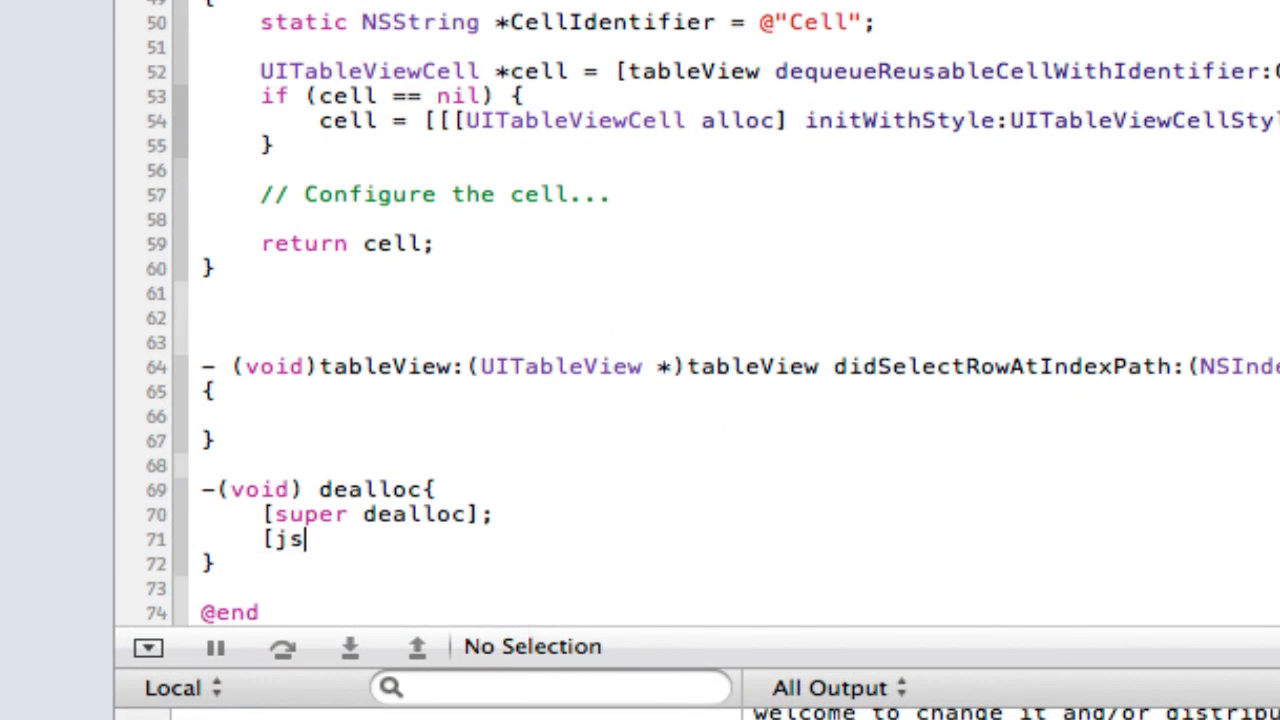
text(onURL release];)
text([k)
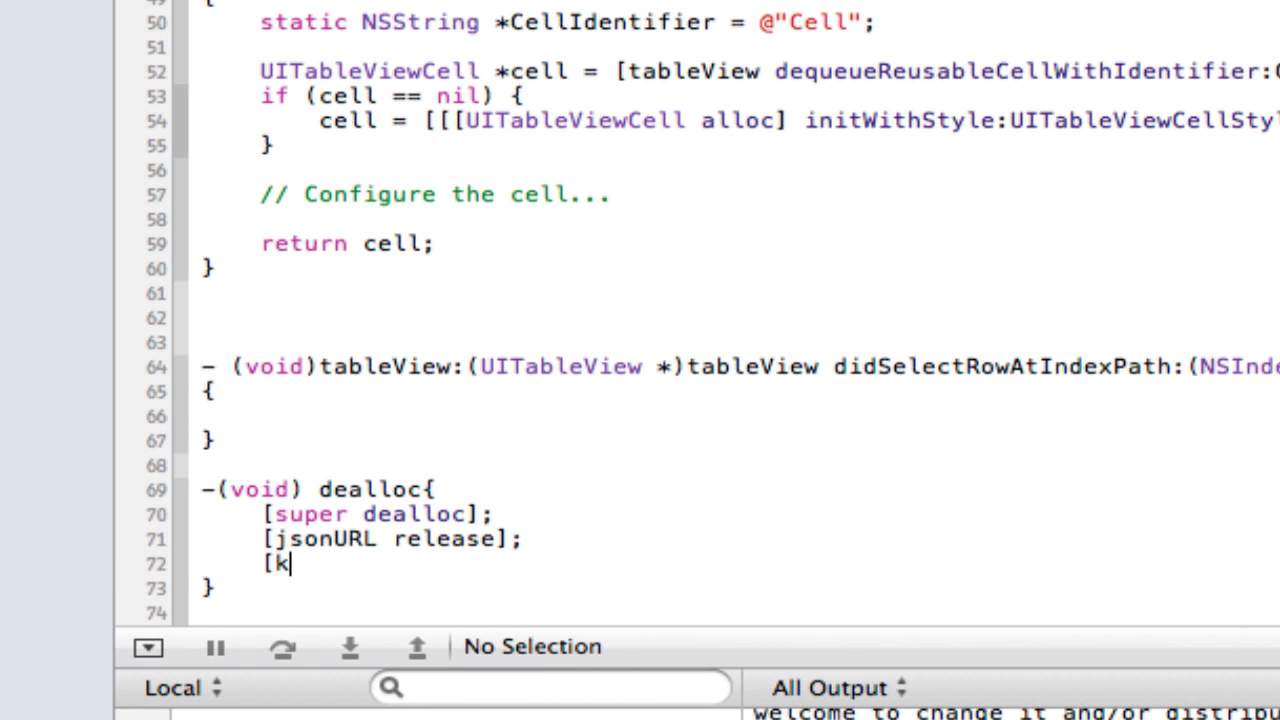
text(sonData)
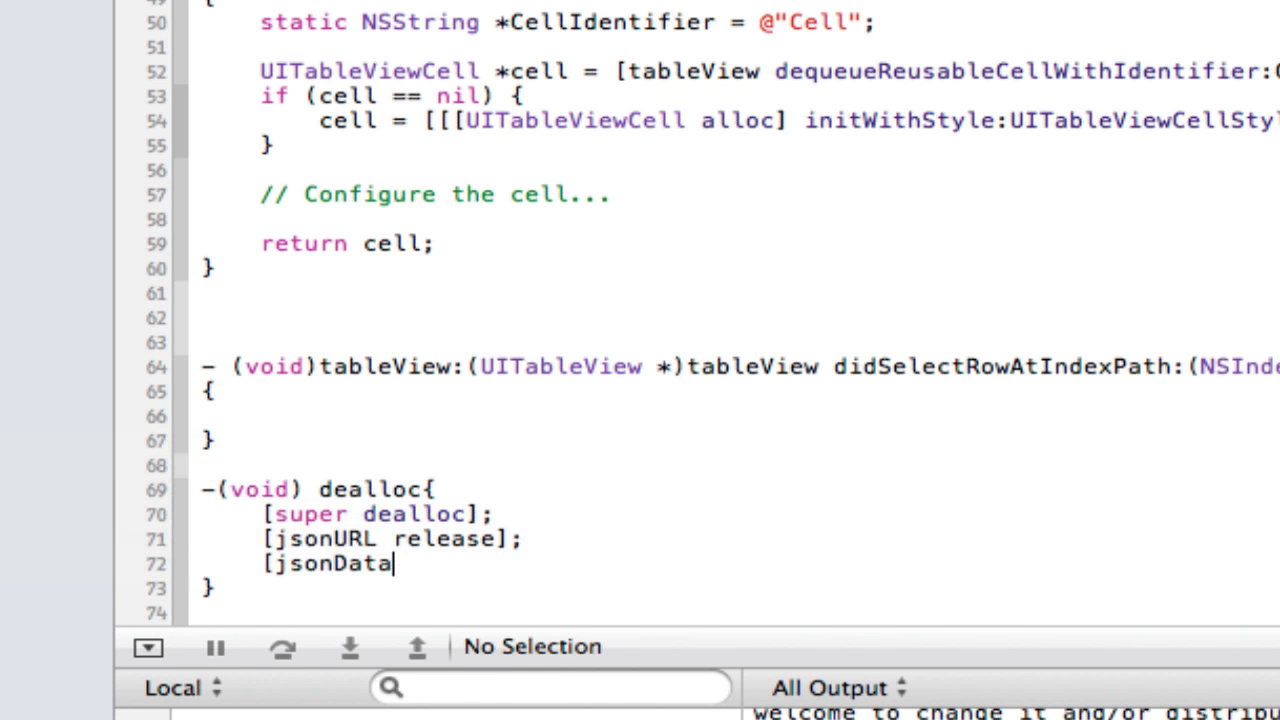
text(re)
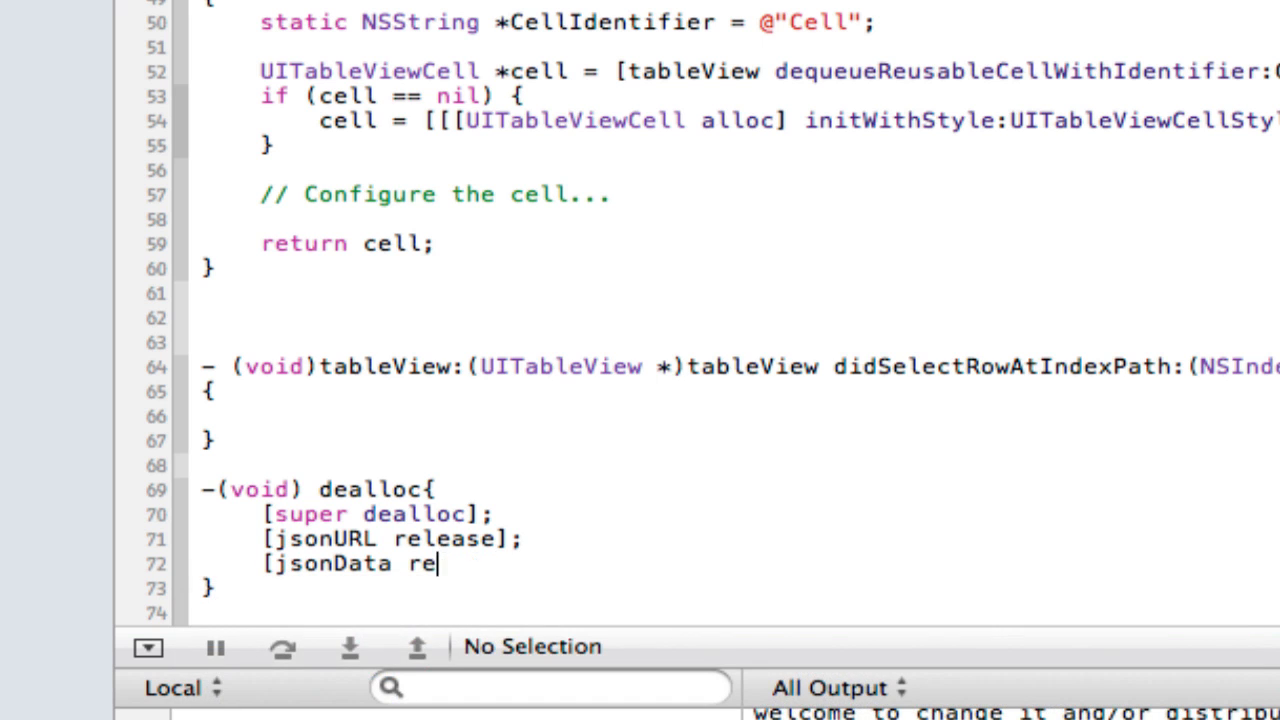
text(lease];)
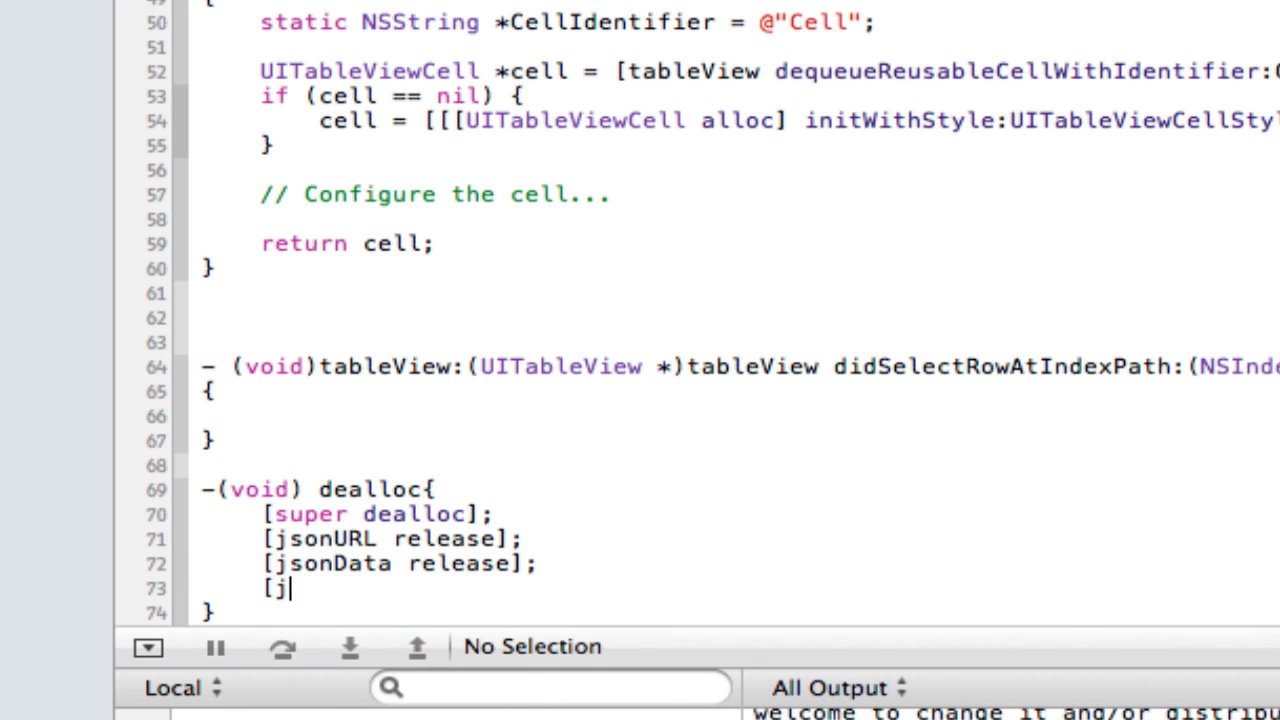
text(sonArray re)
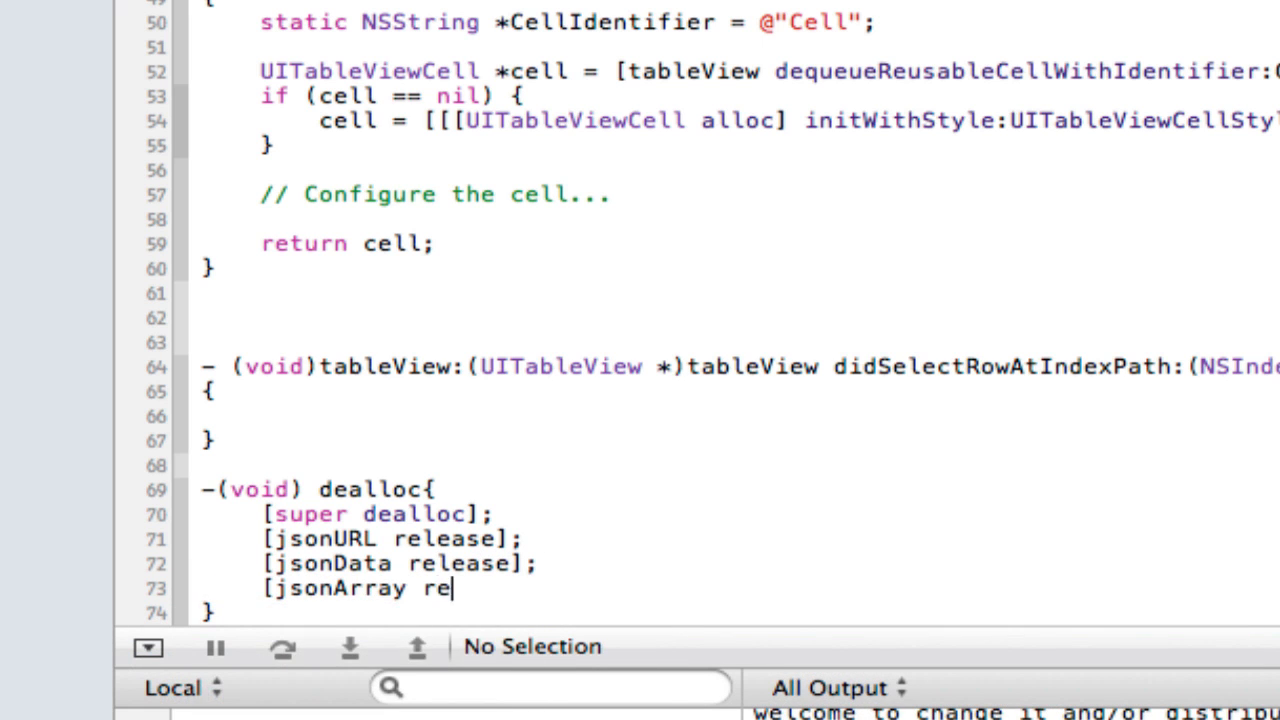
text(lease];)
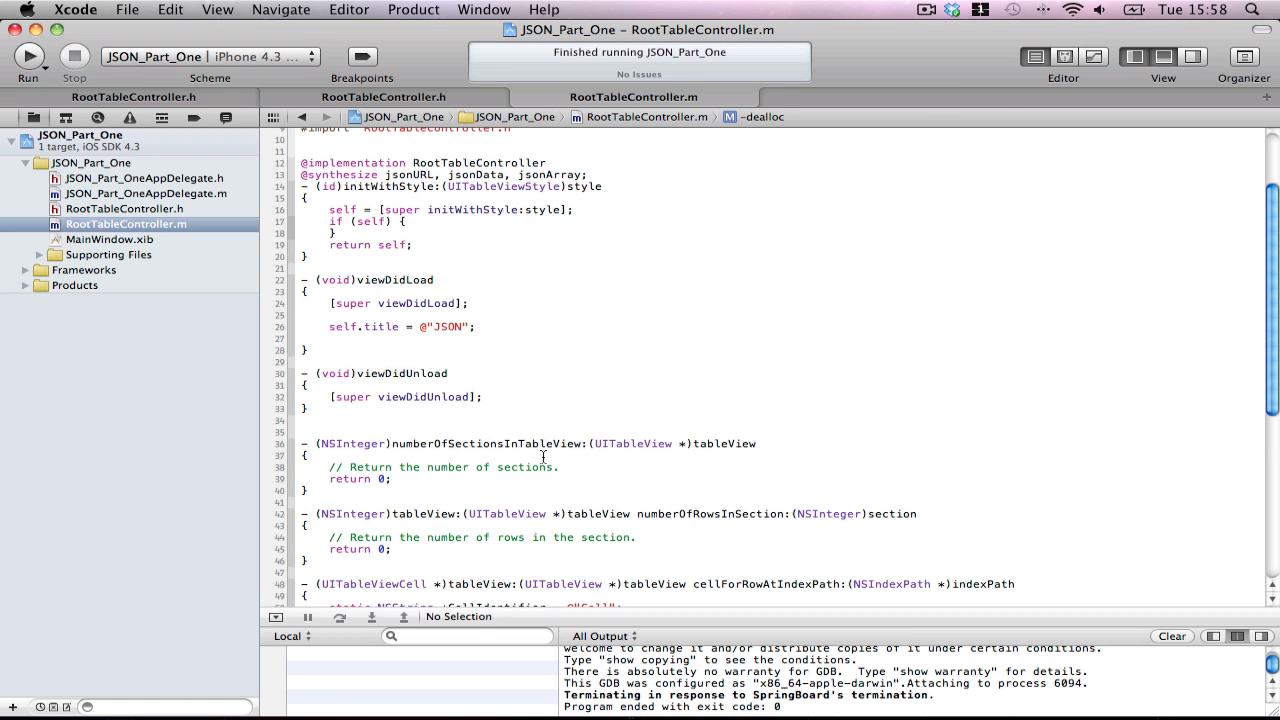
scroll(down, 3)
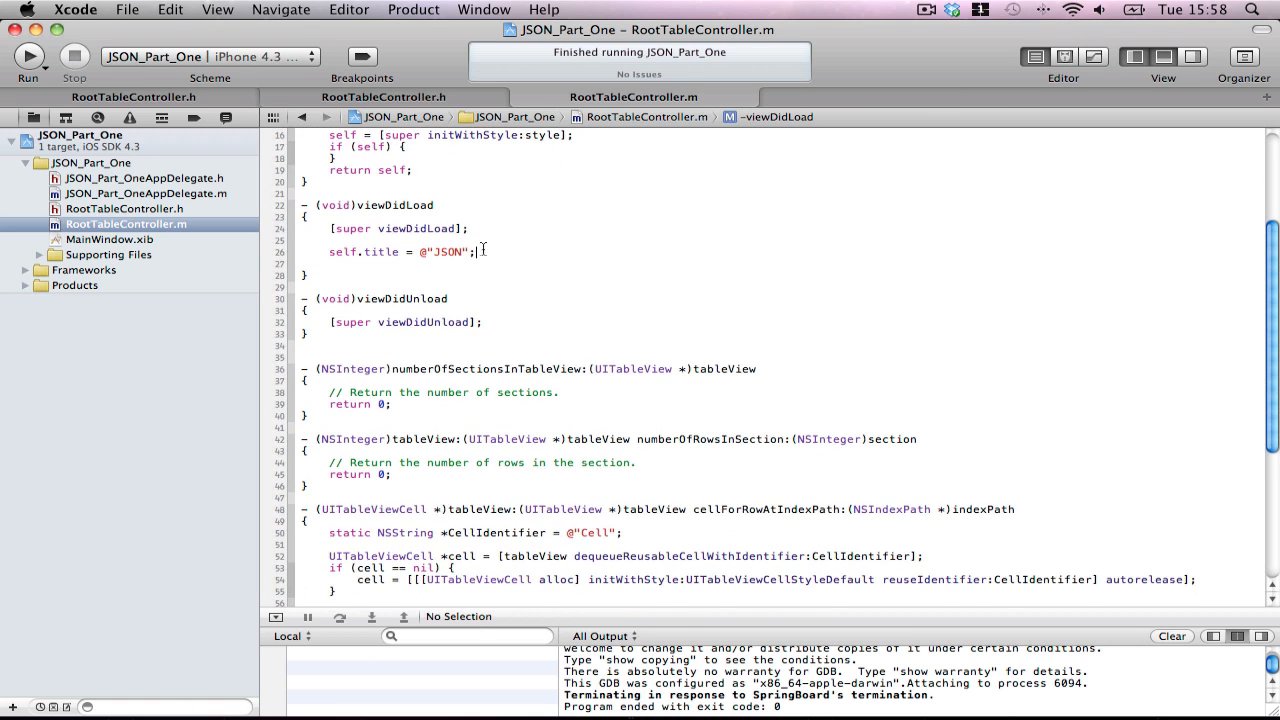
text(jsonArray)
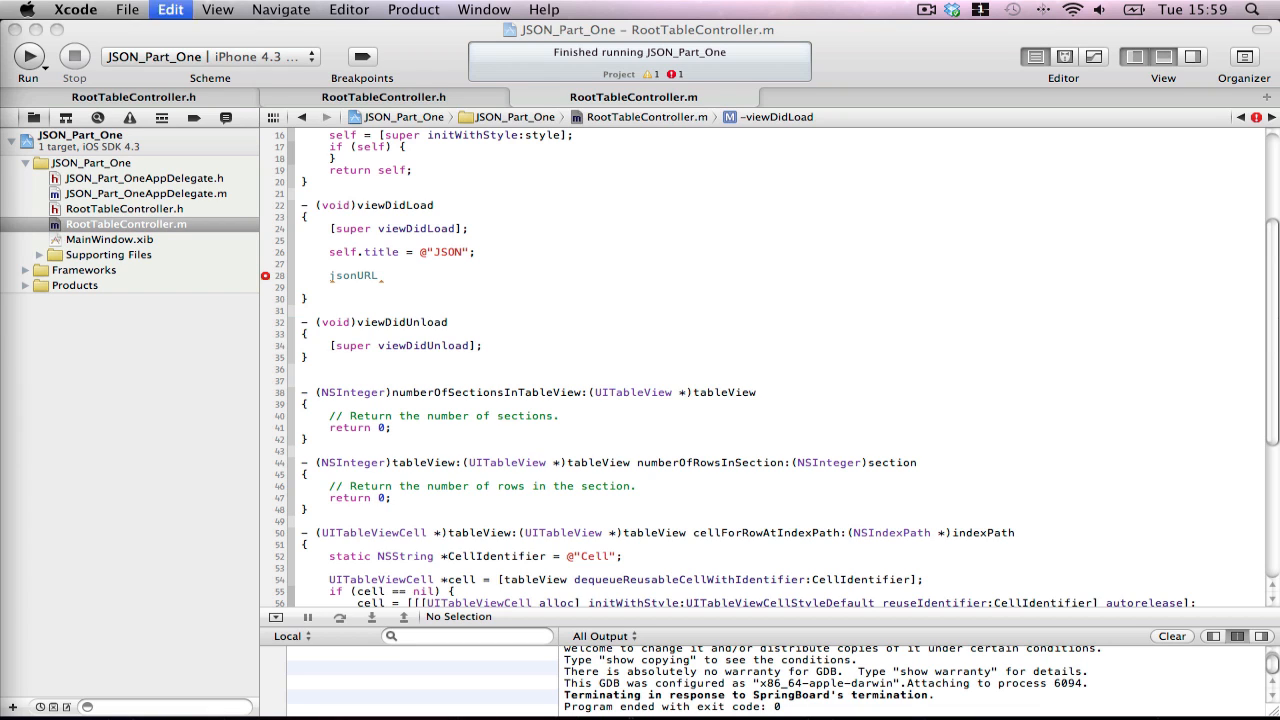
mouse_move(460, 276)
text( -)
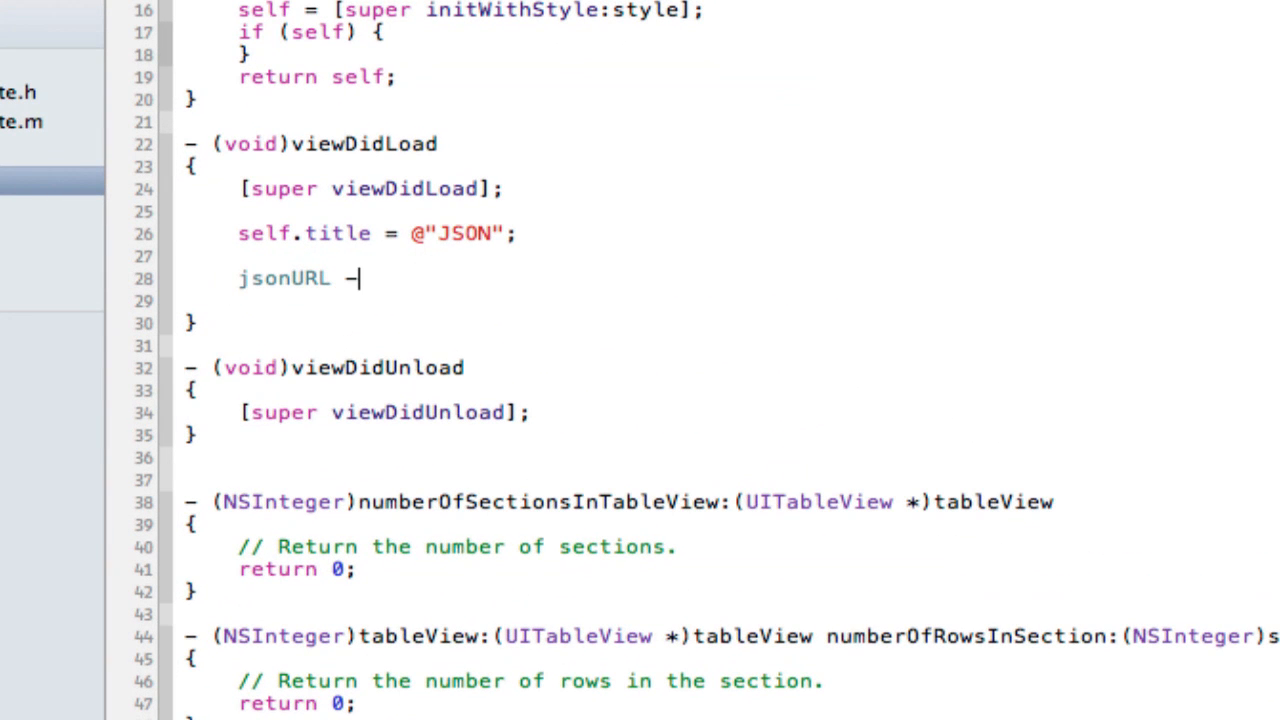
text(= [[)
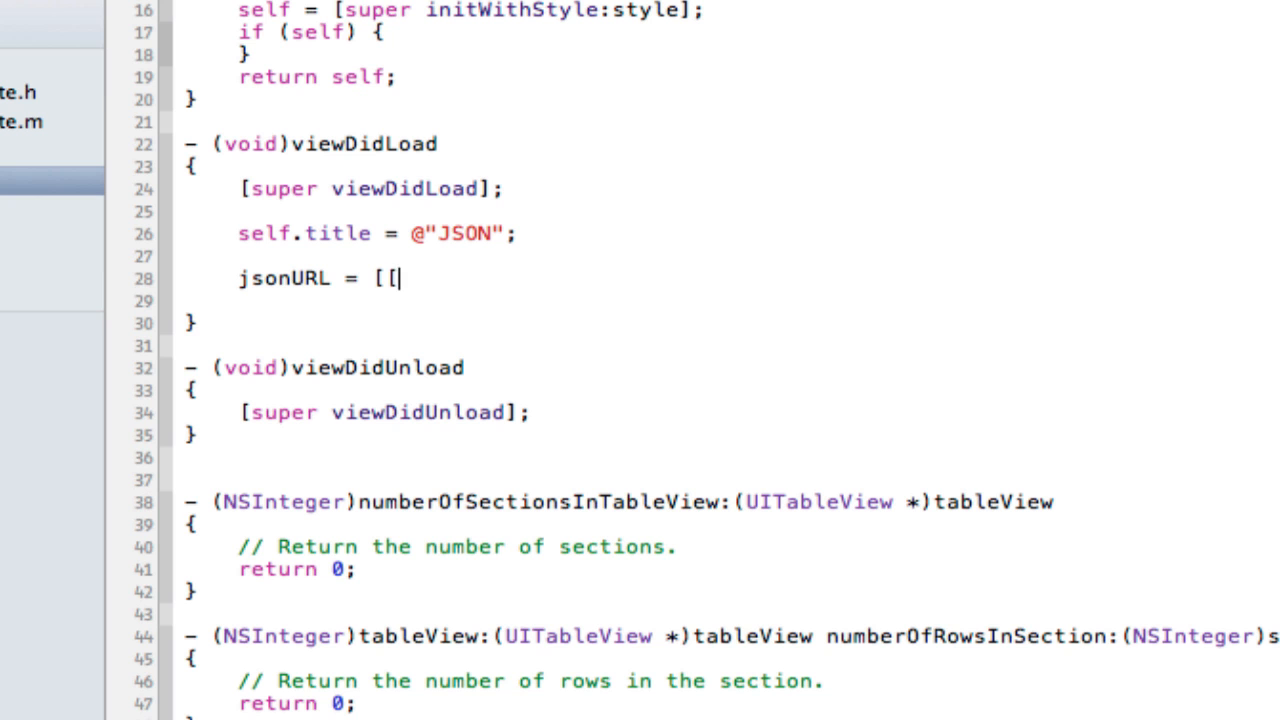
text(NSMutabl)
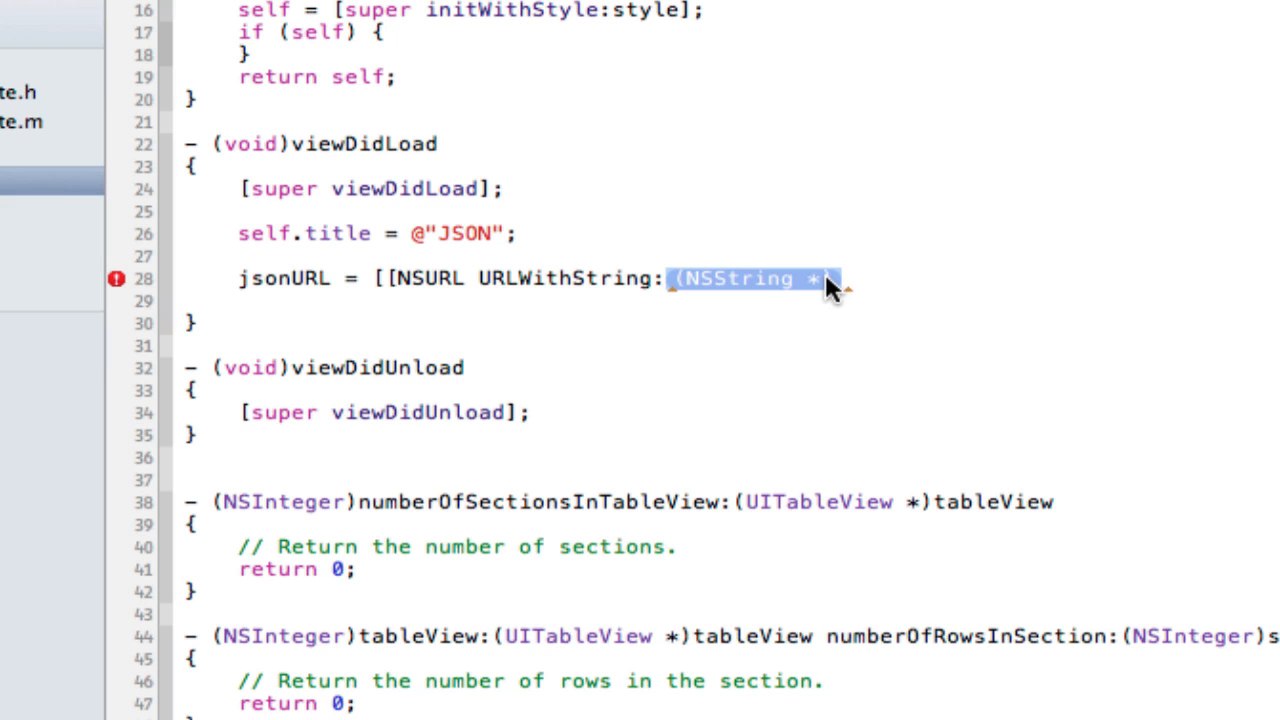
text(@"http://ielmo.xtreemhost.com/array.php"];)
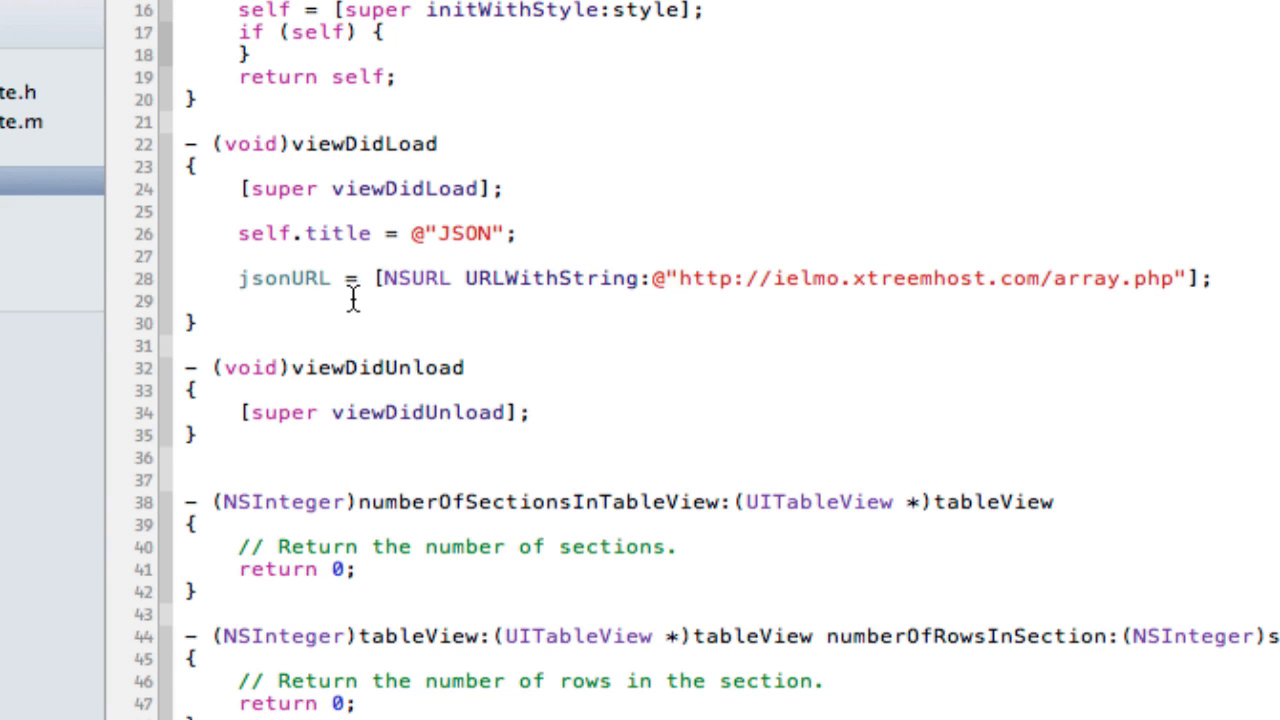
double_click(284, 278)
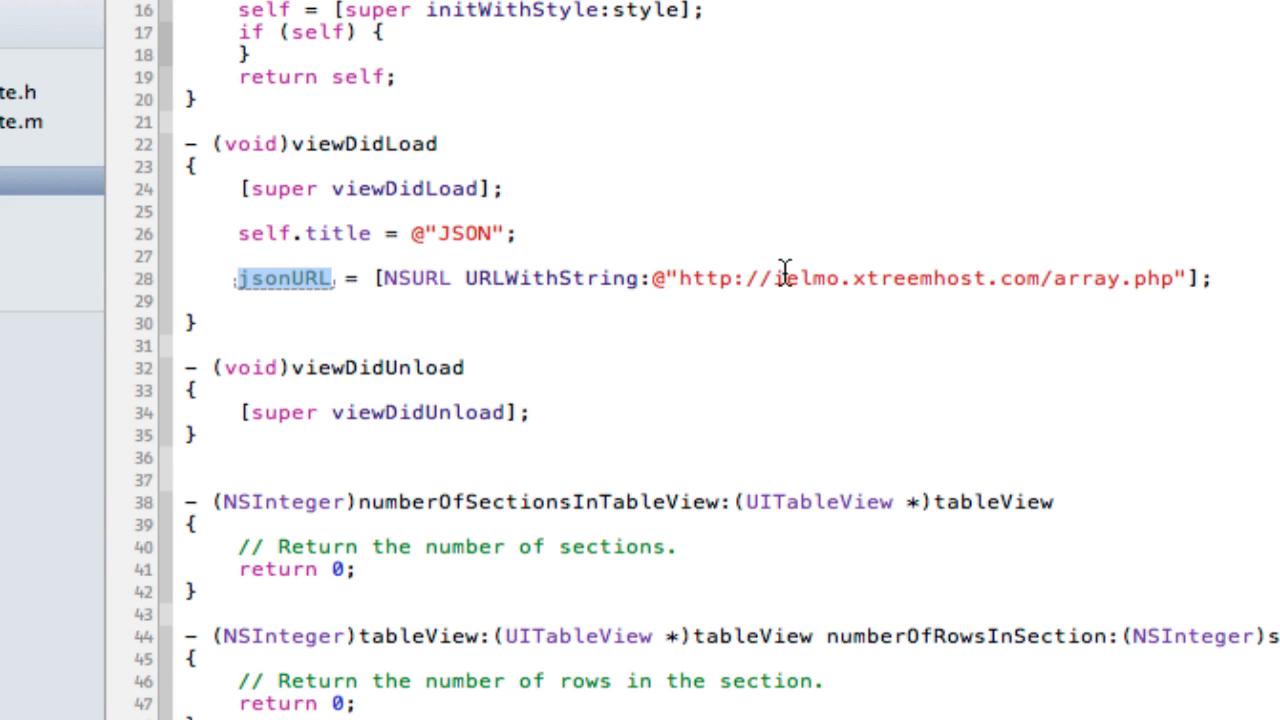
mouse_move(996, 308)
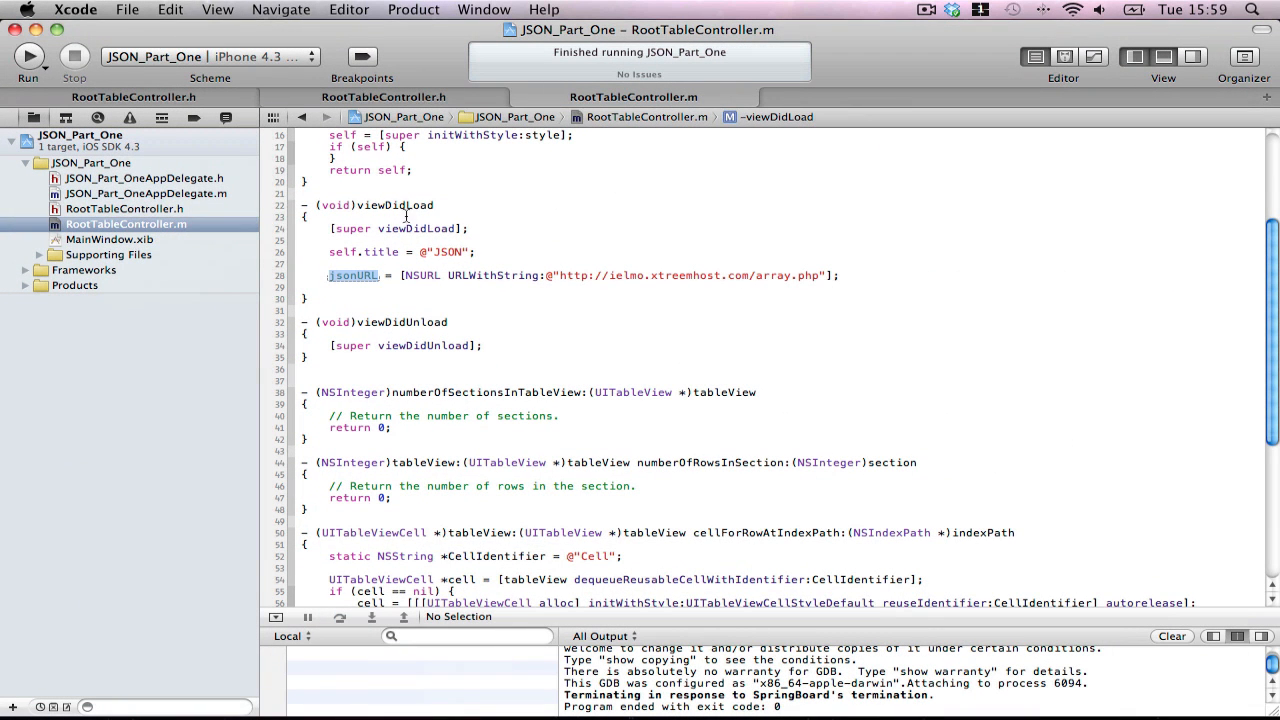
mouse_move(856, 270)
text(jsonData = [)
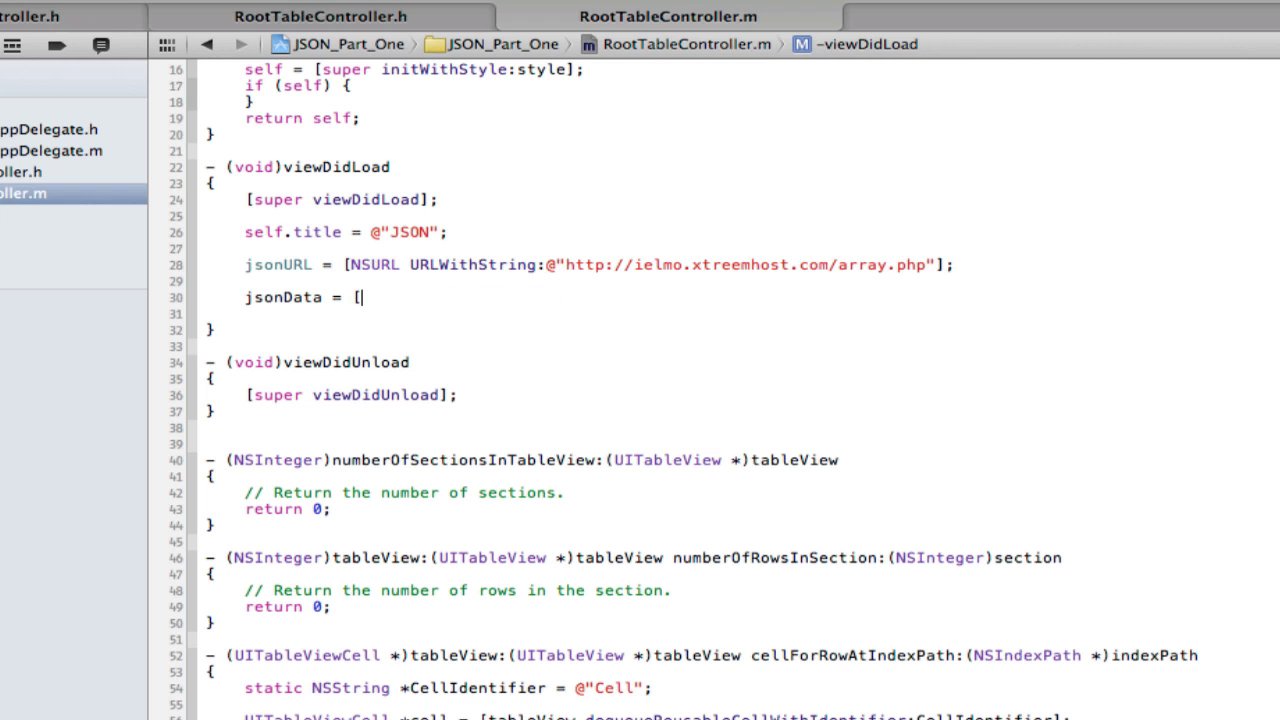
Assign jsonData from [[NSString alloc] initWithContentsOfURL:jsonURL] using code completion
text(NSStr)
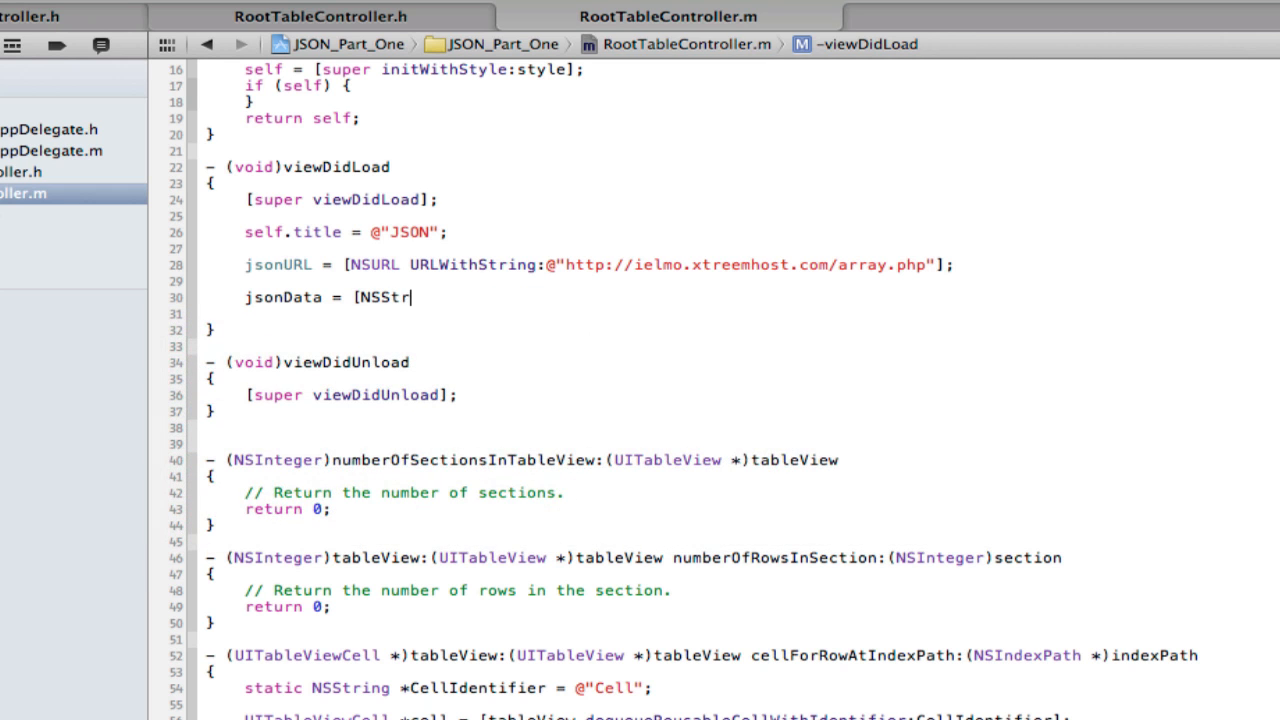
text(ing)
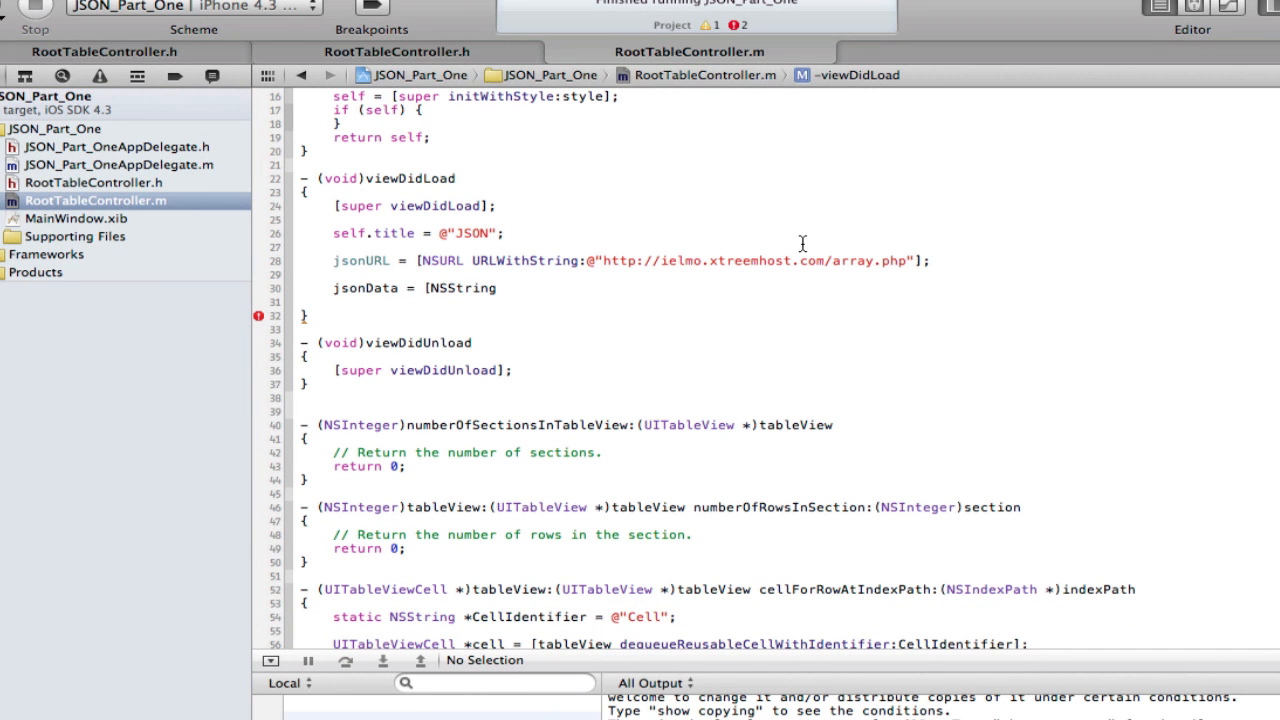
text(string)
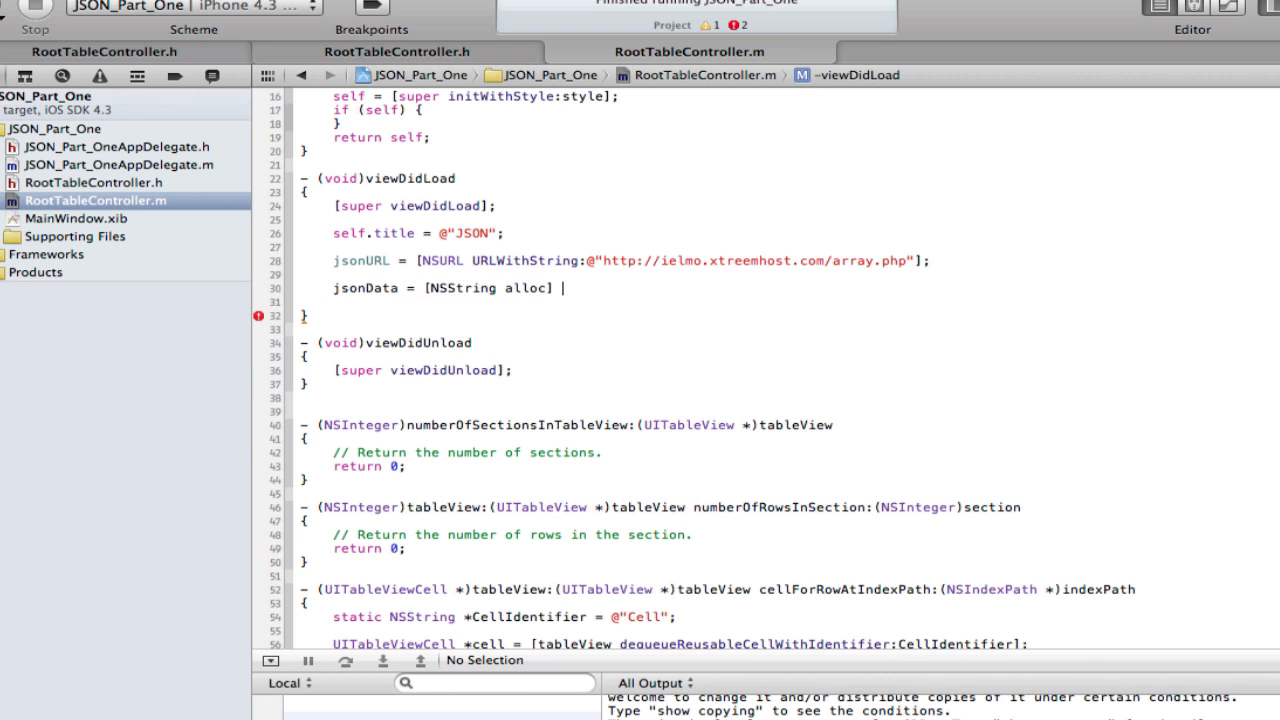
text(initWi)
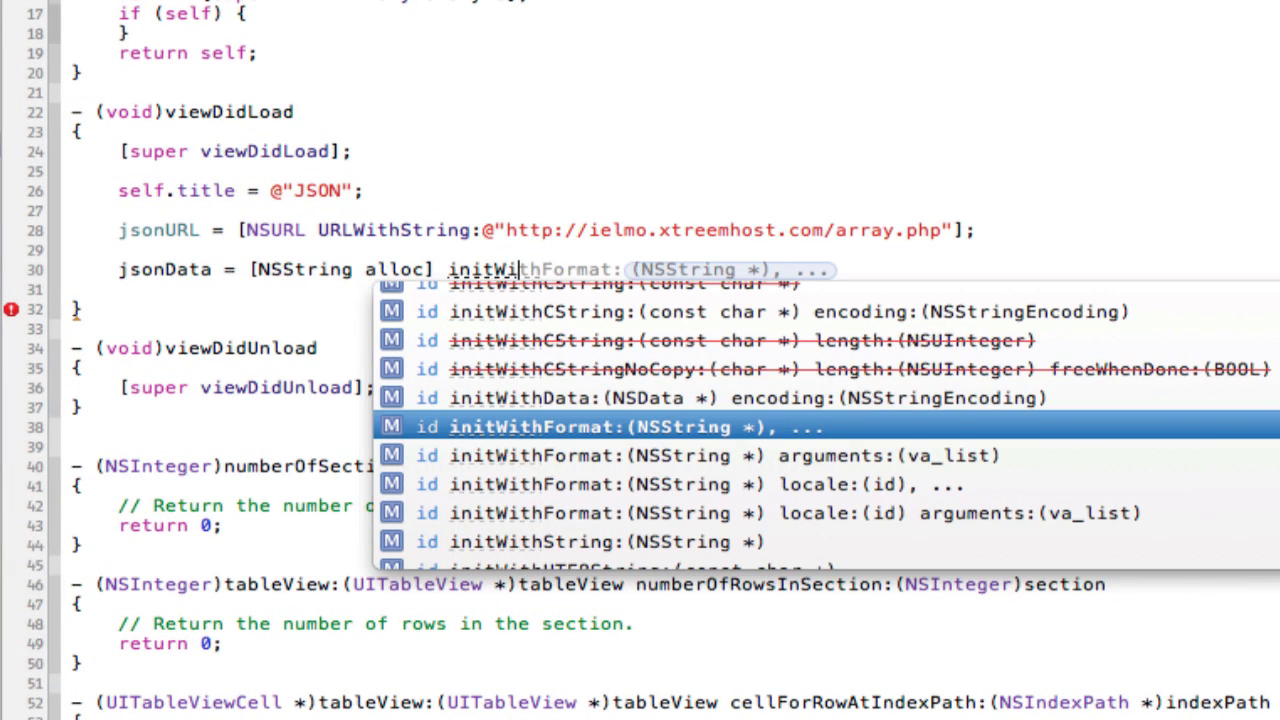
text(C)
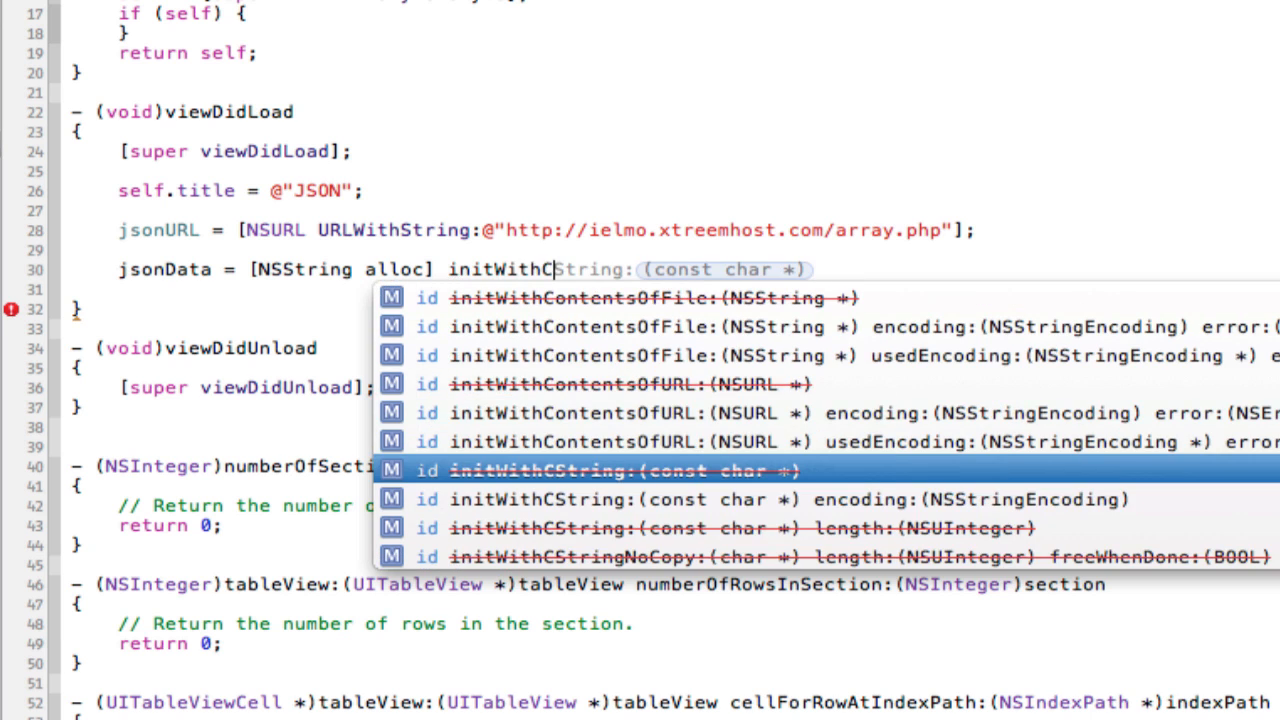
key(up)
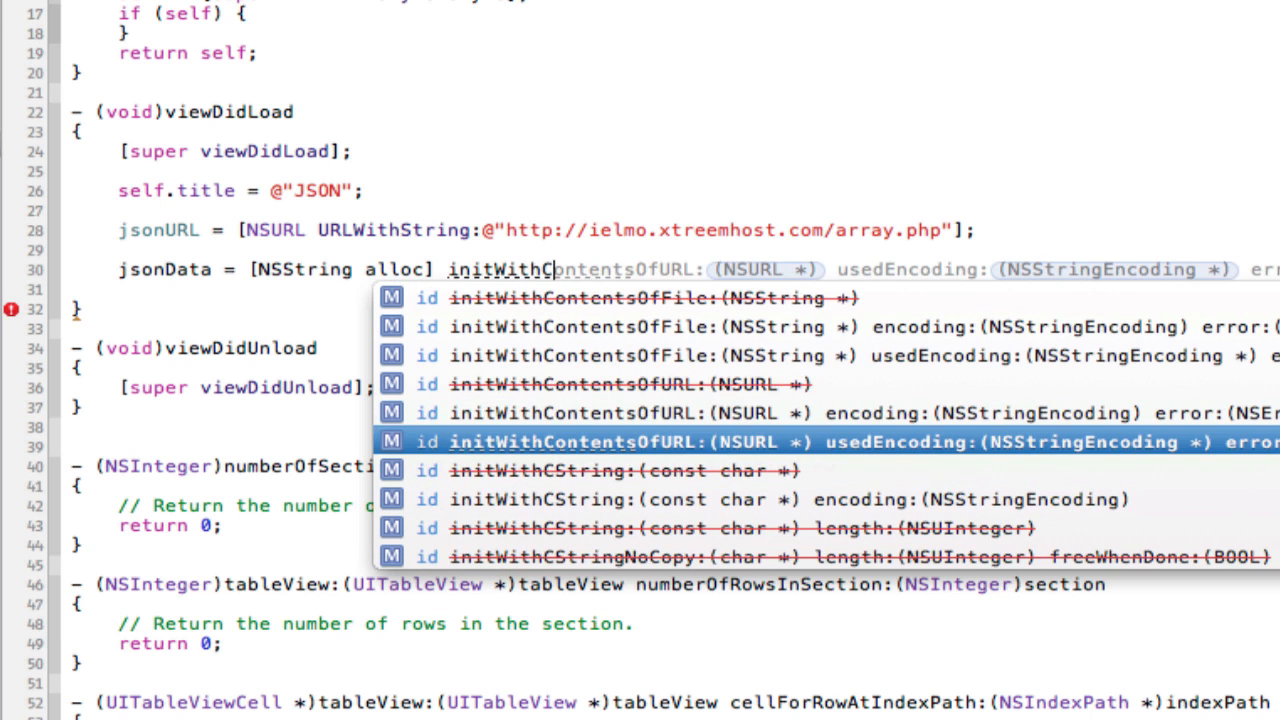
key(Up)
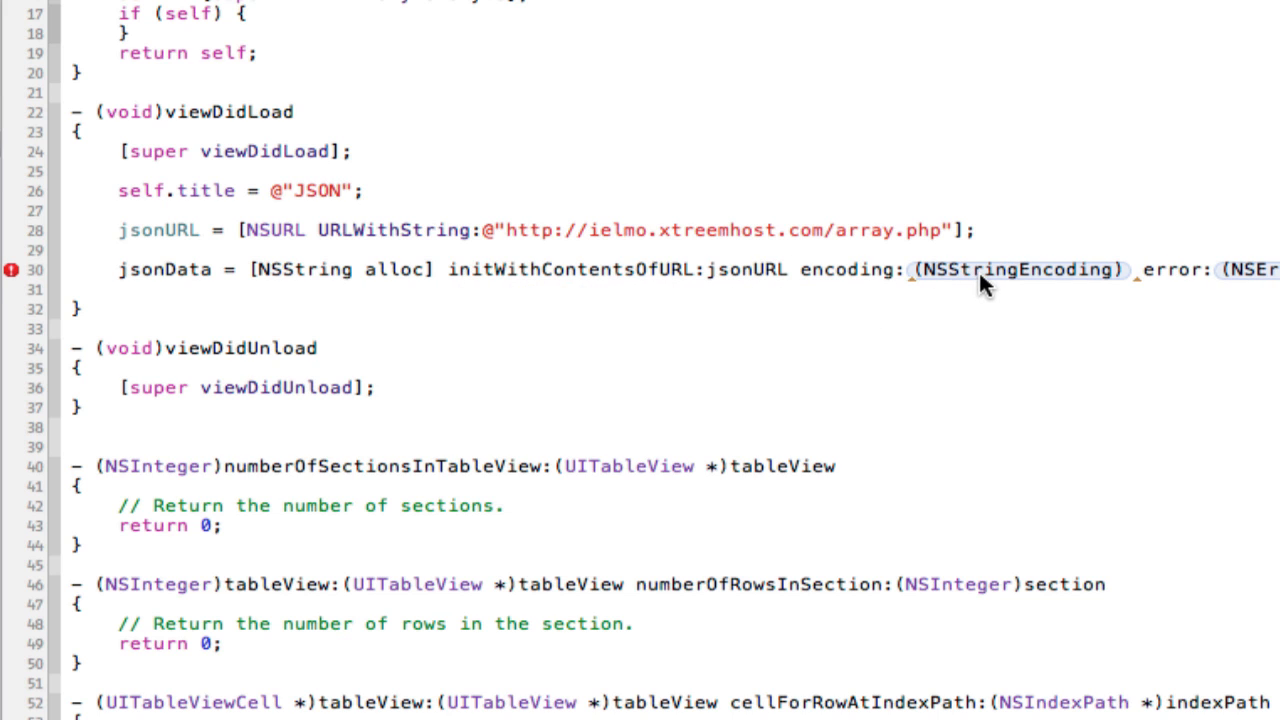
mouse_move(796, 278)
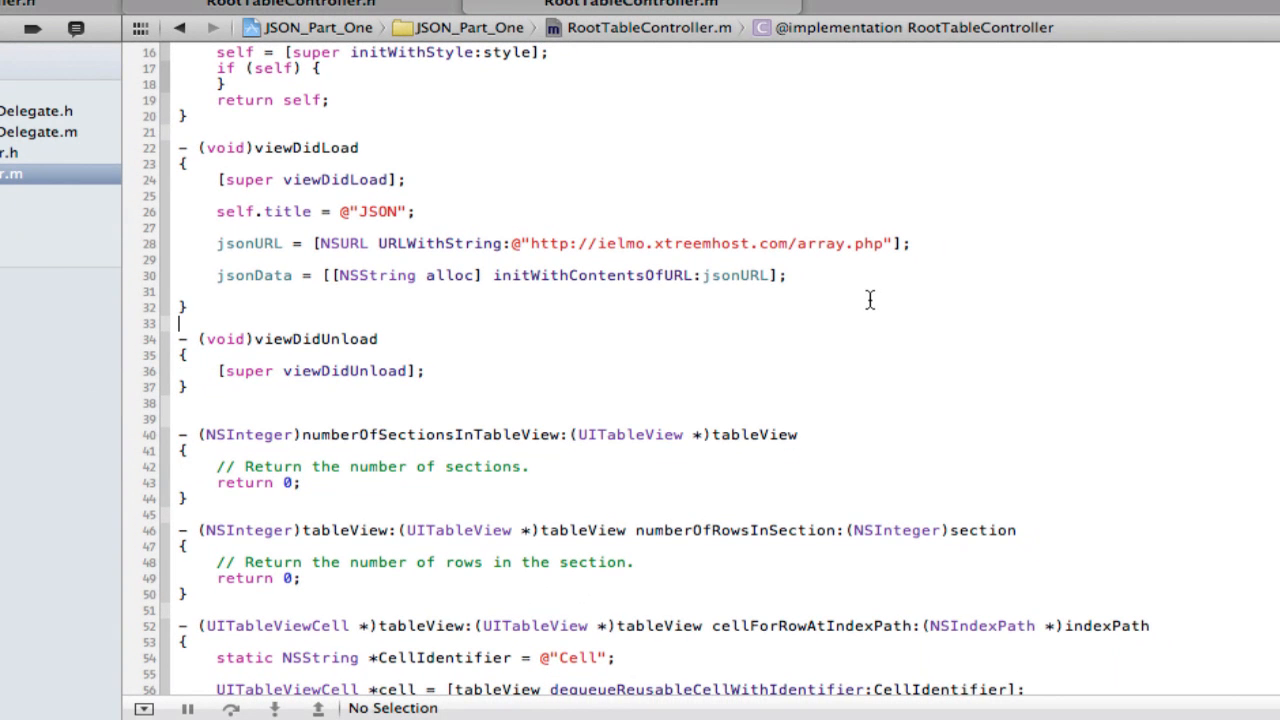
mouse_move(836, 294)
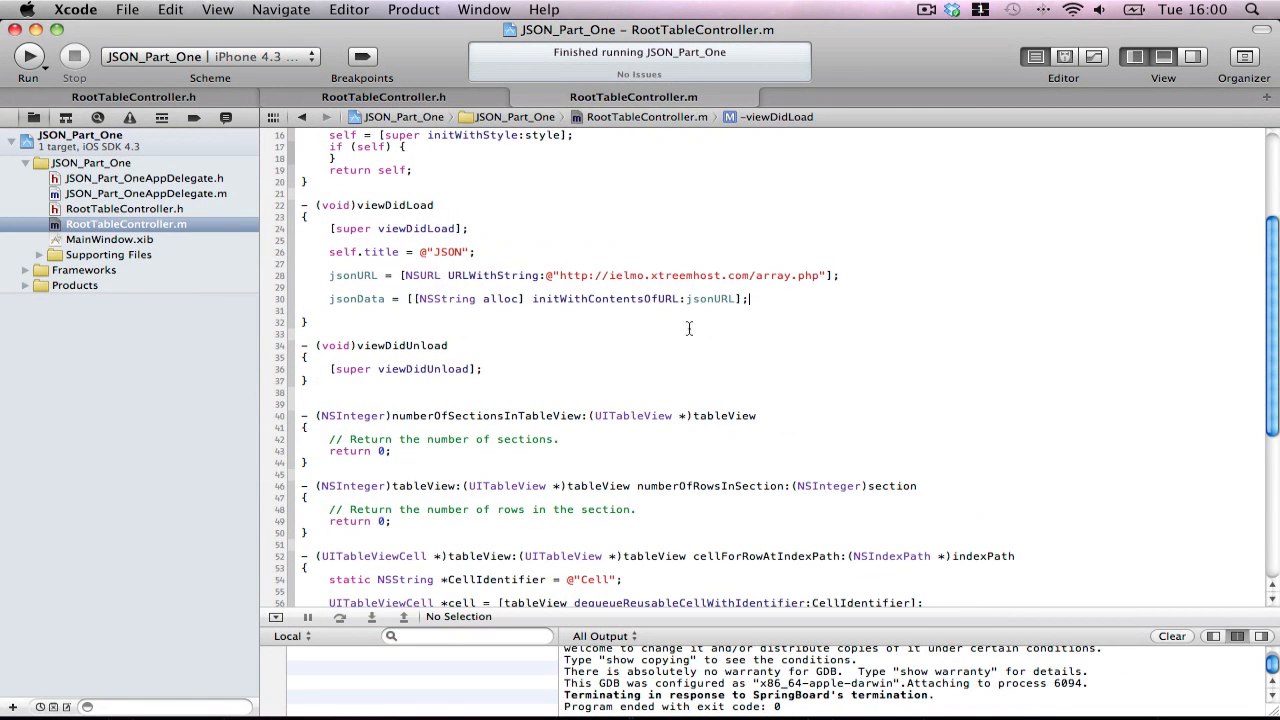
mouse_move(778, 324)
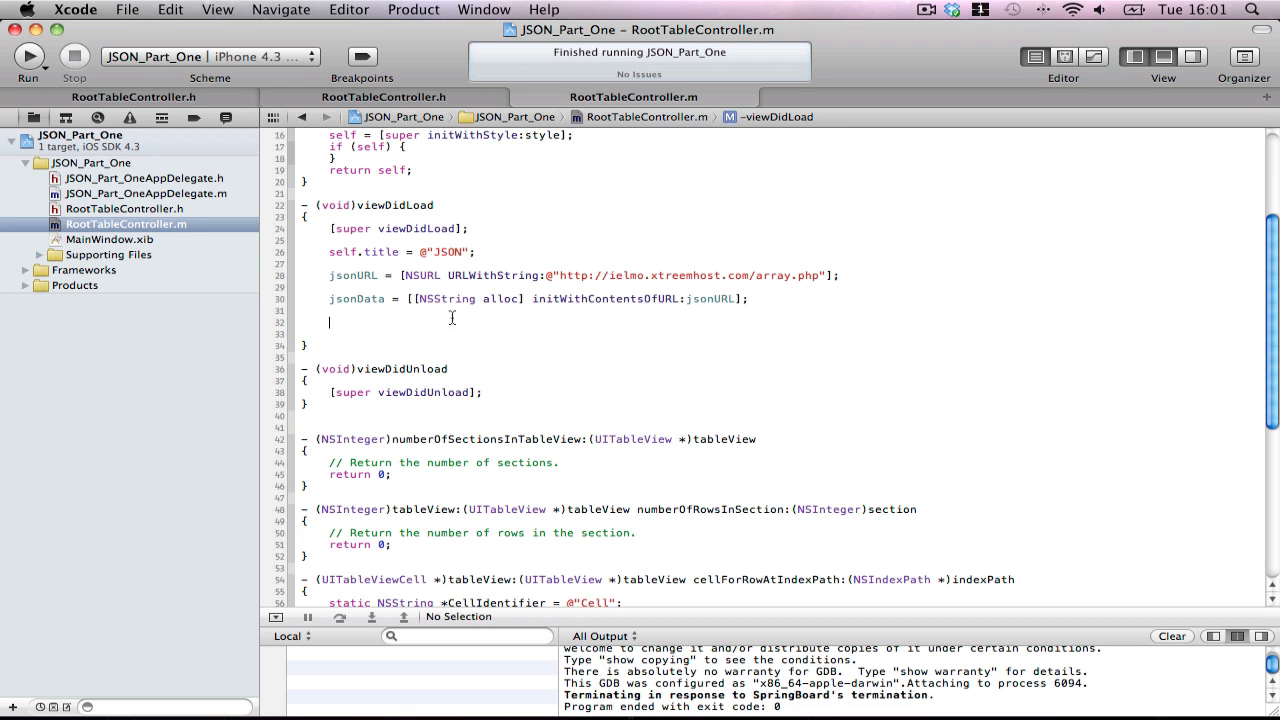
Set self.jsonArray to [jsonData JSONValue], correcting the JSONValue typo
text(self.jsonArray = [[)
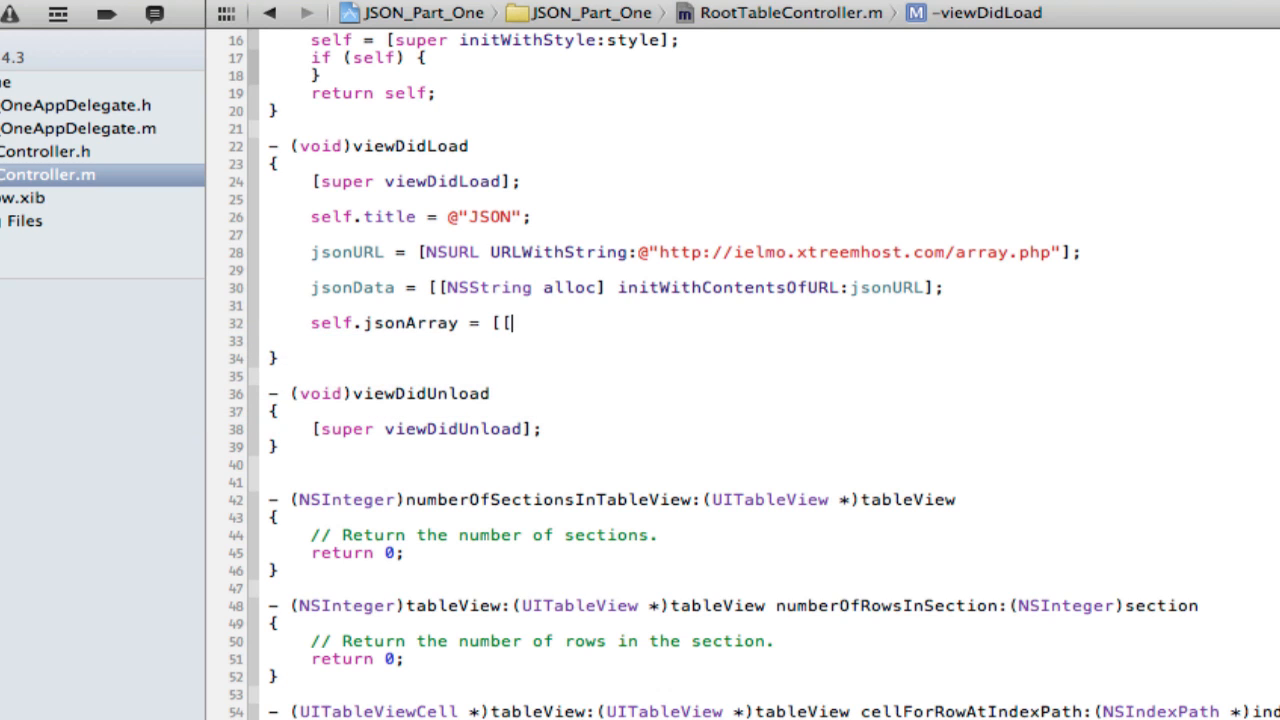
text(j)
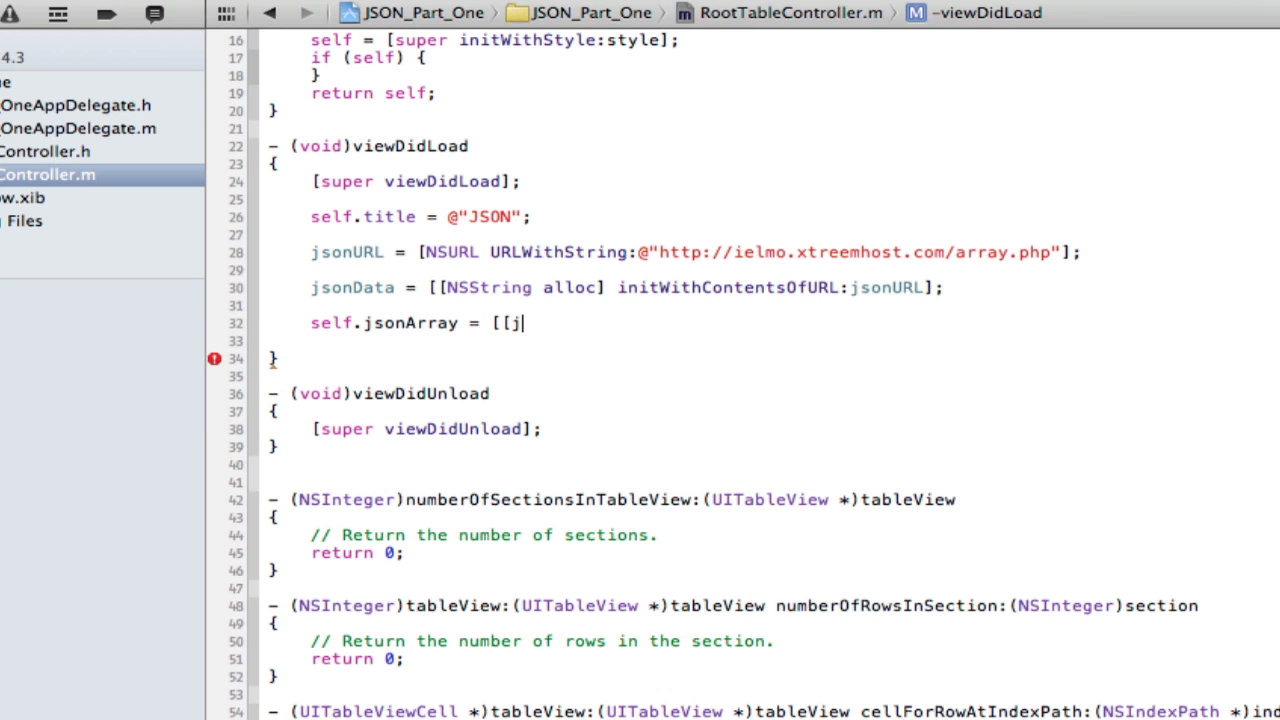
text(jsonData)
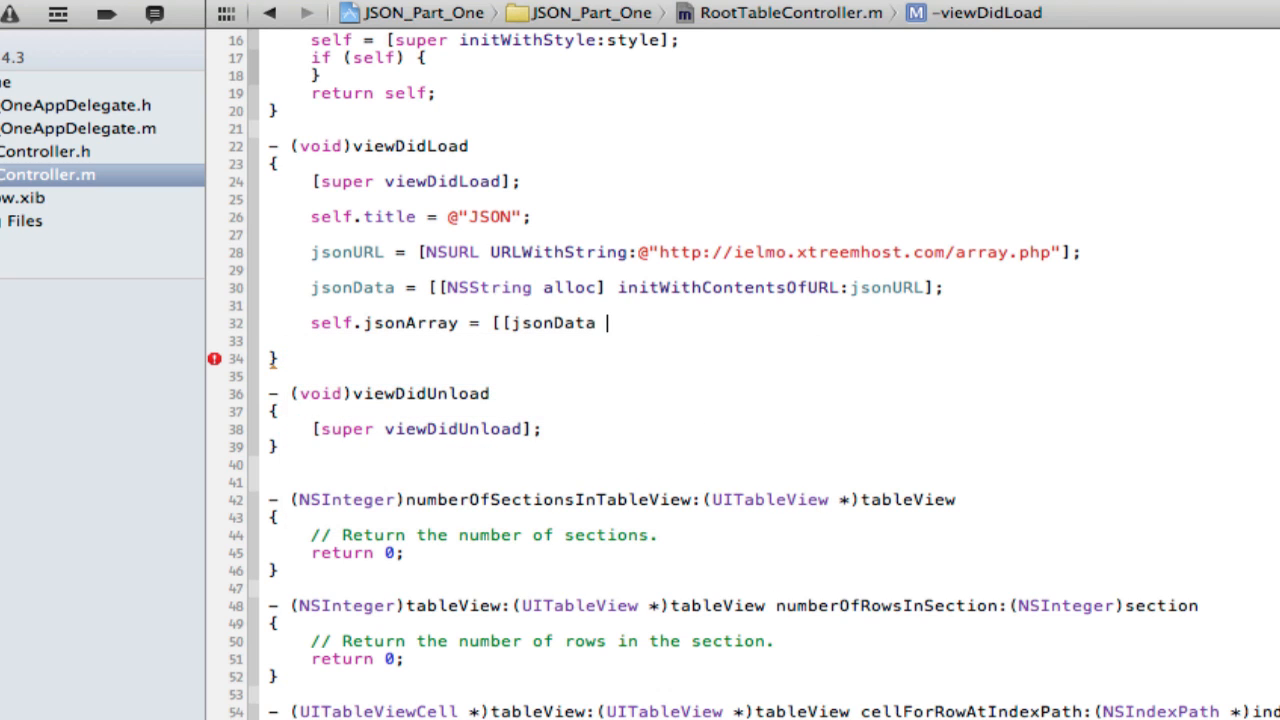
text(JS)
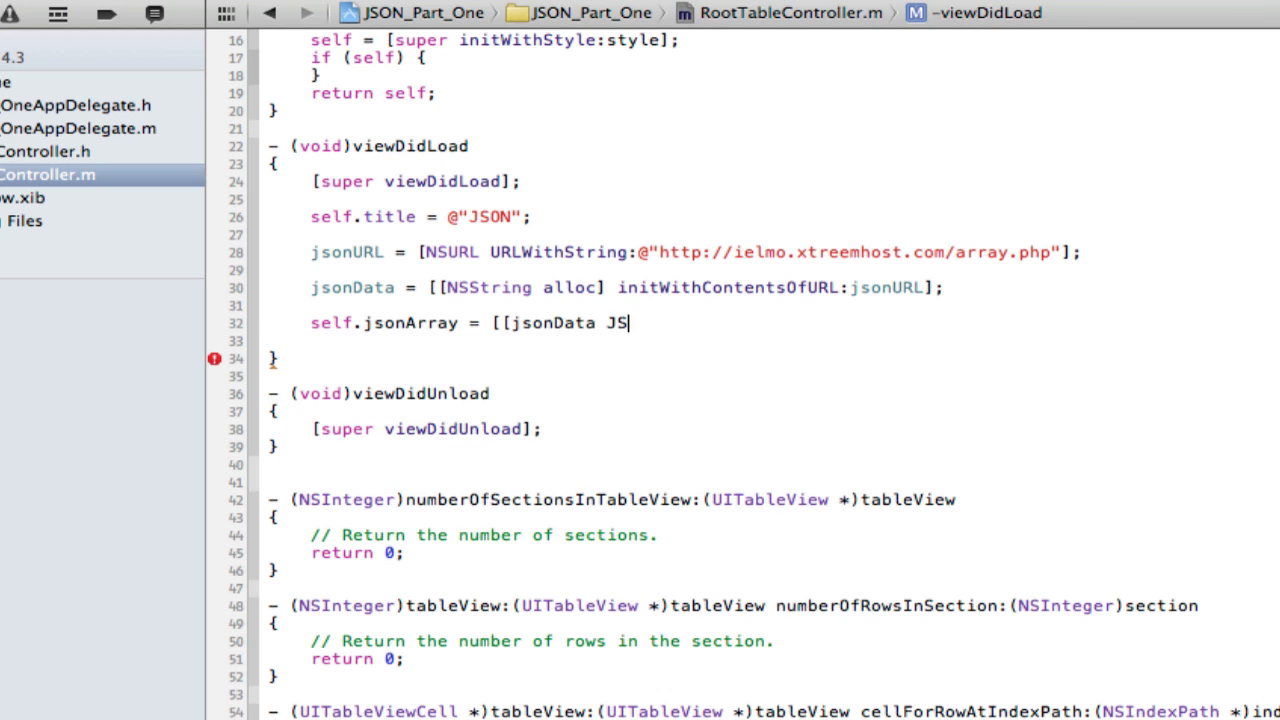
text(ONVl)
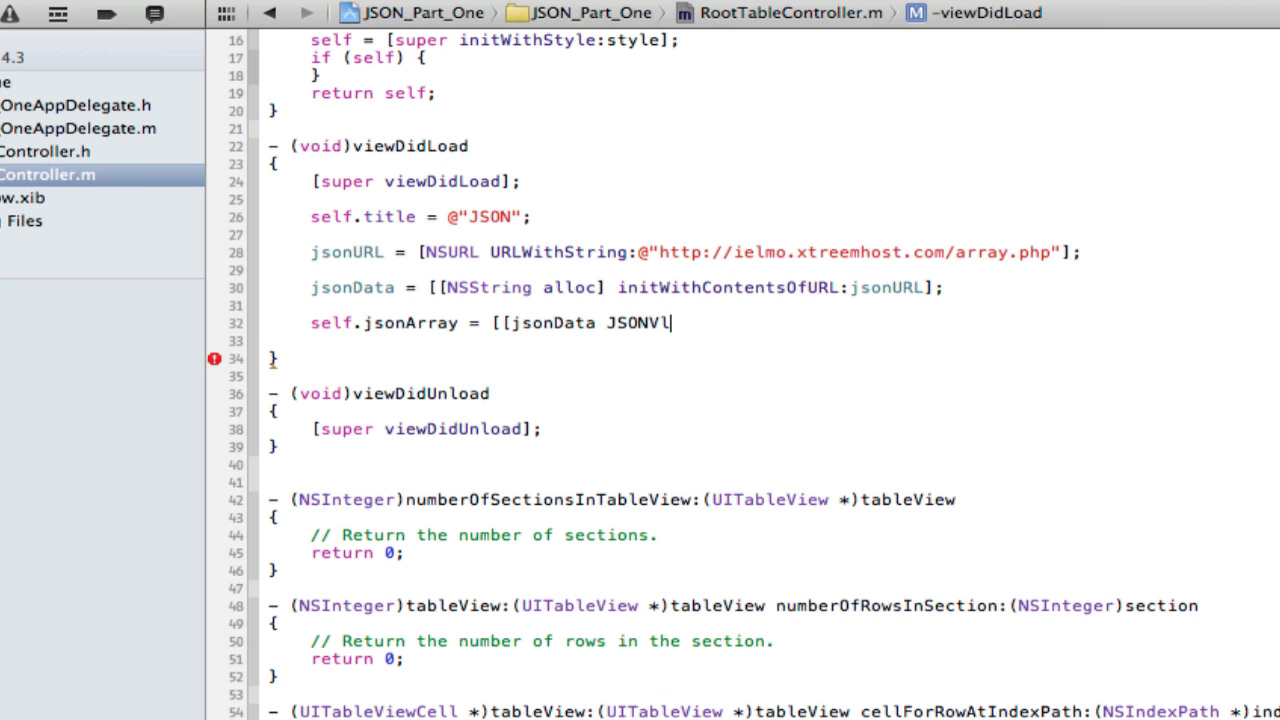
key(Backspace)
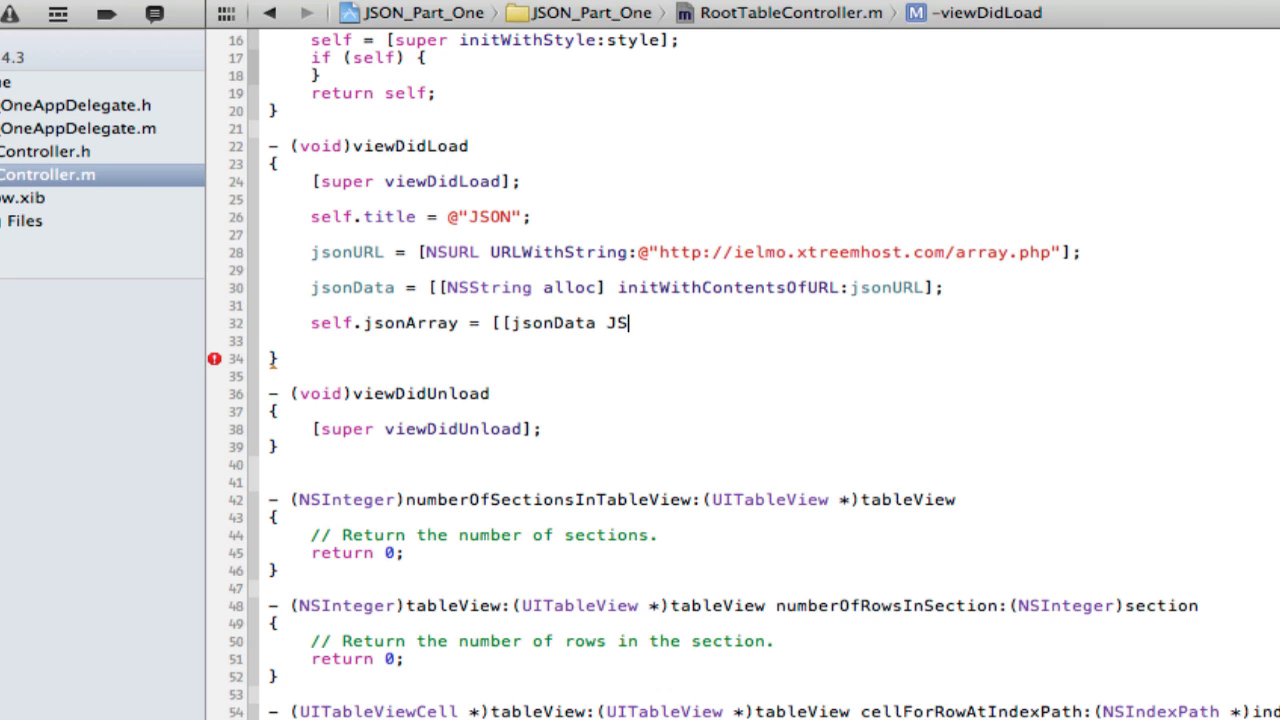
text(ONValue')
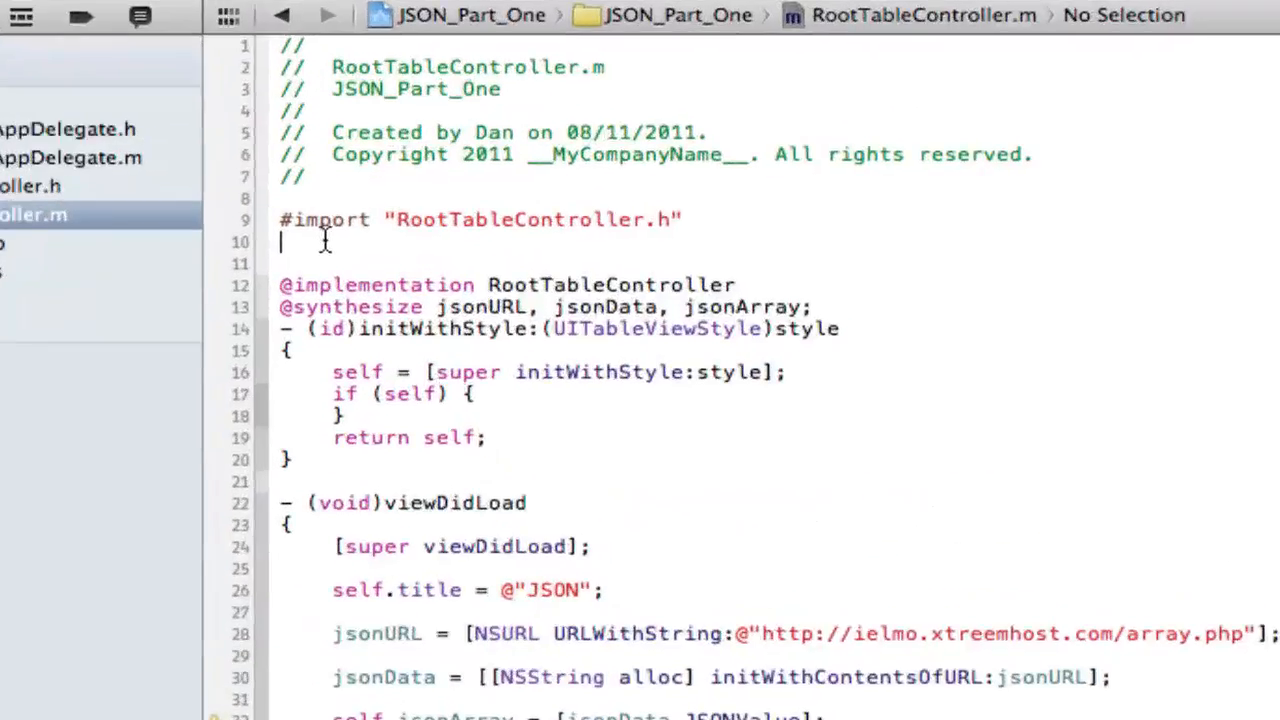
Add #import "JSON.h" and #import "SBJSON.h" below the RootTableController.h import
text(#import "header")
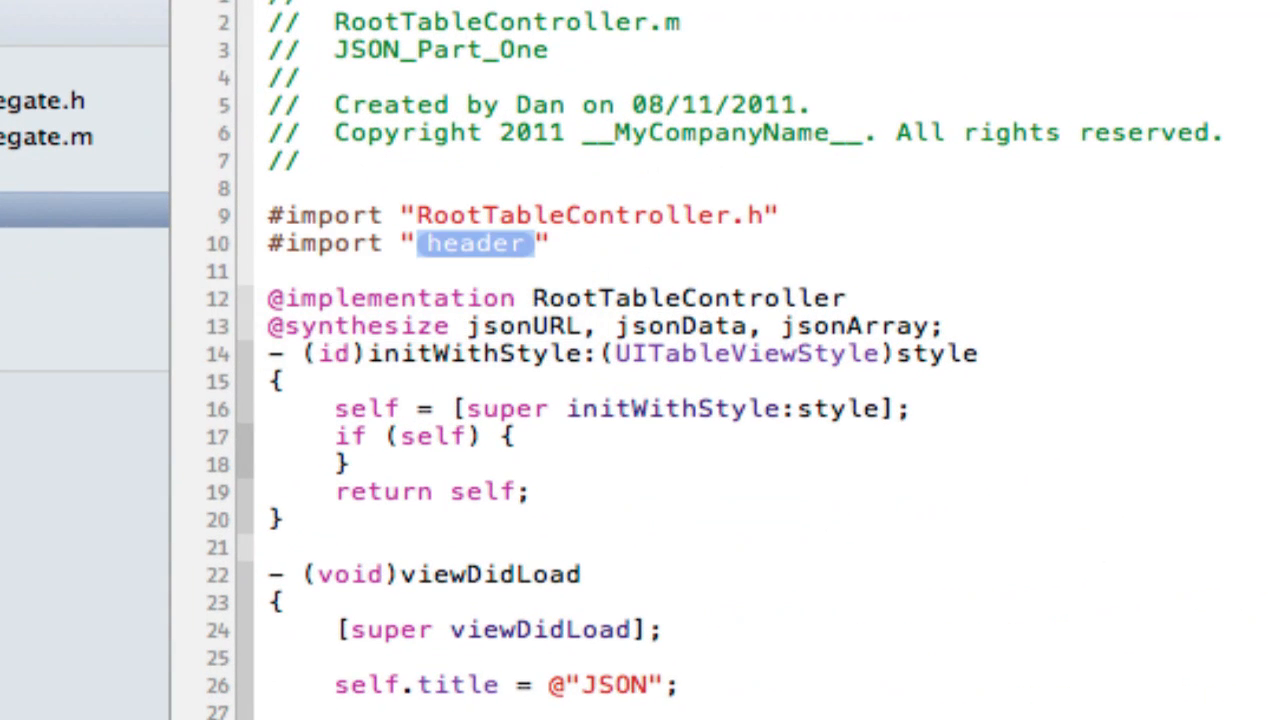
text(JSON.h)
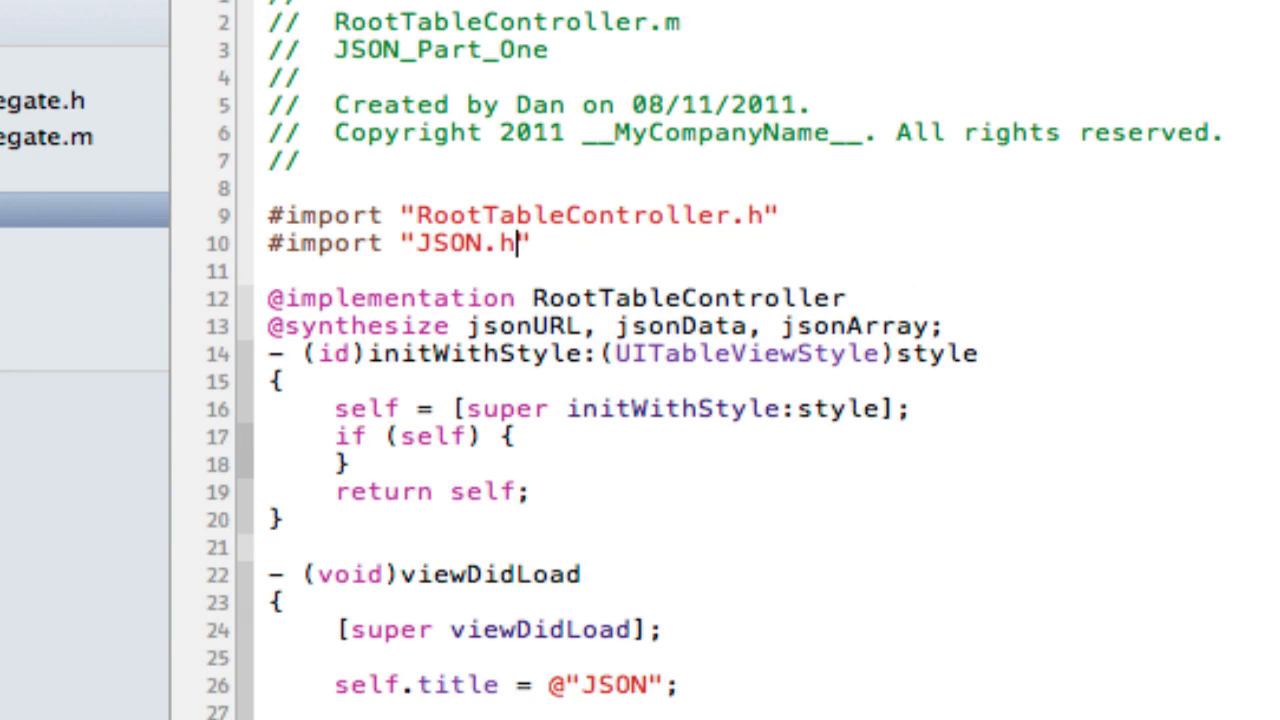
key(Return)
text(#import "SBJSON.h")
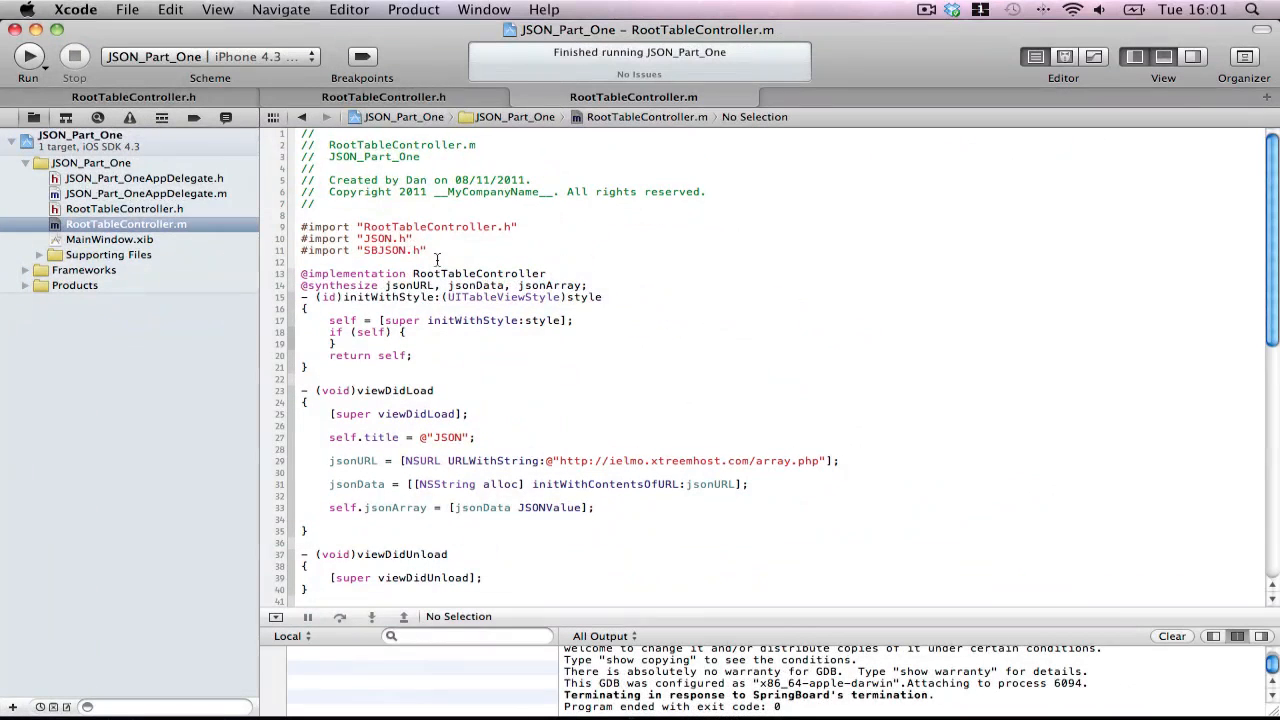
scroll(down, 3)
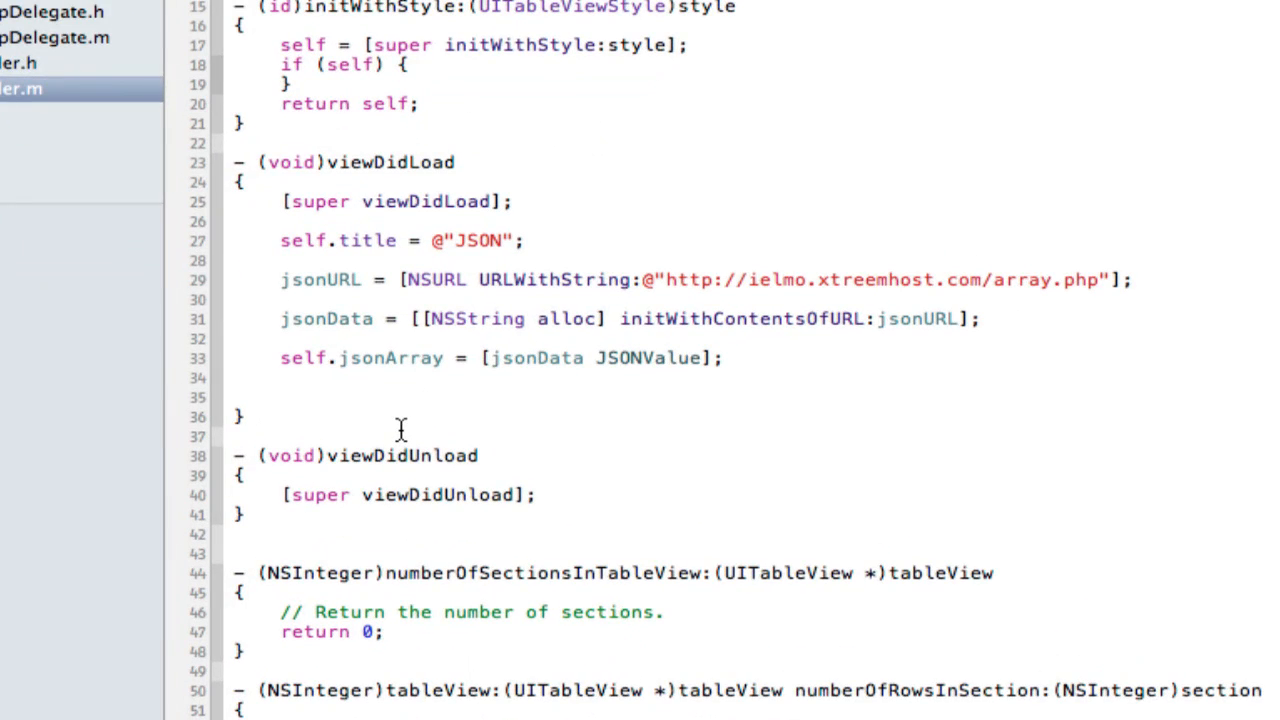
Add NSLog(@"%@", jsonArray); at the end of viewDidLoad
text(NSLog(@")
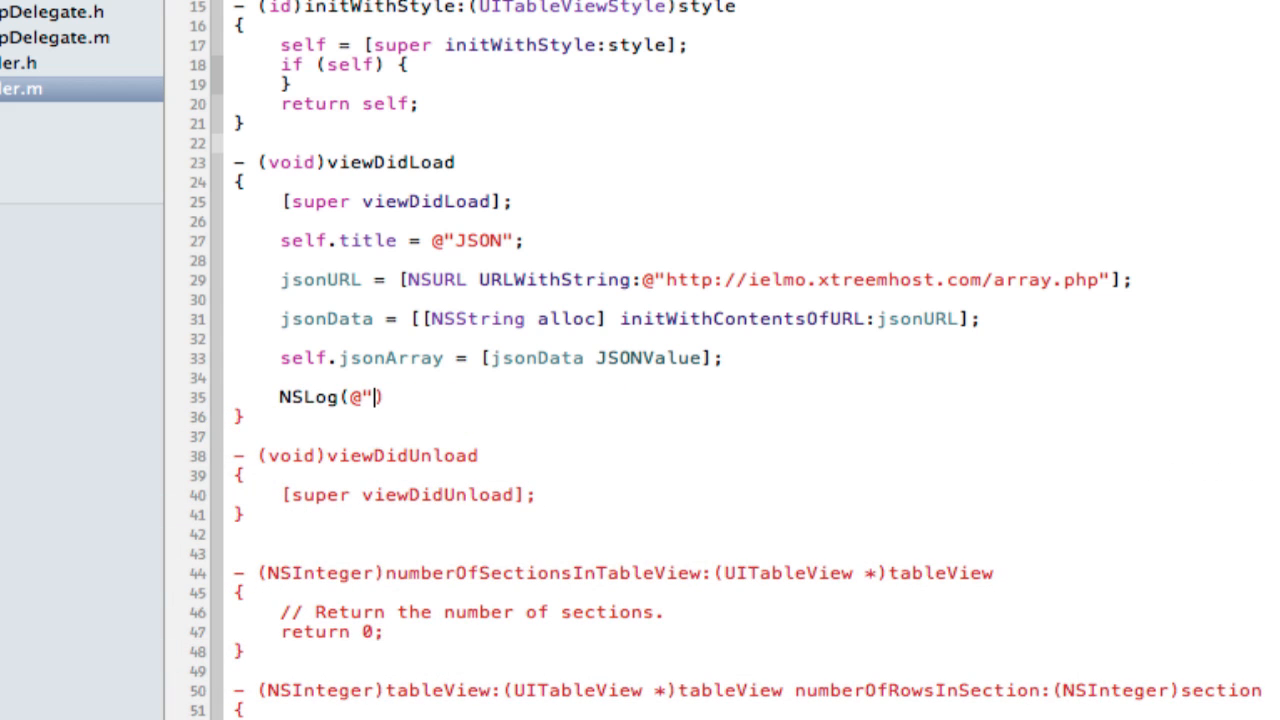
text(%@", jsonArray)
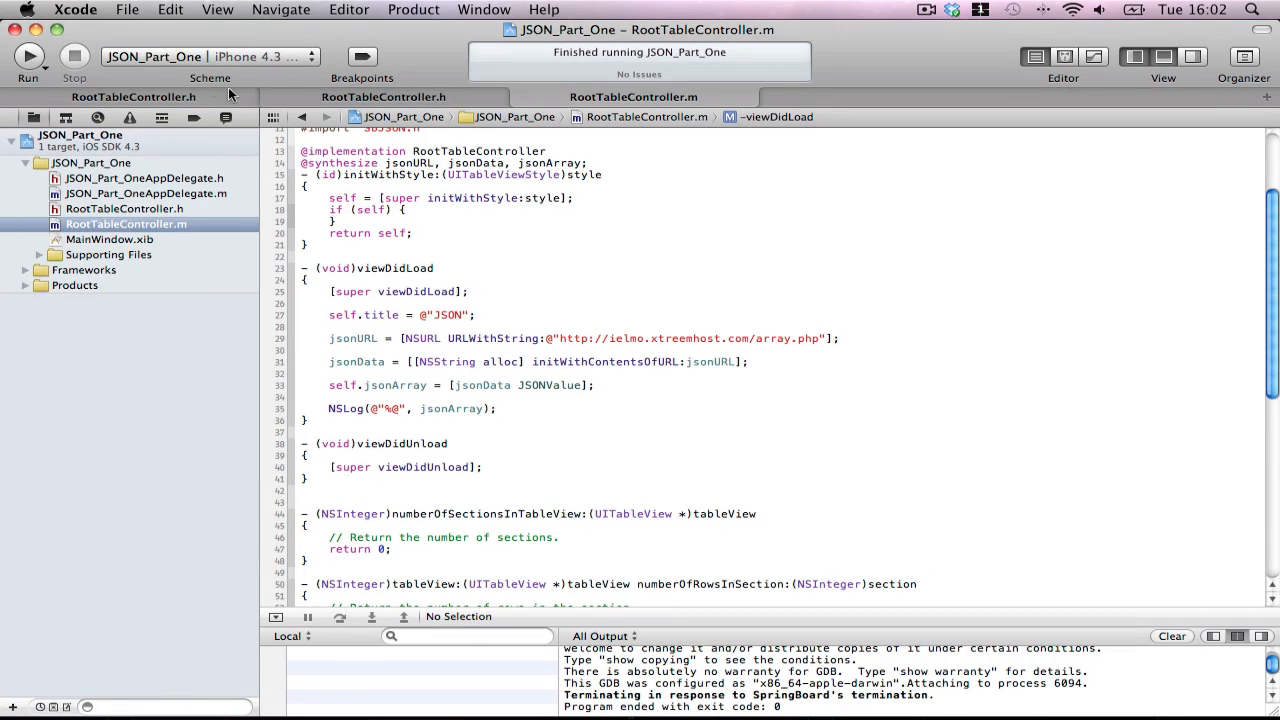
Run the app and review the five photobucket URLs logged in the console
click(28, 56)
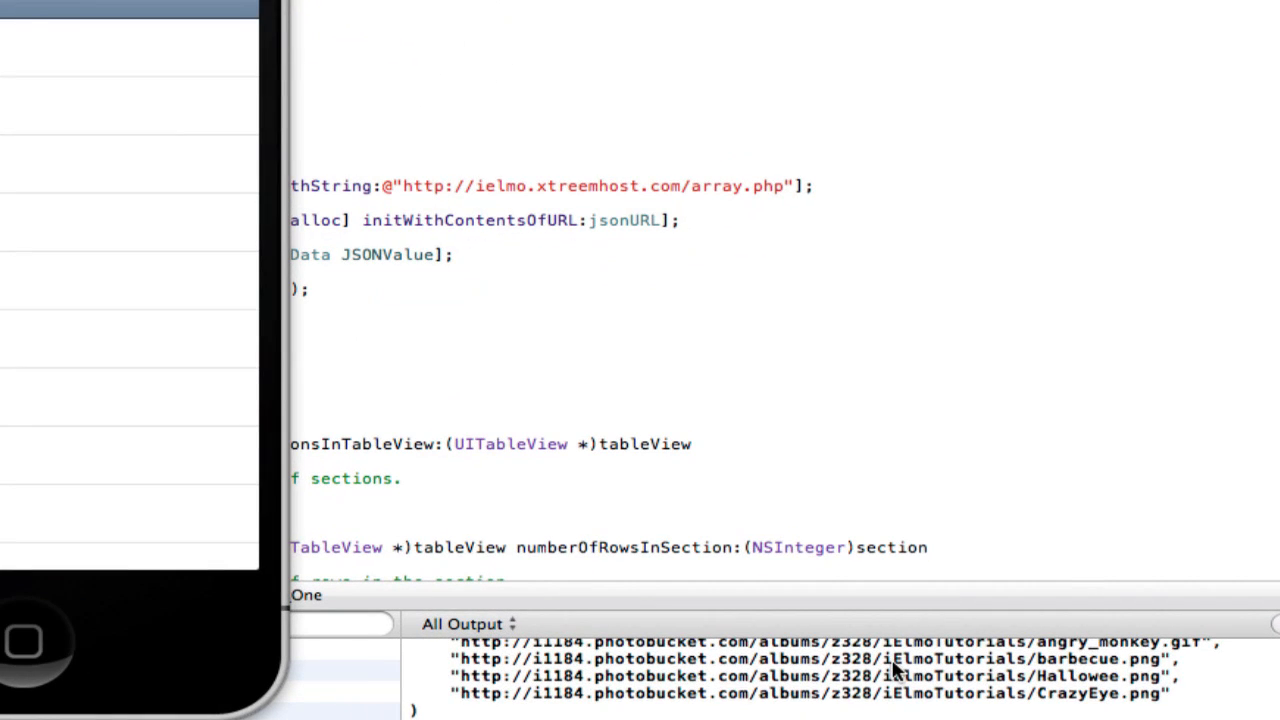
scroll(up, 3)
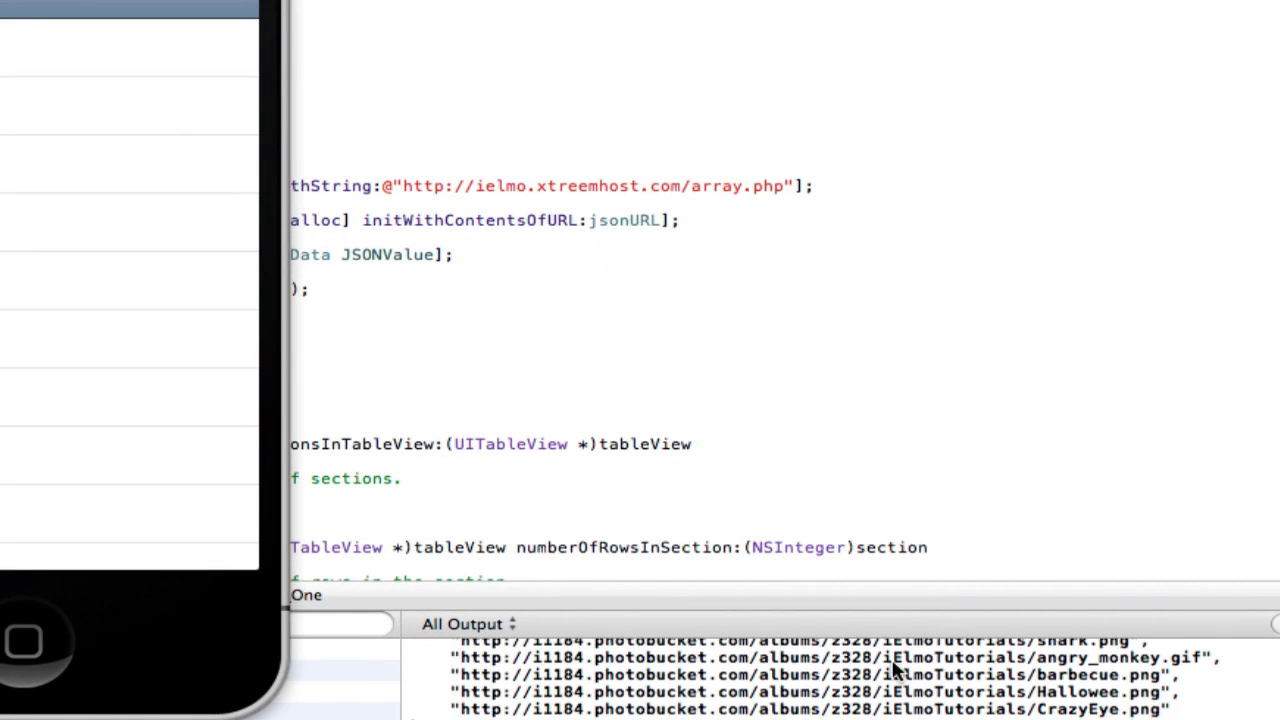
scroll(up, 3)
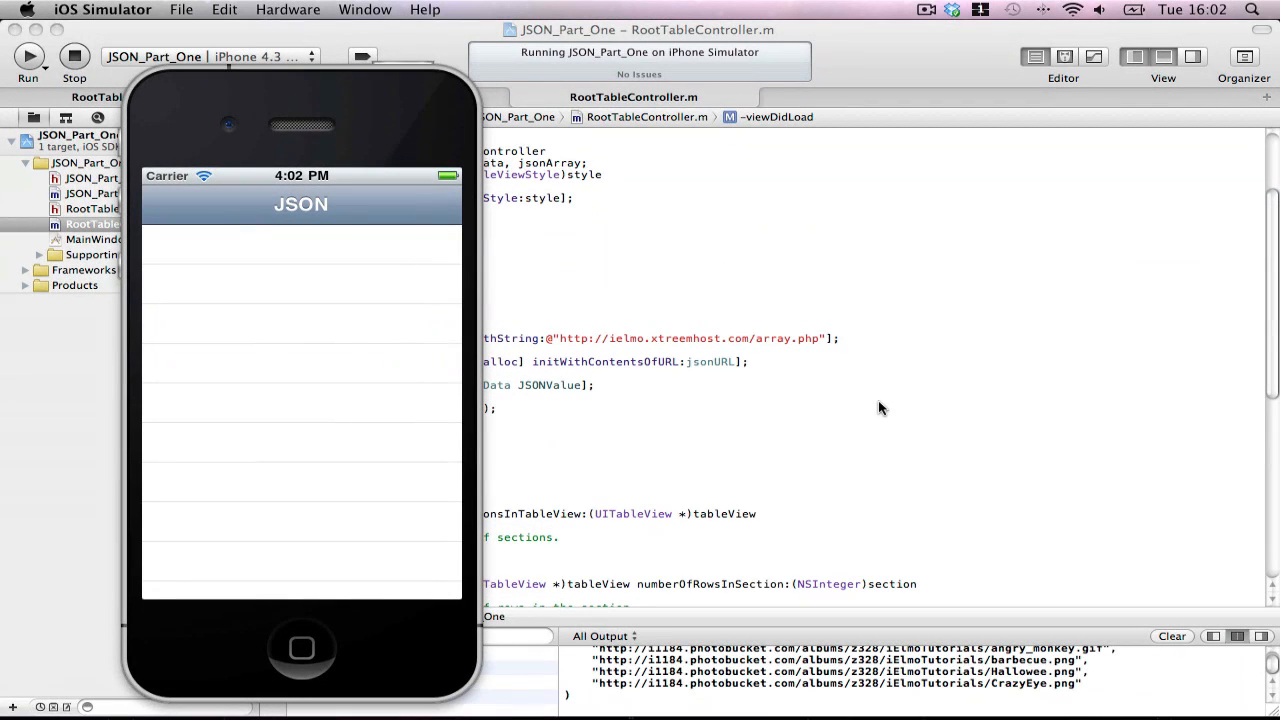
mouse_move(744, 344)
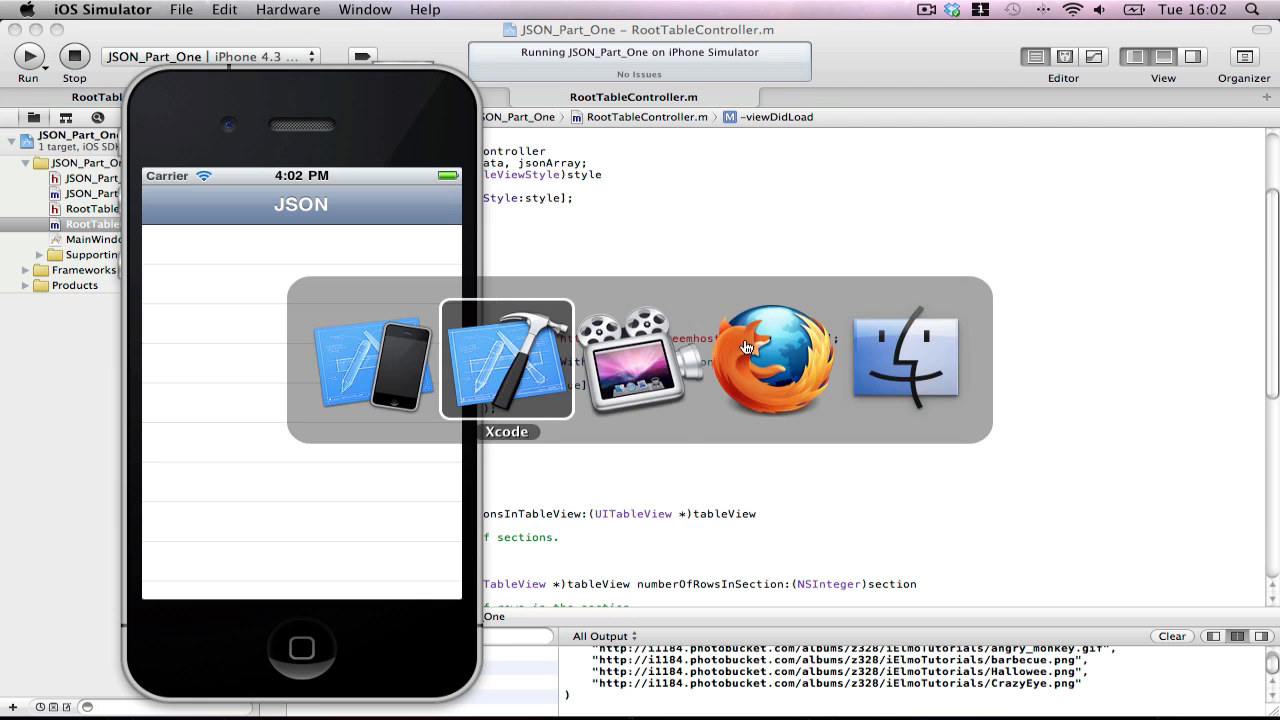
Switch to Firefox, check array.php in net2ftp, and view its live JSON output of five photobucket URLs
click(772, 360)
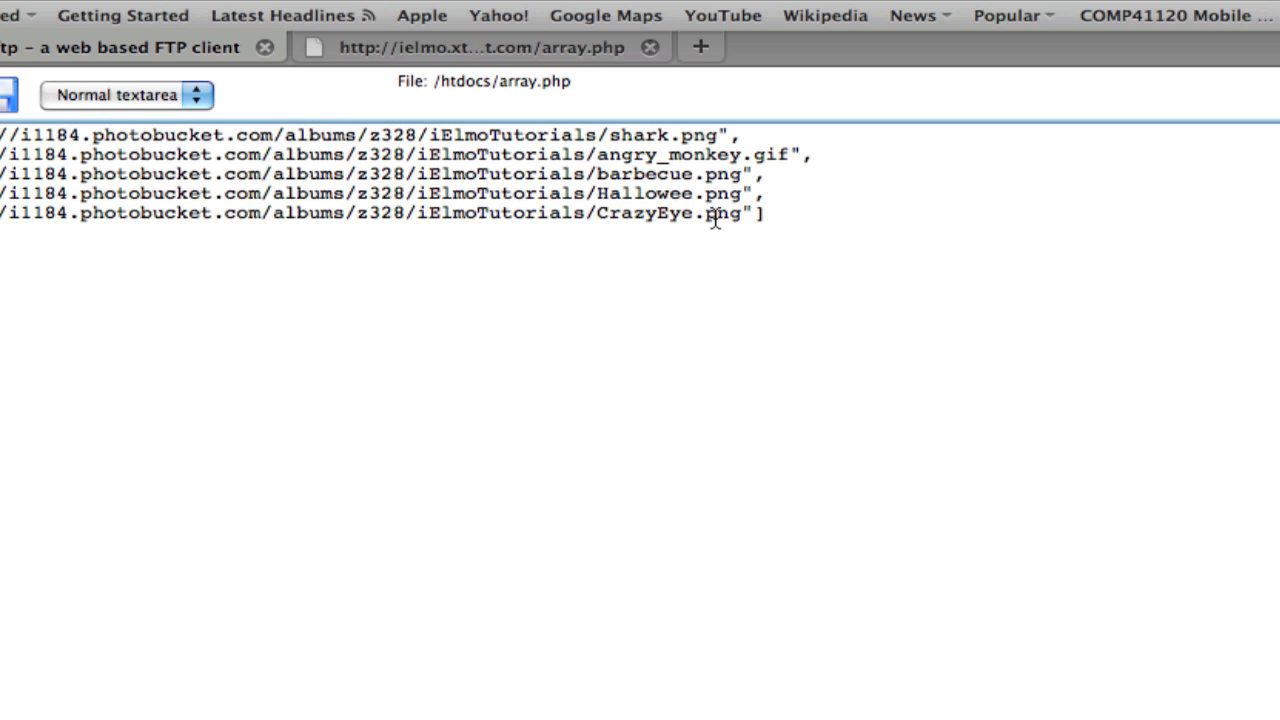
double_click(144, 154)
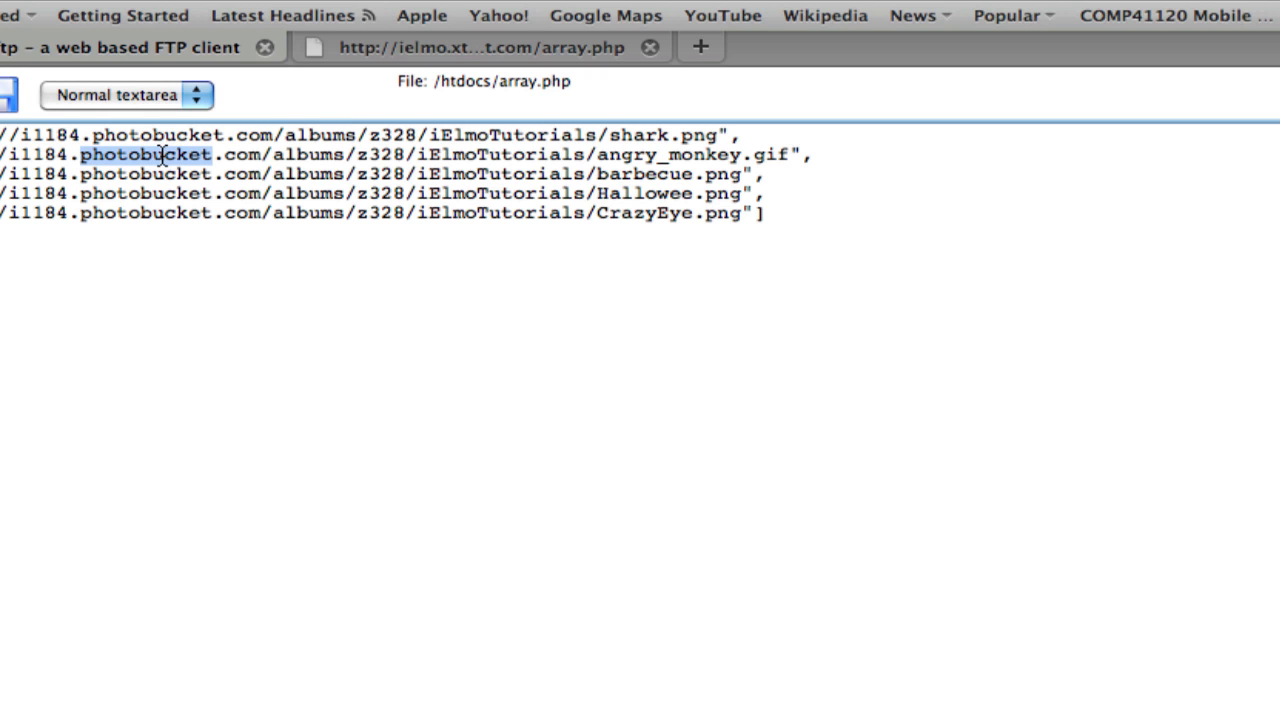
mouse_move(136, 188)
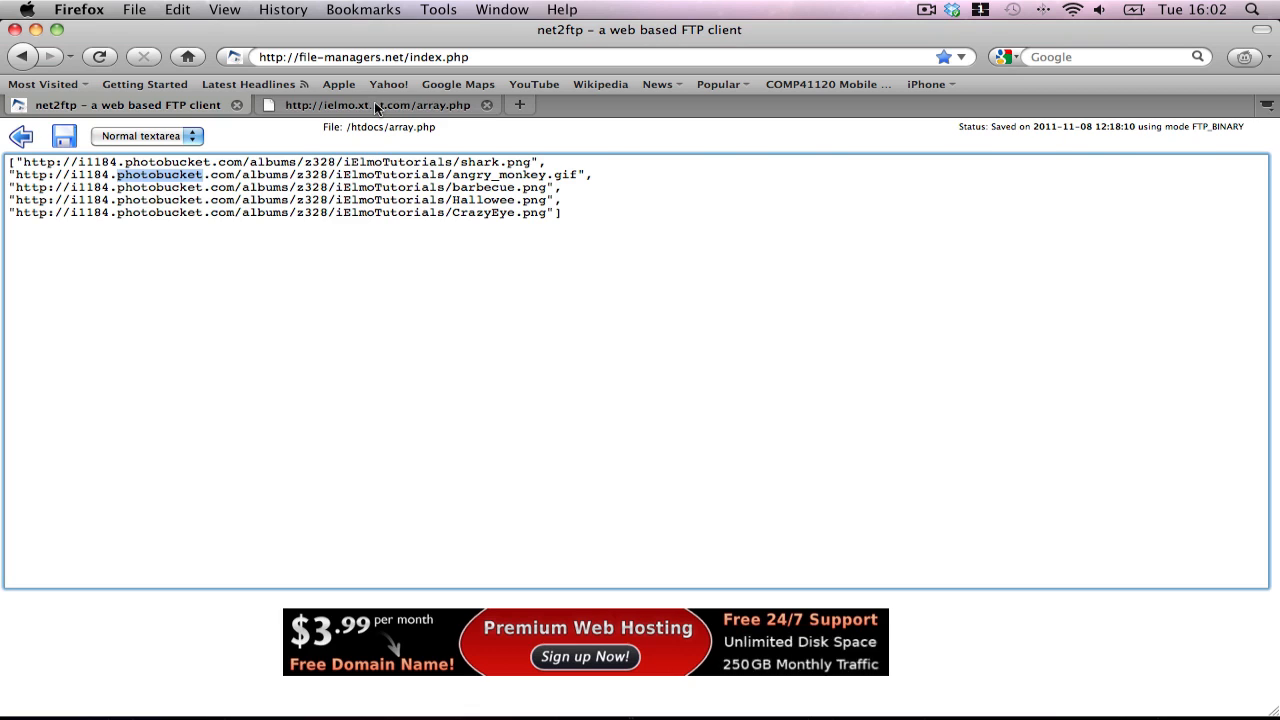
click(376, 104)
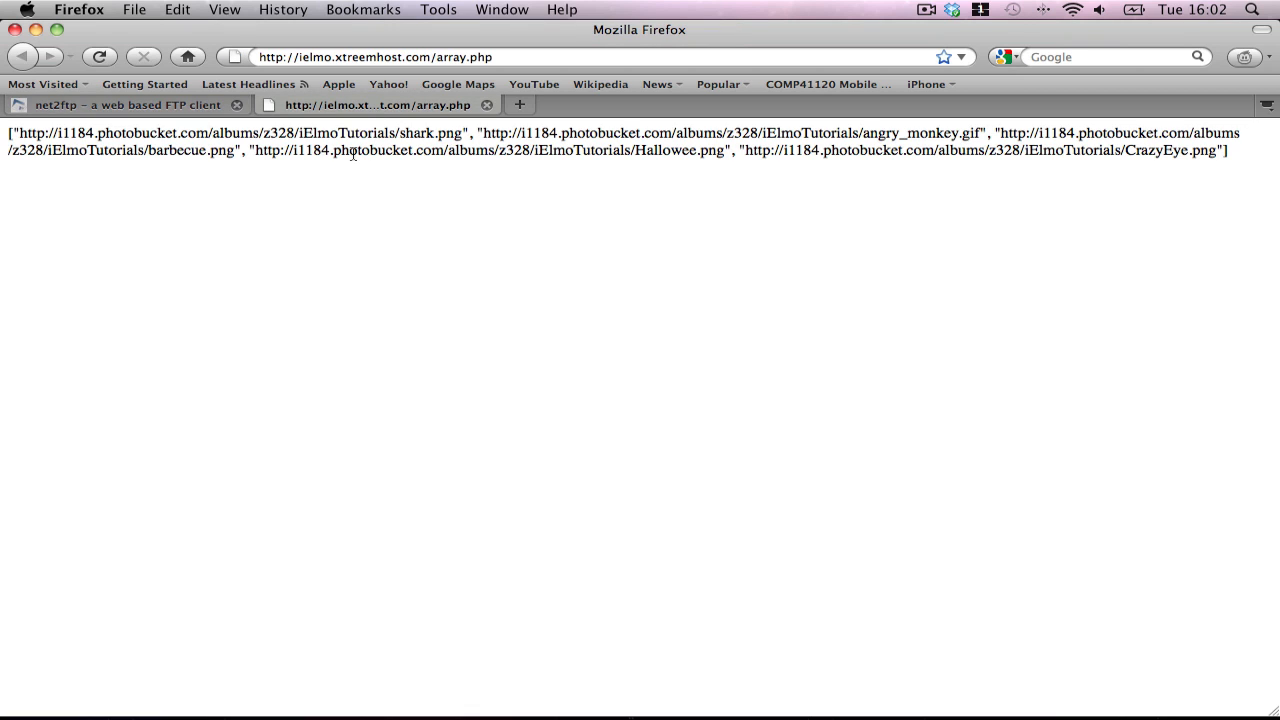
mouse_move(658, 196)
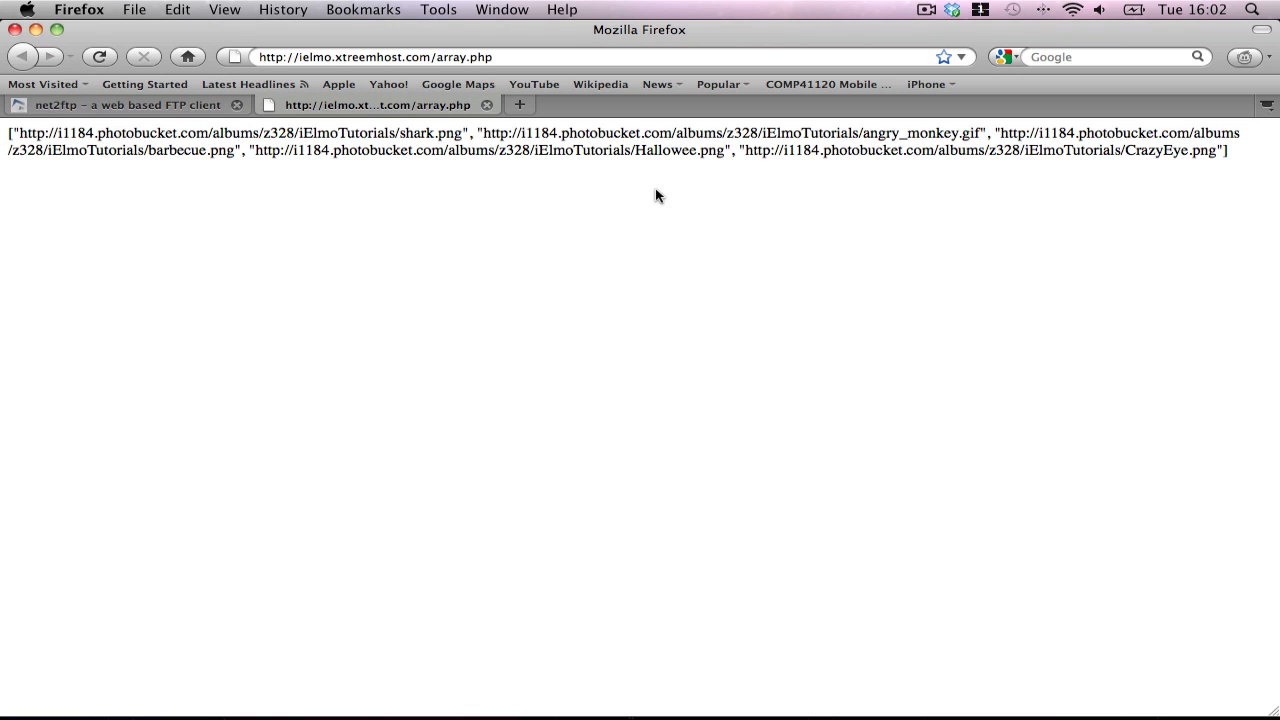
mouse_move(250, 242)
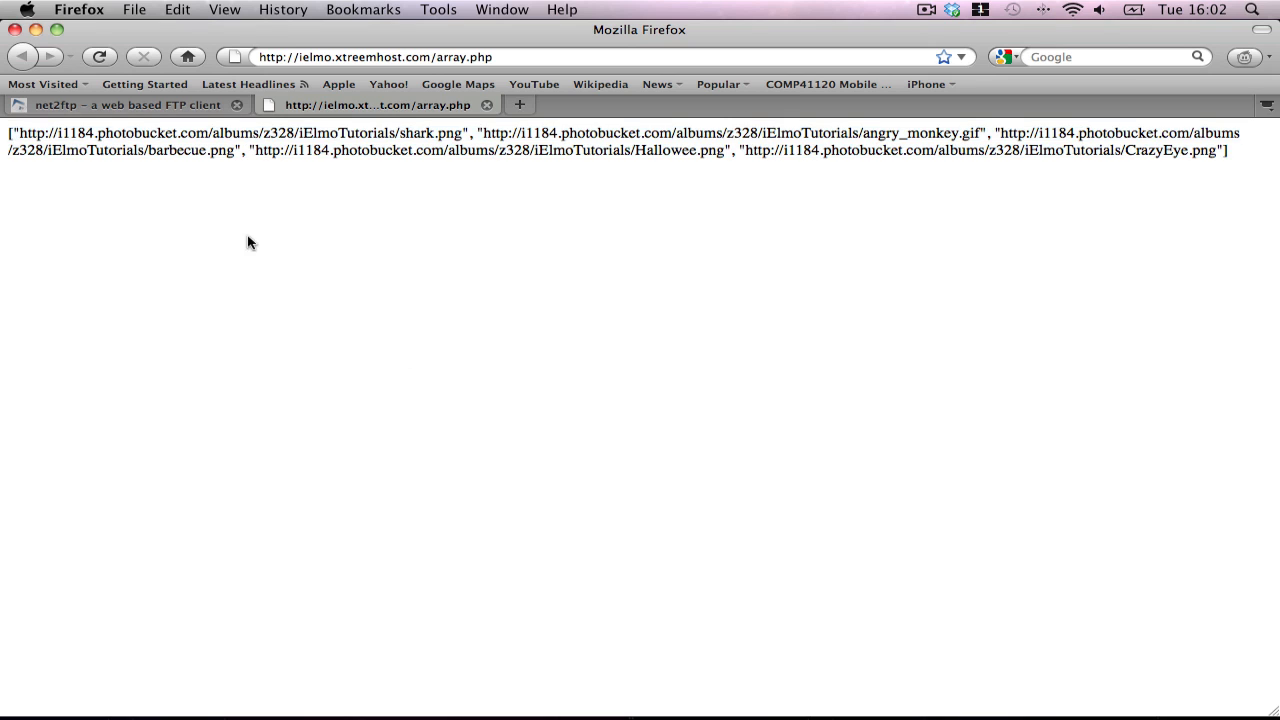
mouse_move(828, 108)
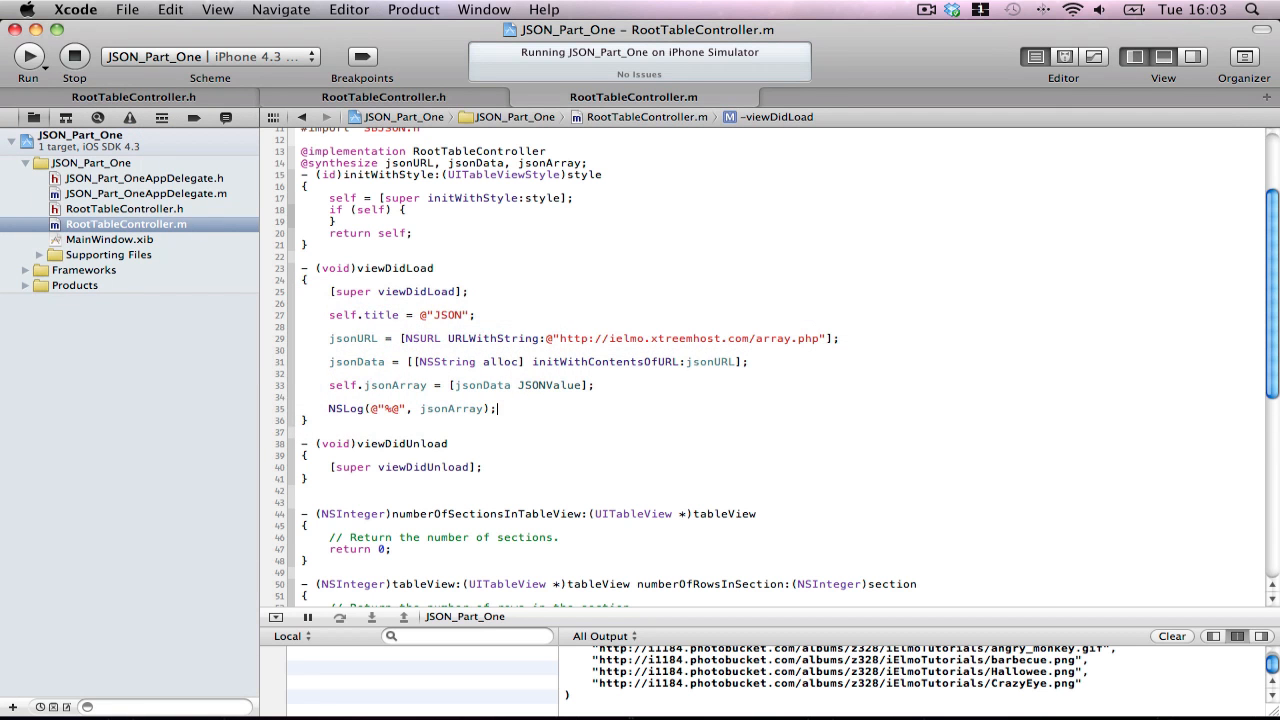
Return [jsonArray count] from numberOfRowsInSection and select the 'Configure the cell' comment for replacement
scroll(down, 3)
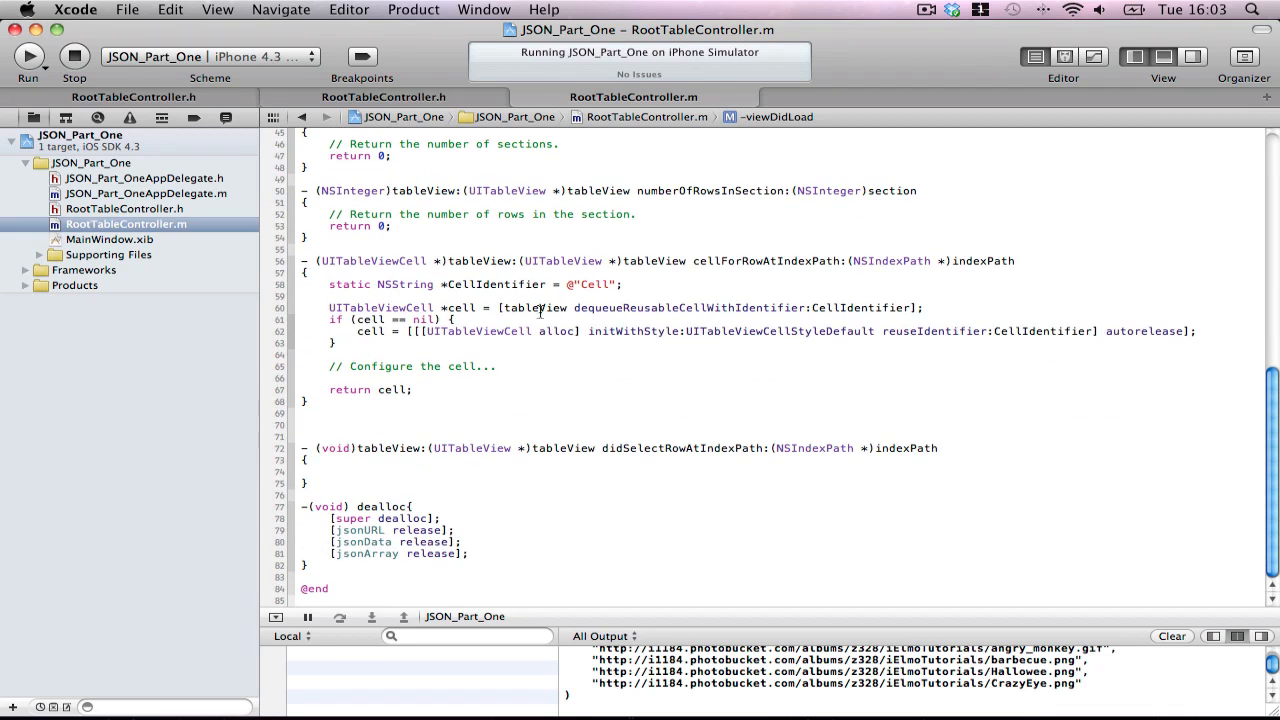
scroll(up, 3)
text(1)
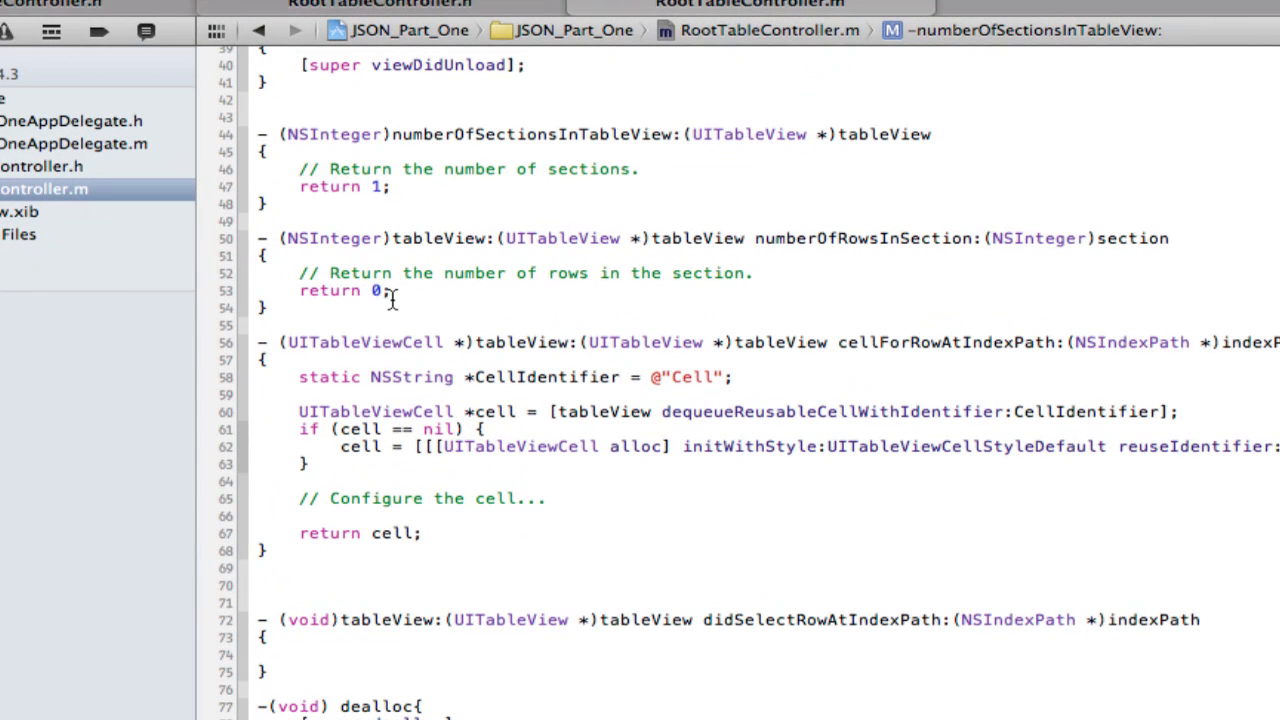
key(Backspace)
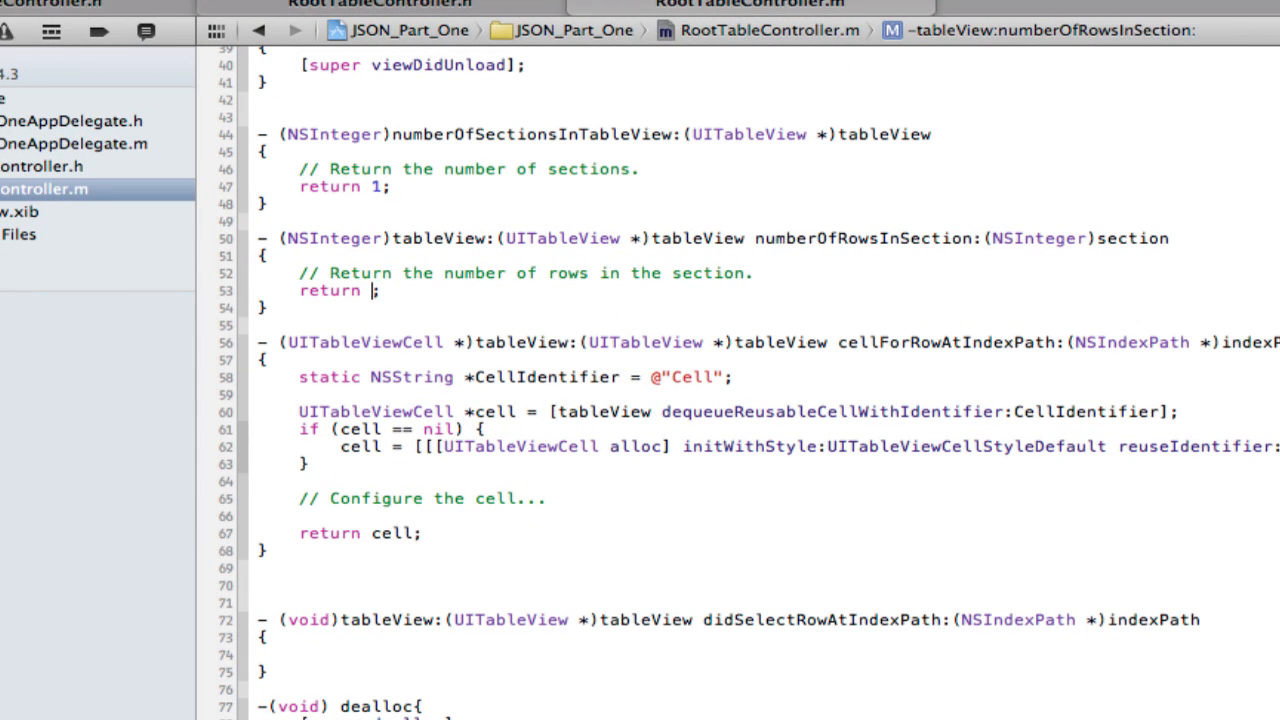
text([jsonArray copy)
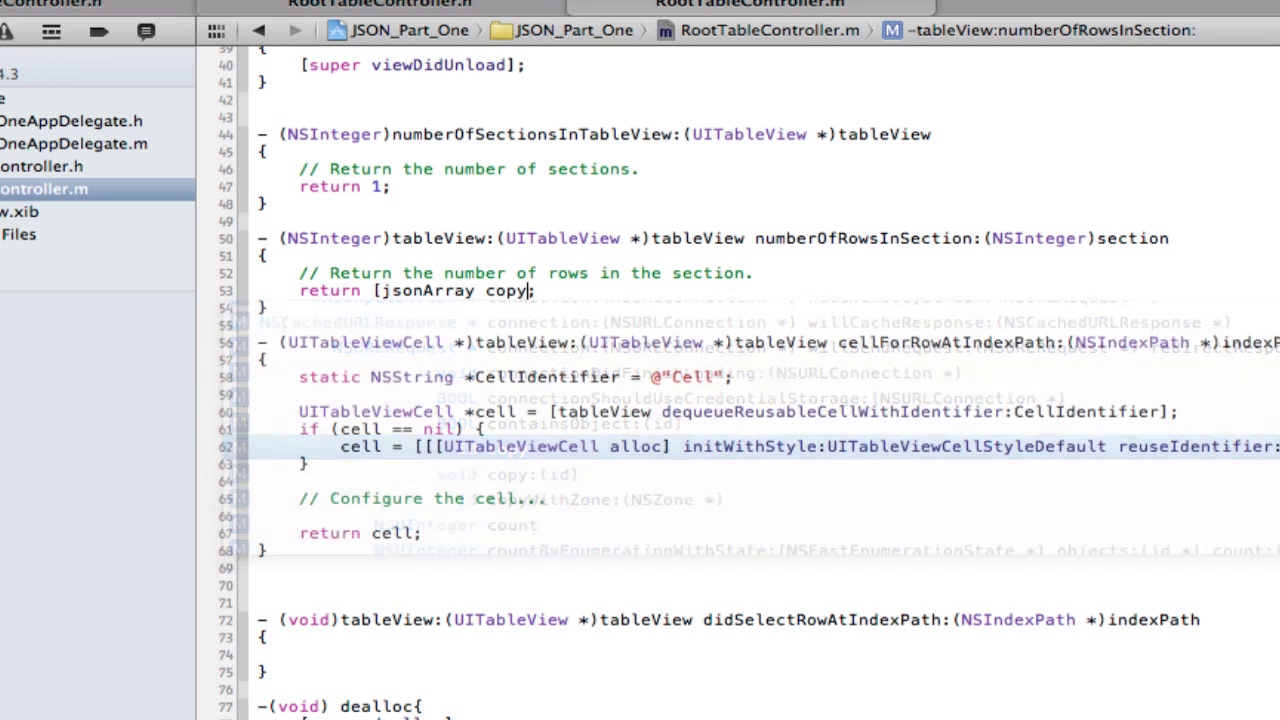
text(count])
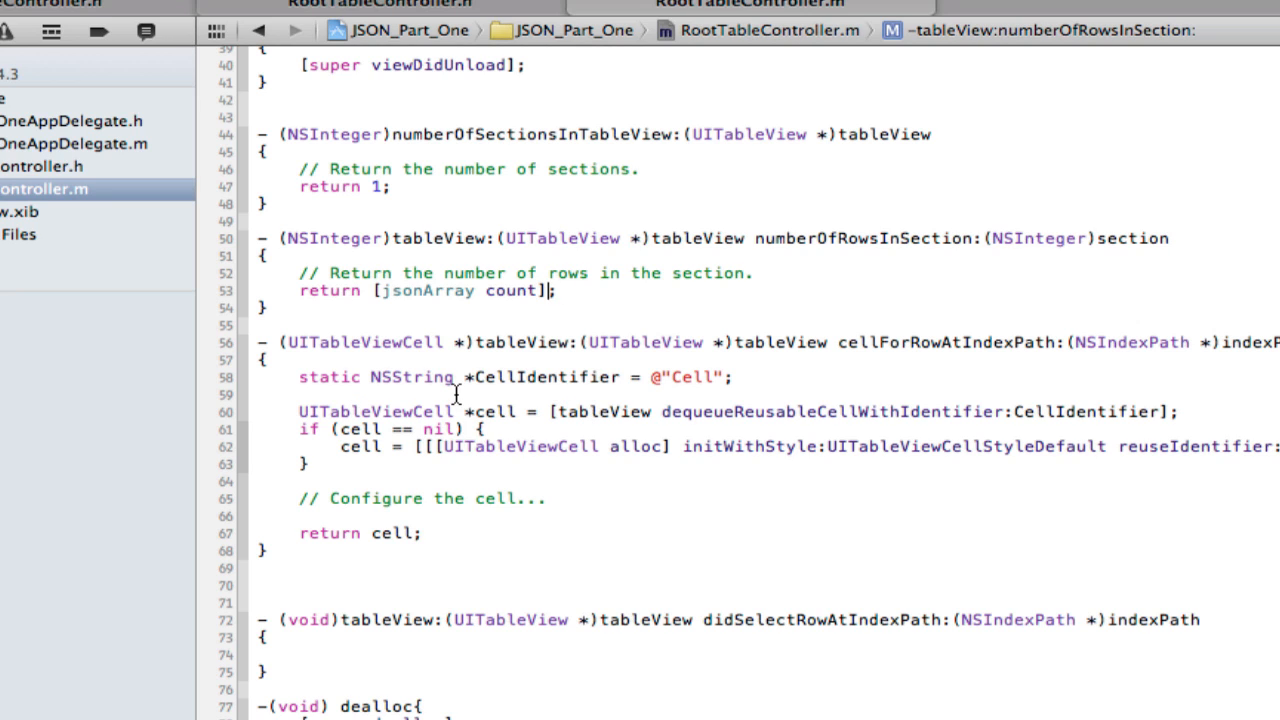
mouse_move(444, 496)
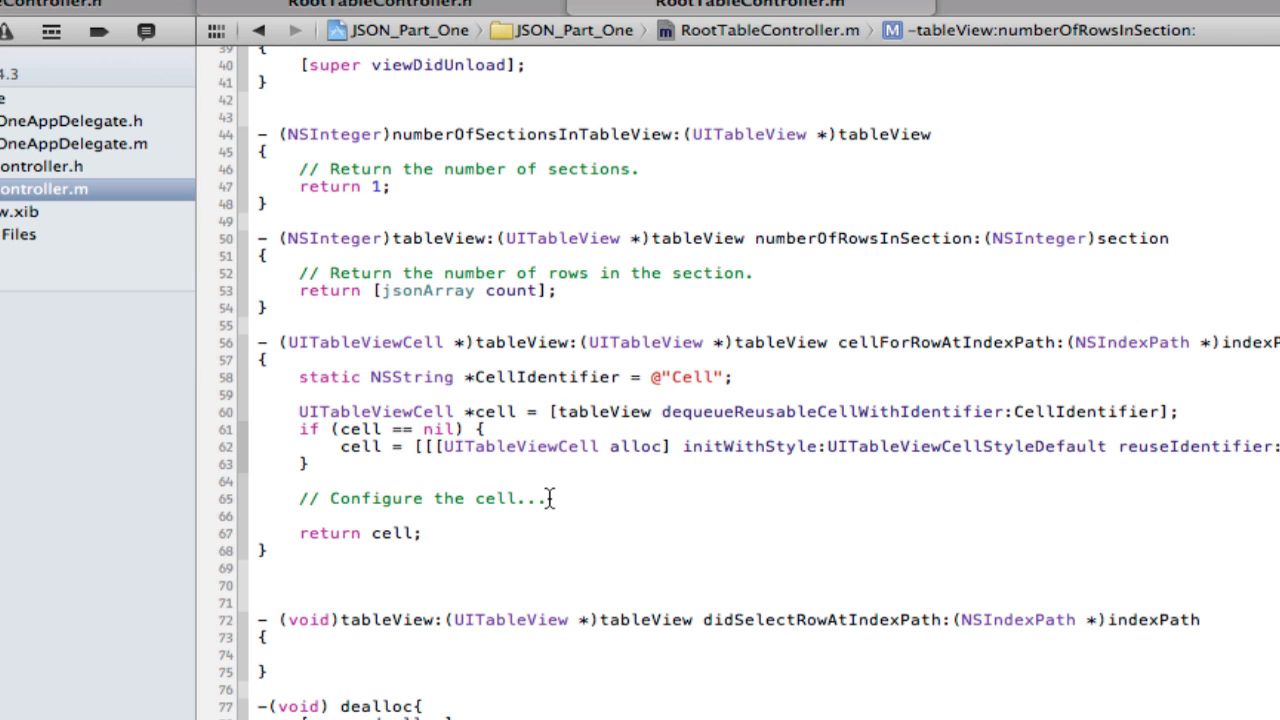
double_click(424, 498)
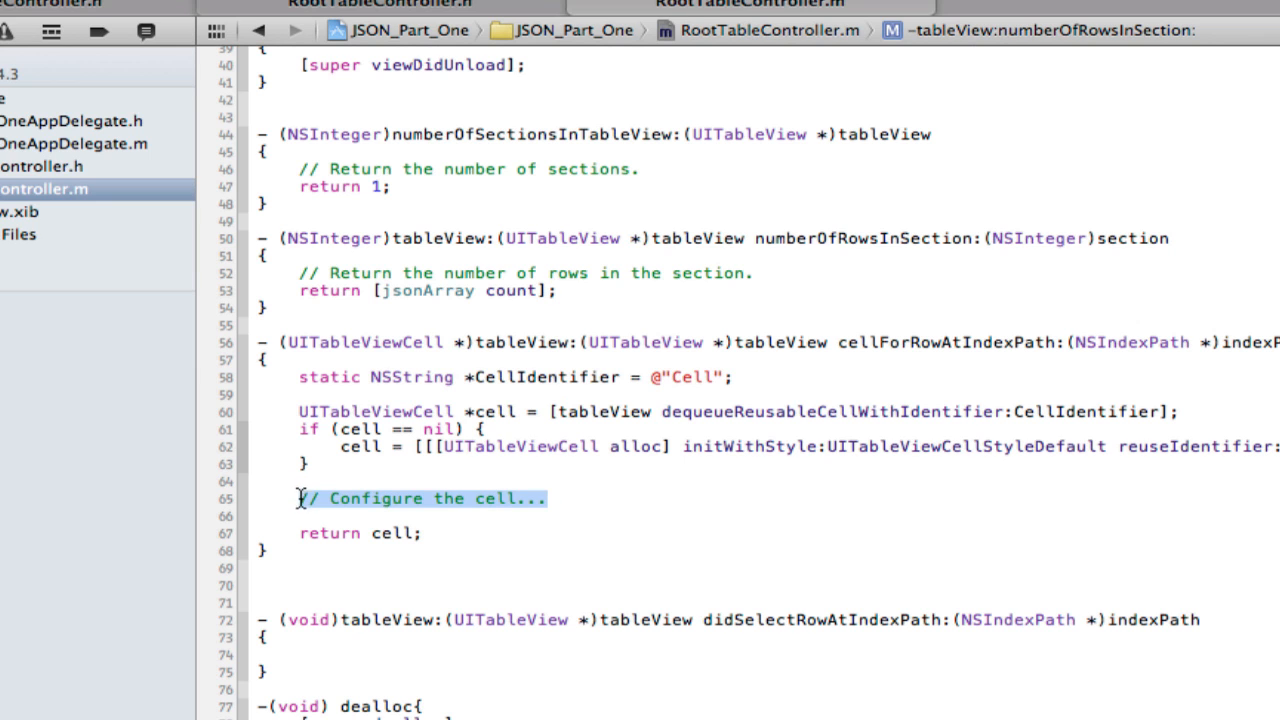
Set cell.textLabel.text = [self.jsonArray objectAtIndex:indexPath.row]; in cellForRowAtIndexPath
text(cell)
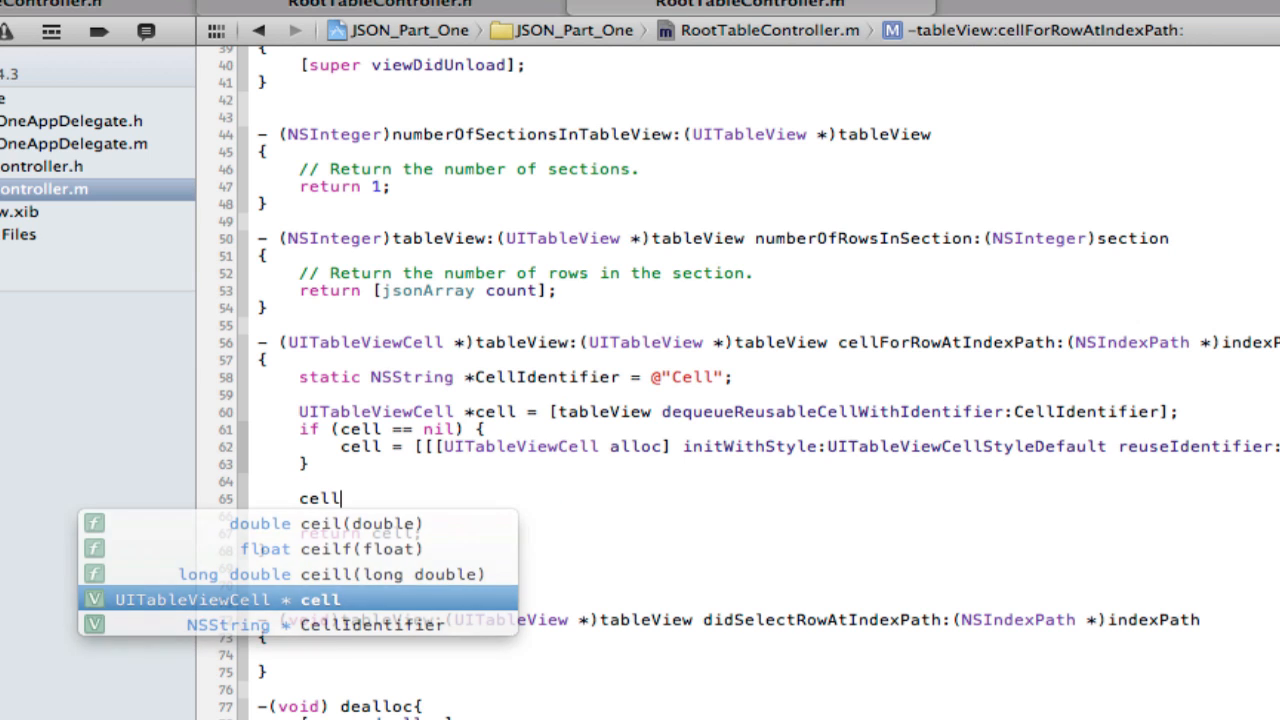
text(.textLabel.text =)
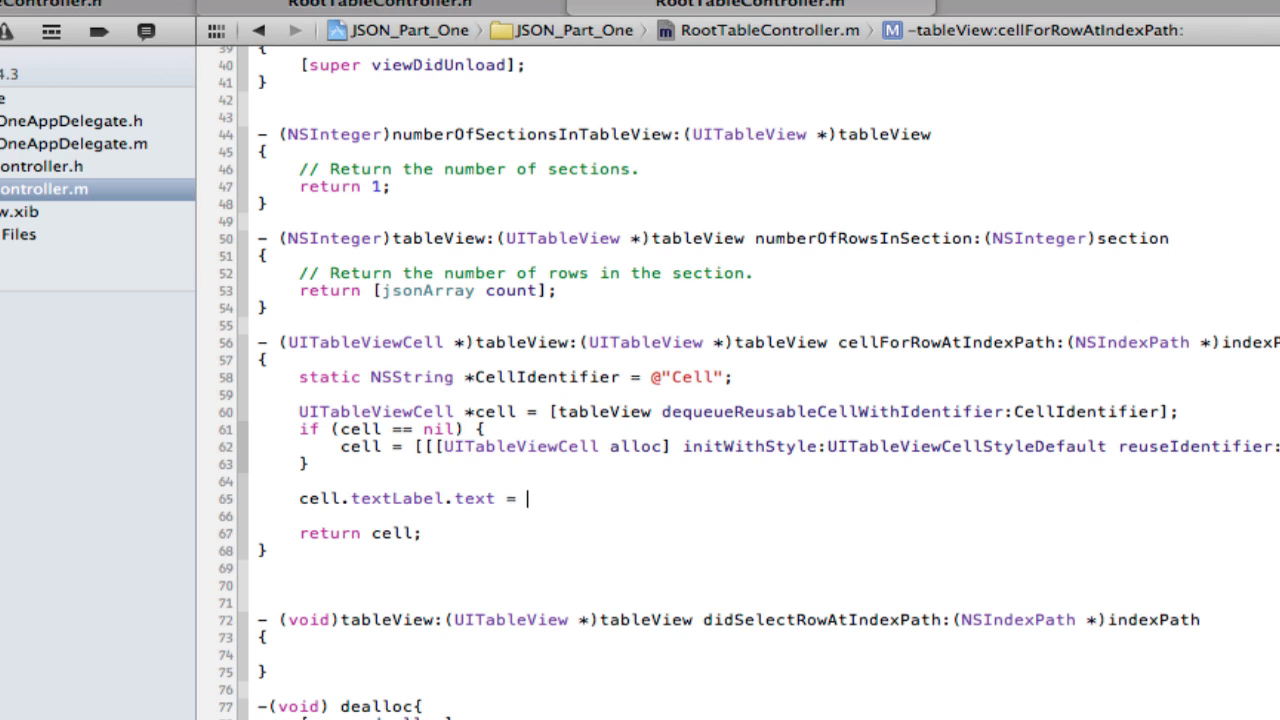
text([j)
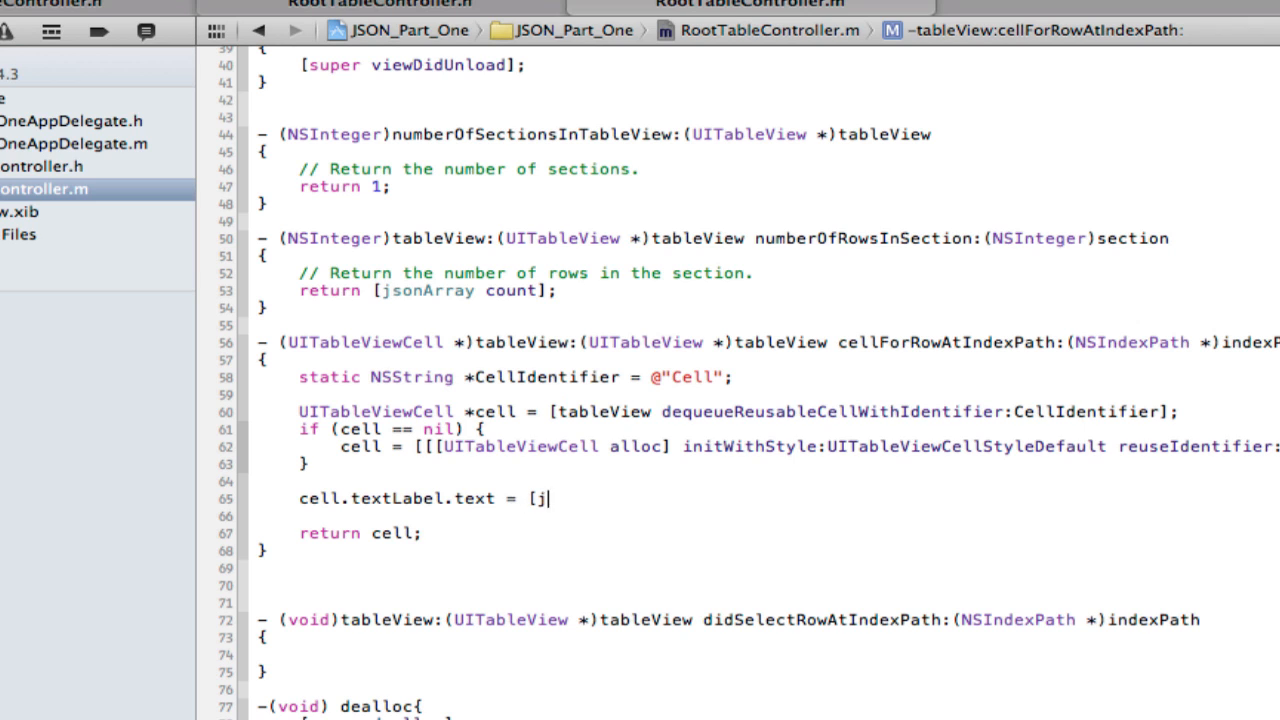
text(a)
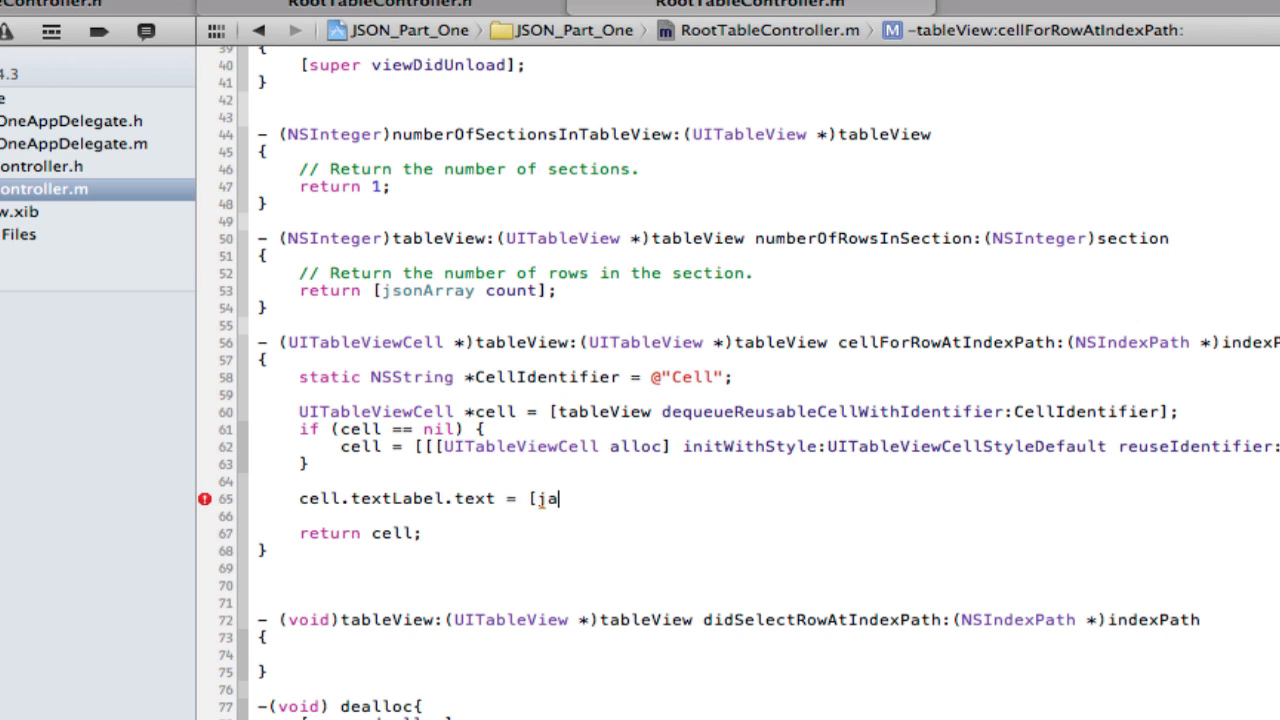
text(sonArray objectAtIndex:indexPath.ro)
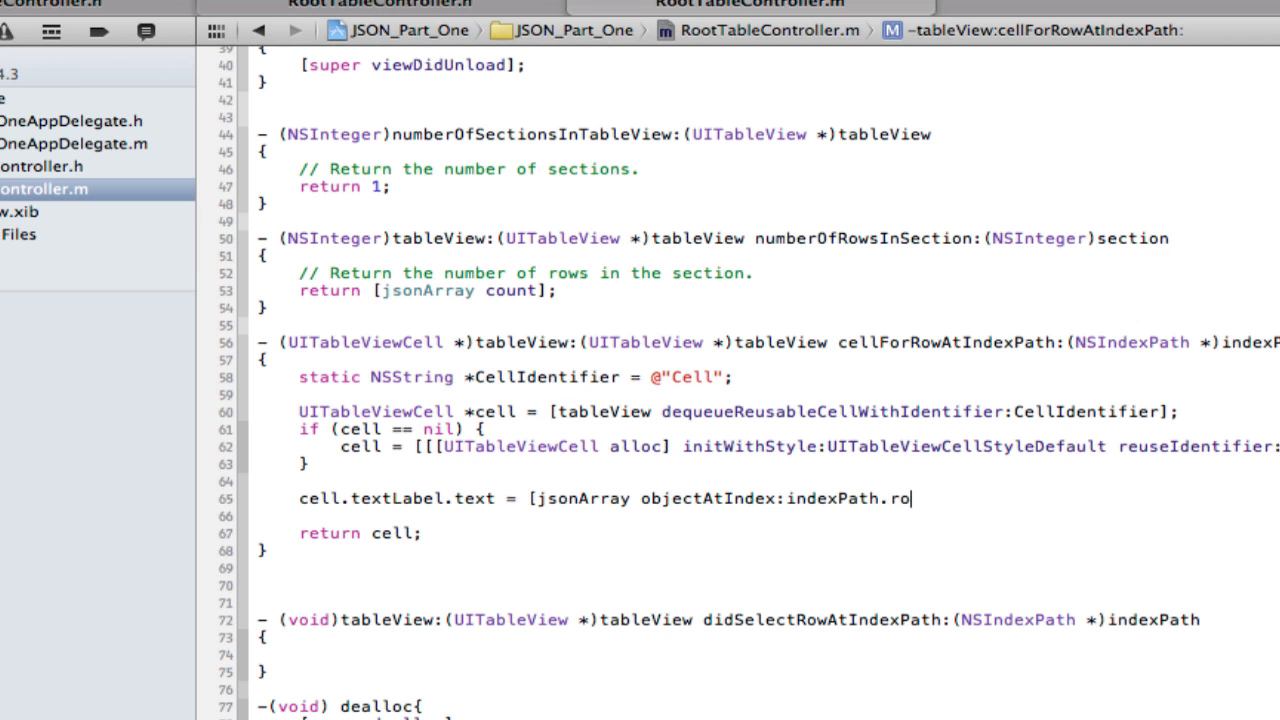
text(w];)
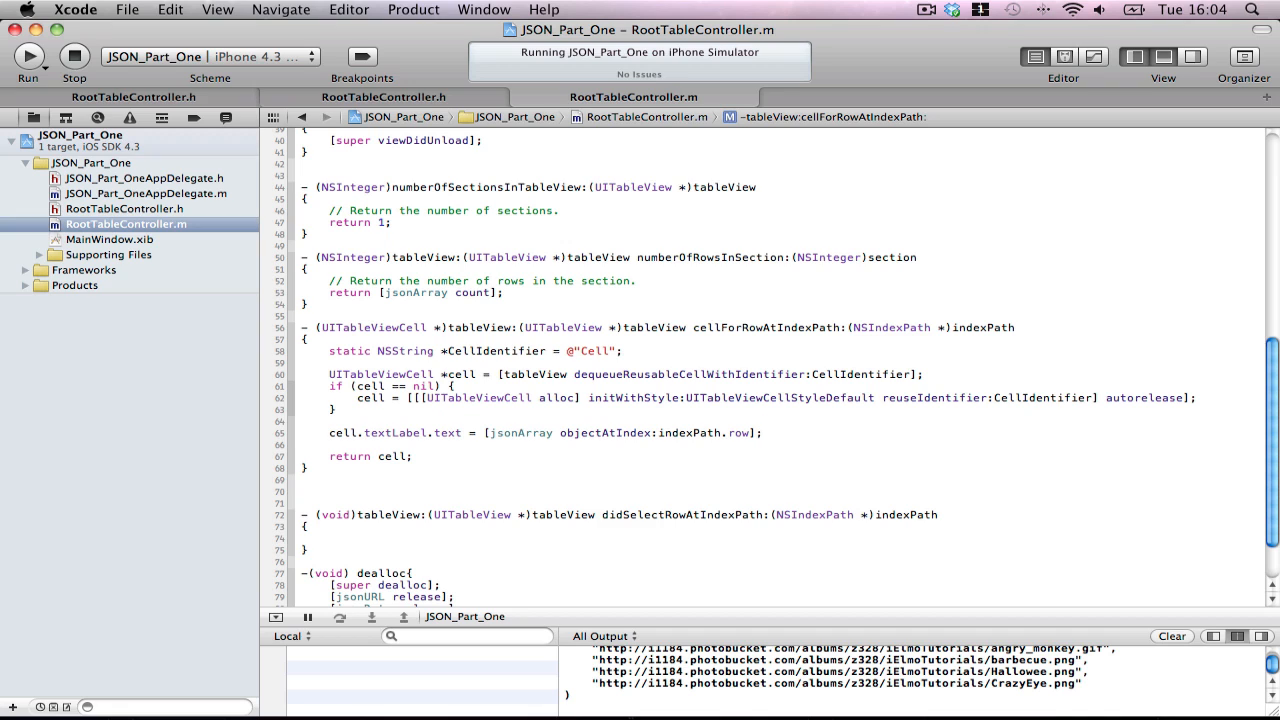
click(762, 432)
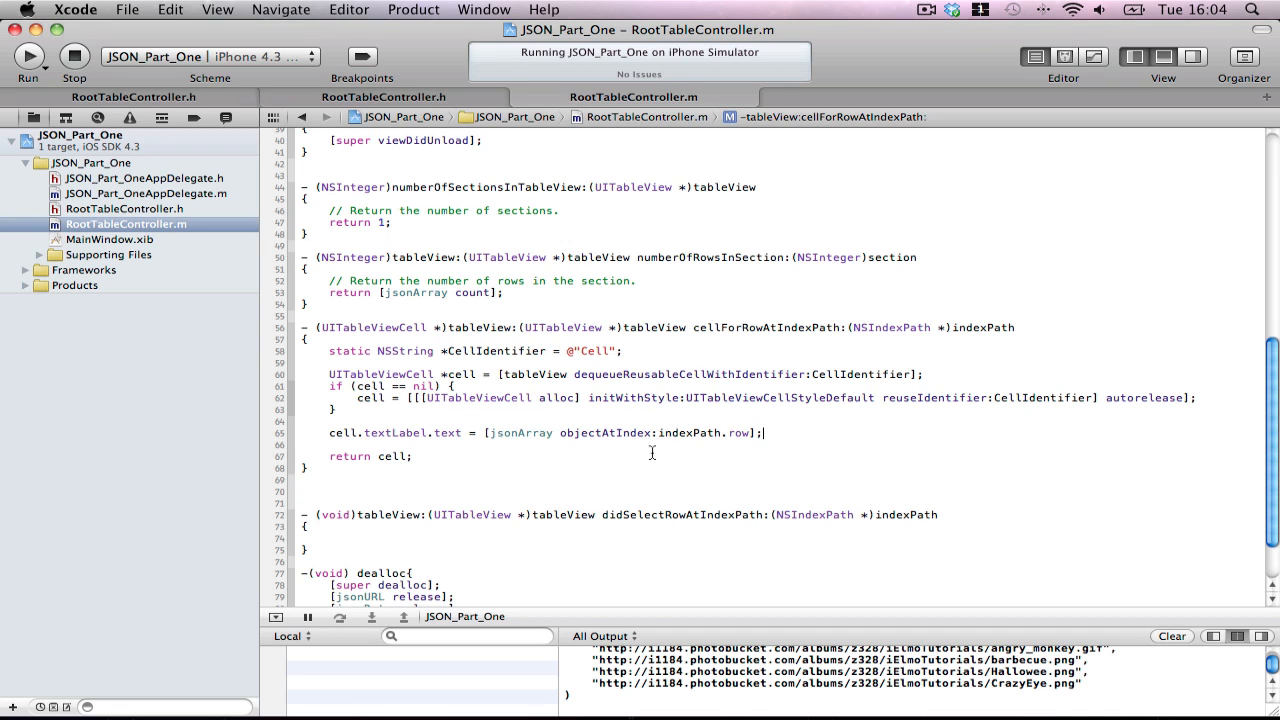
text(self.)
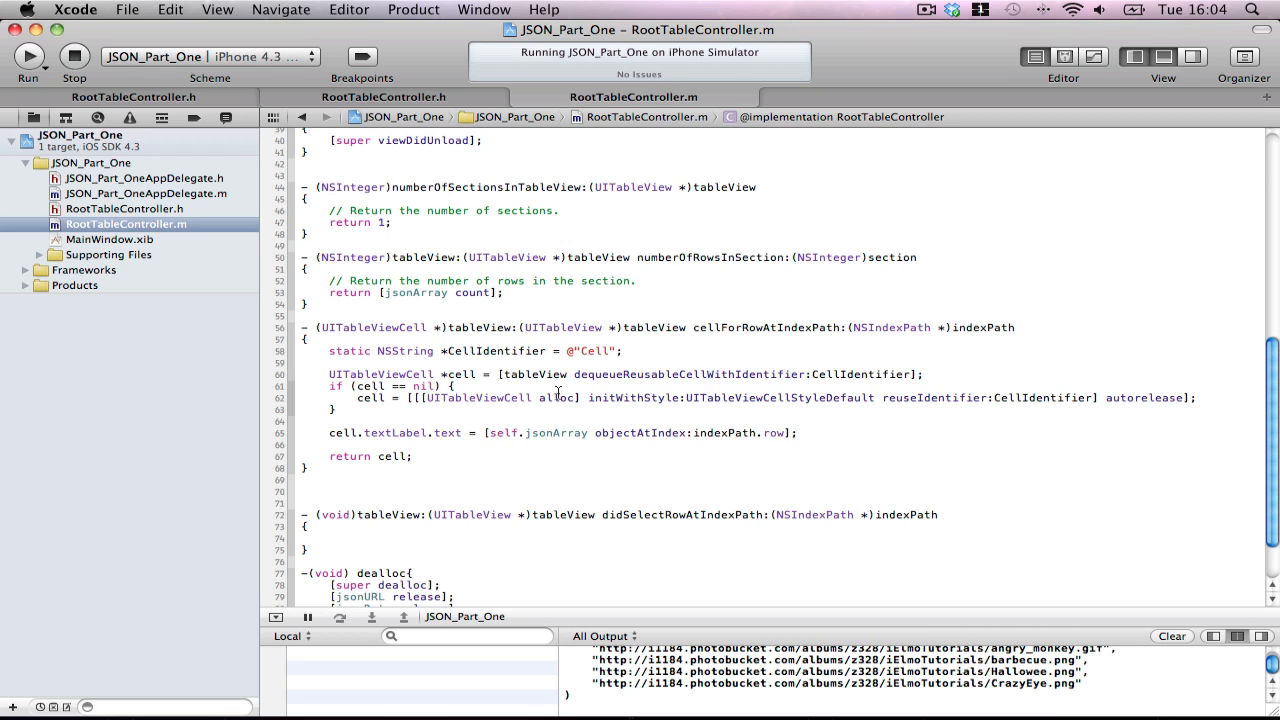
Build and run the updated app in the iPhone Simulator
click(28, 56)
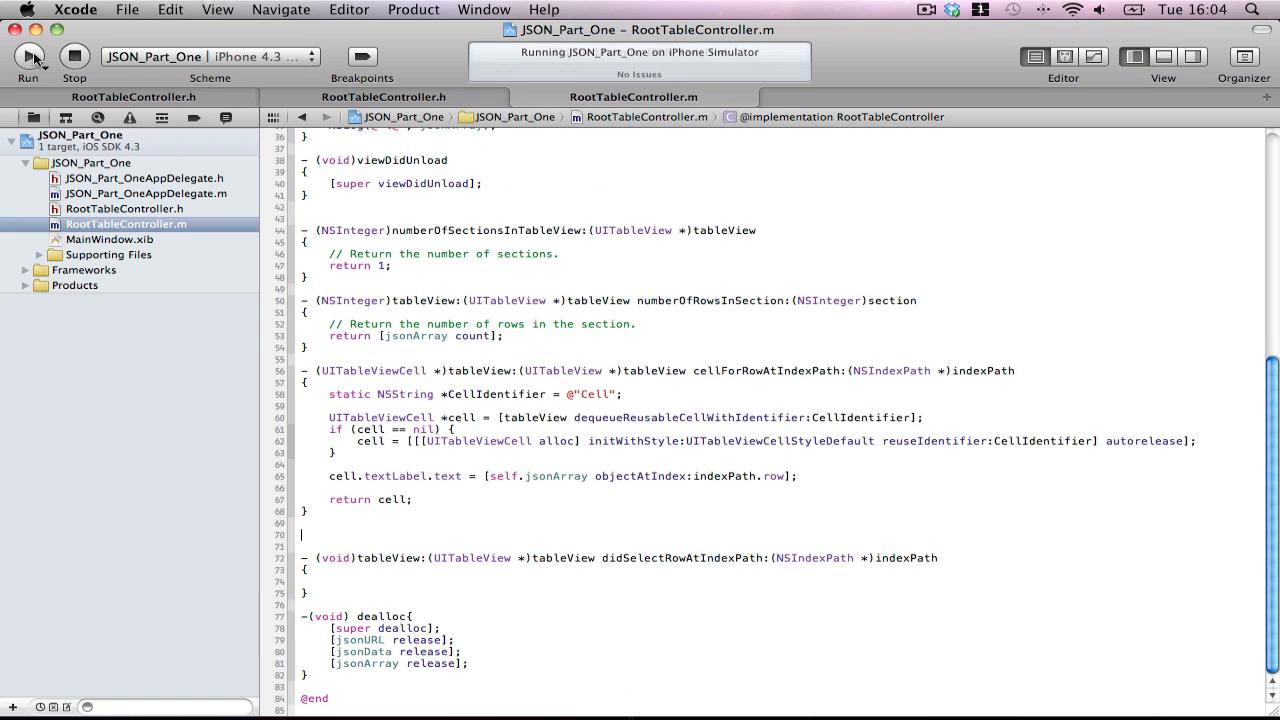
click(28, 56)
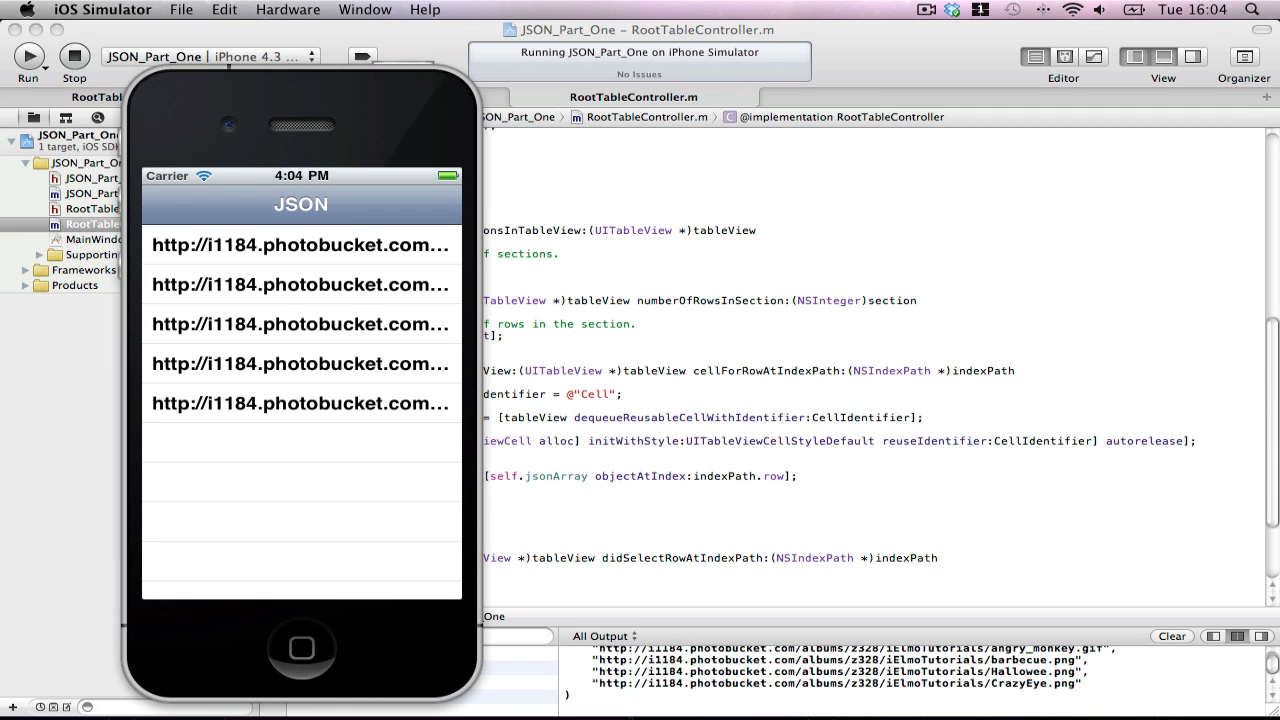
Tap several photobucket URL rows in the JSON table to test selection
click(300, 364)
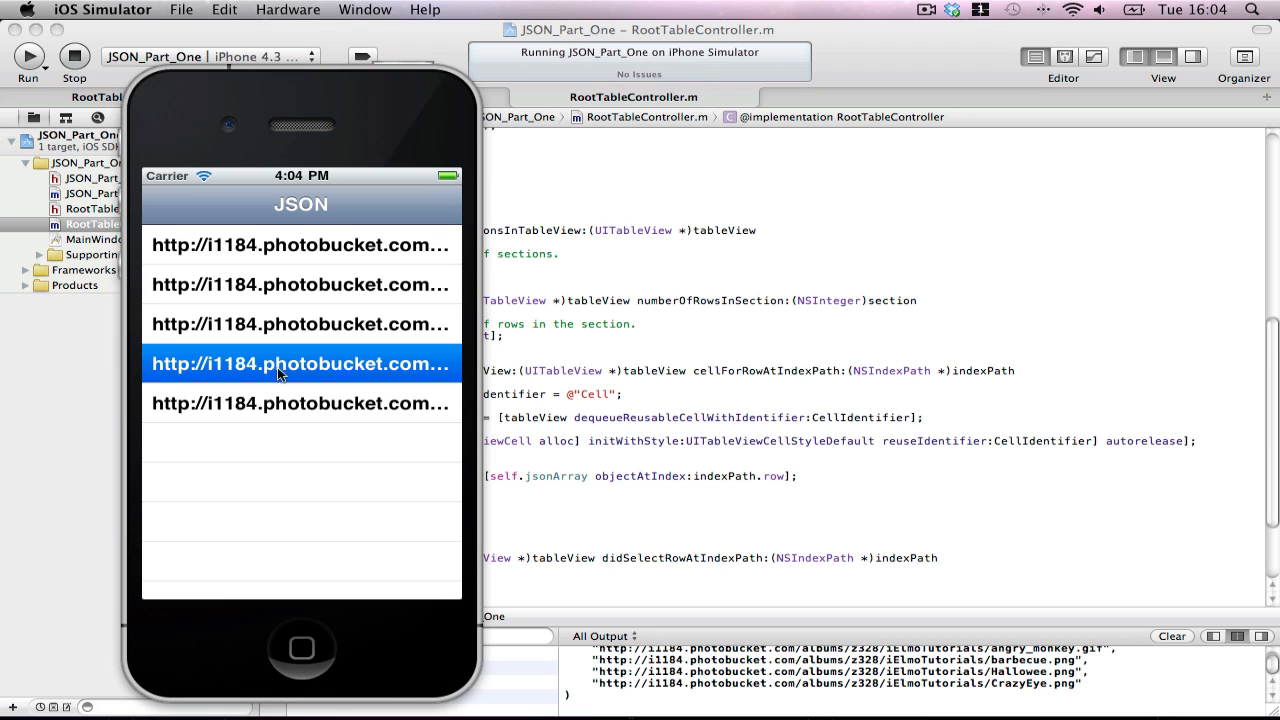
click(300, 284)
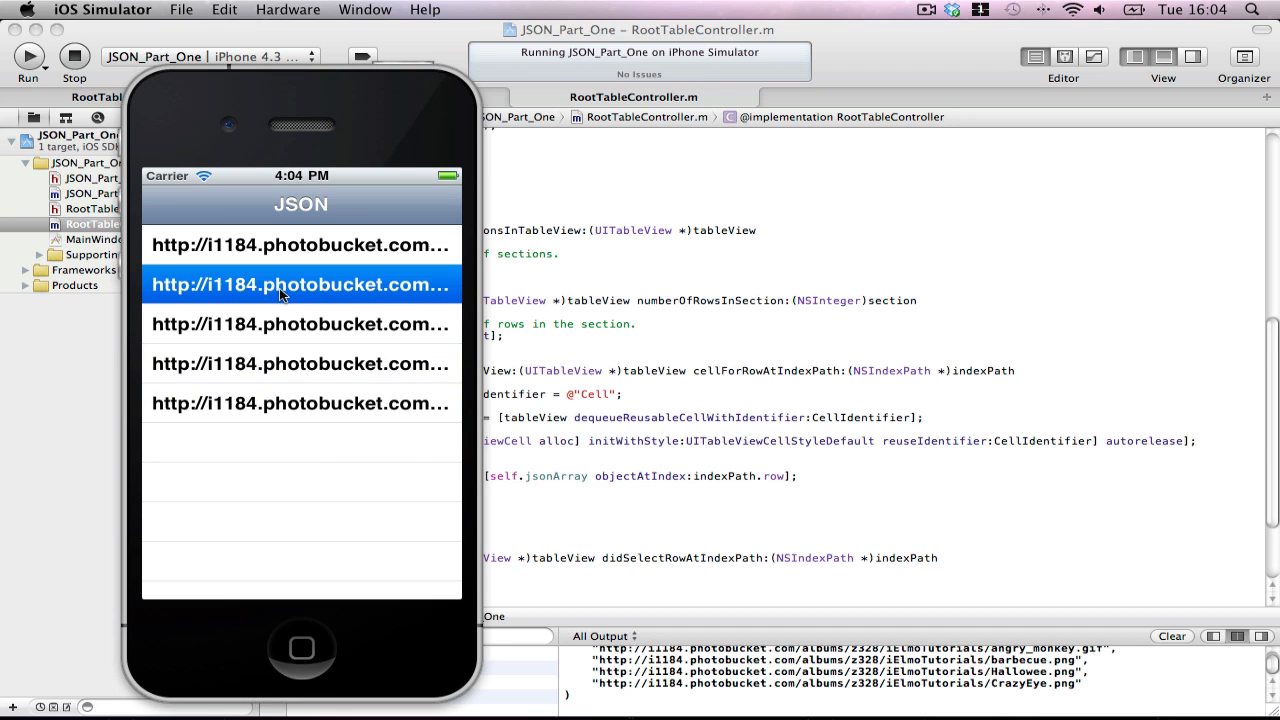
click(300, 404)
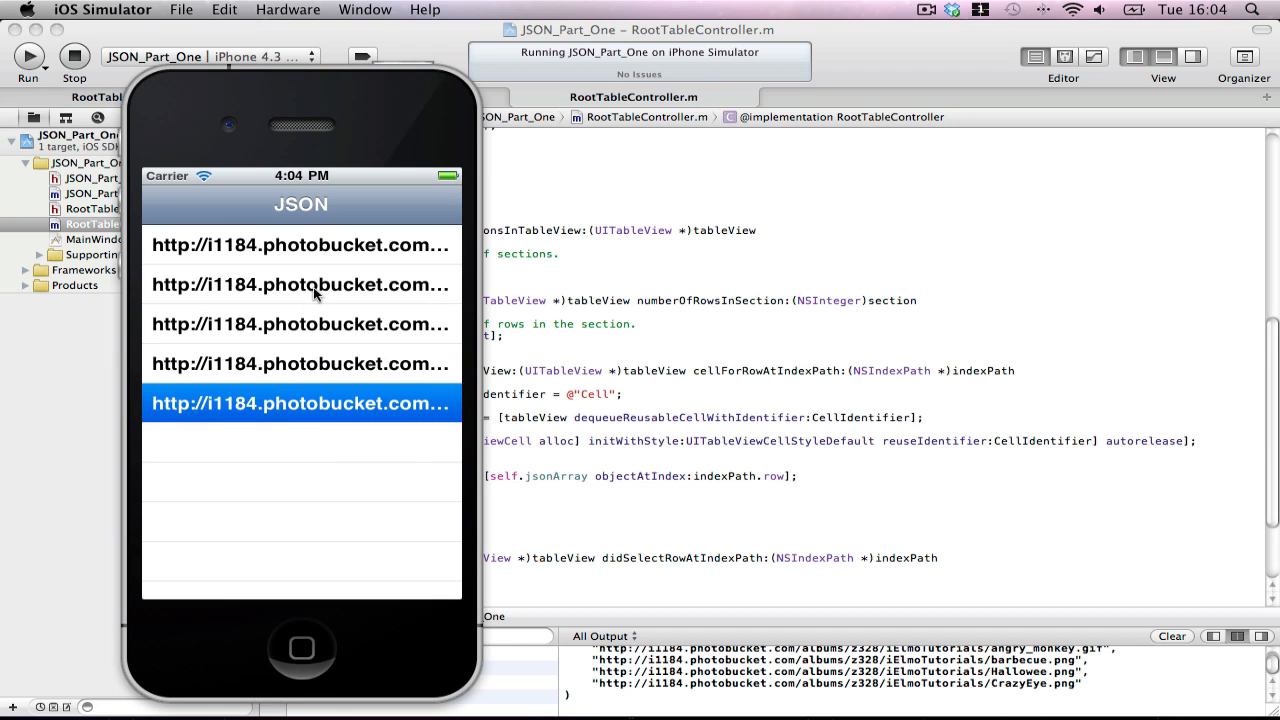
click(300, 244)
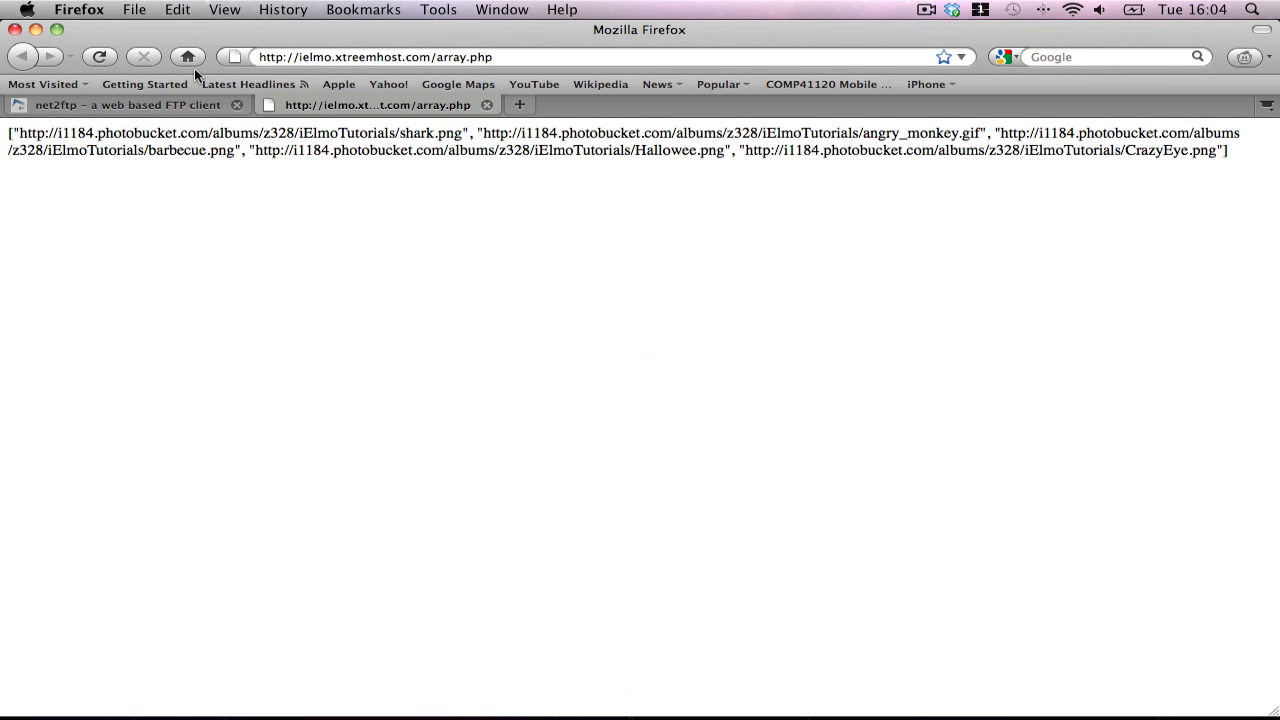
mouse_move(220, 148)
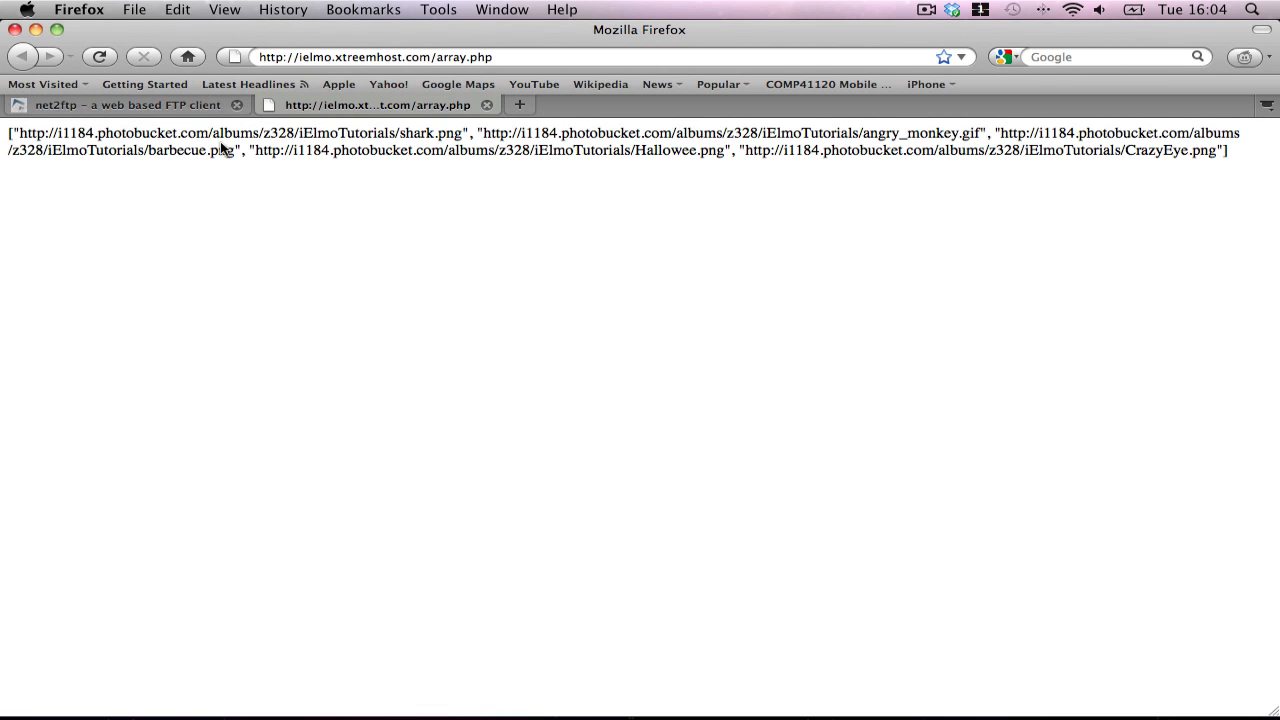
mouse_move(328, 156)
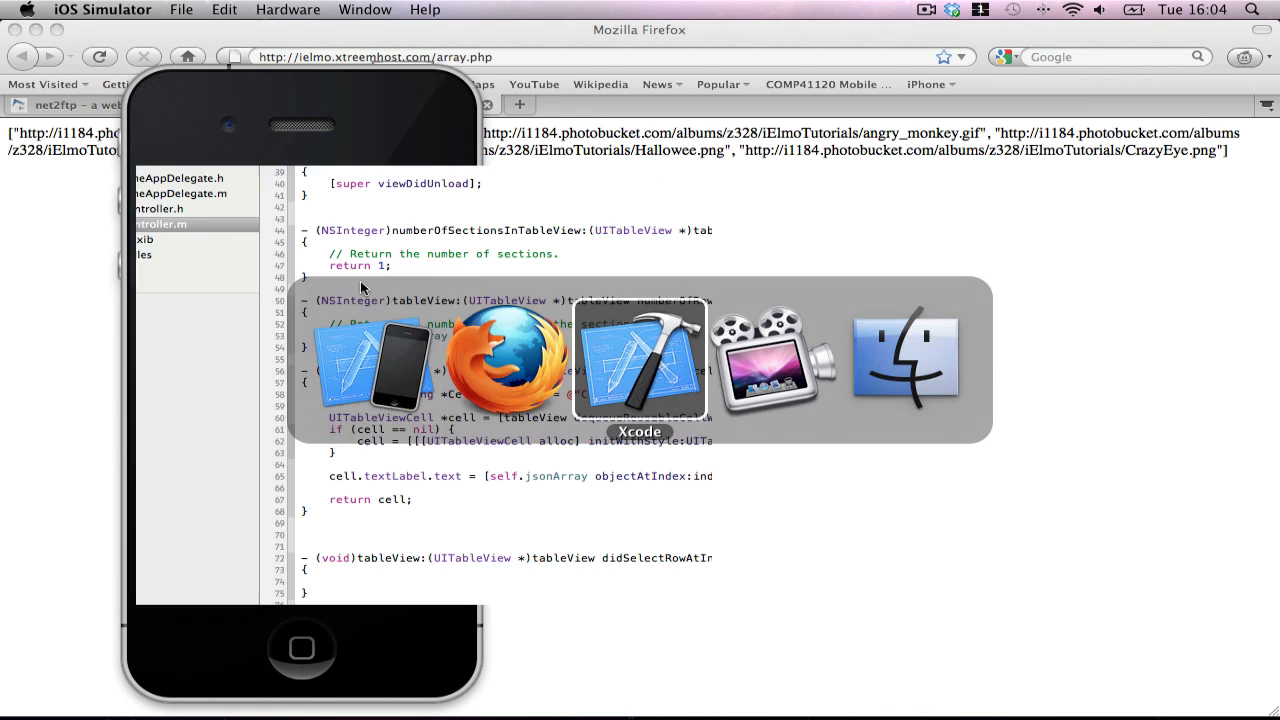
Switch from the Firefox array.php page back to Xcode's RootTableController.m
click(640, 360)
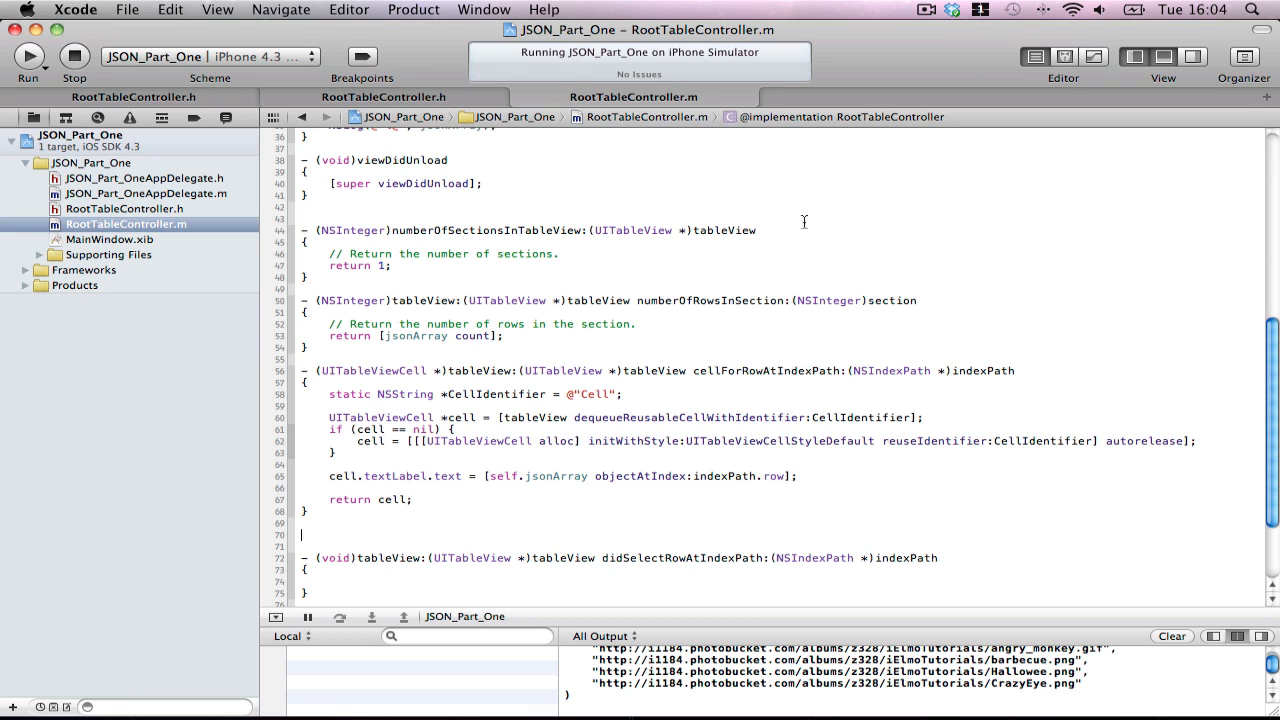
mouse_move(924, 22)
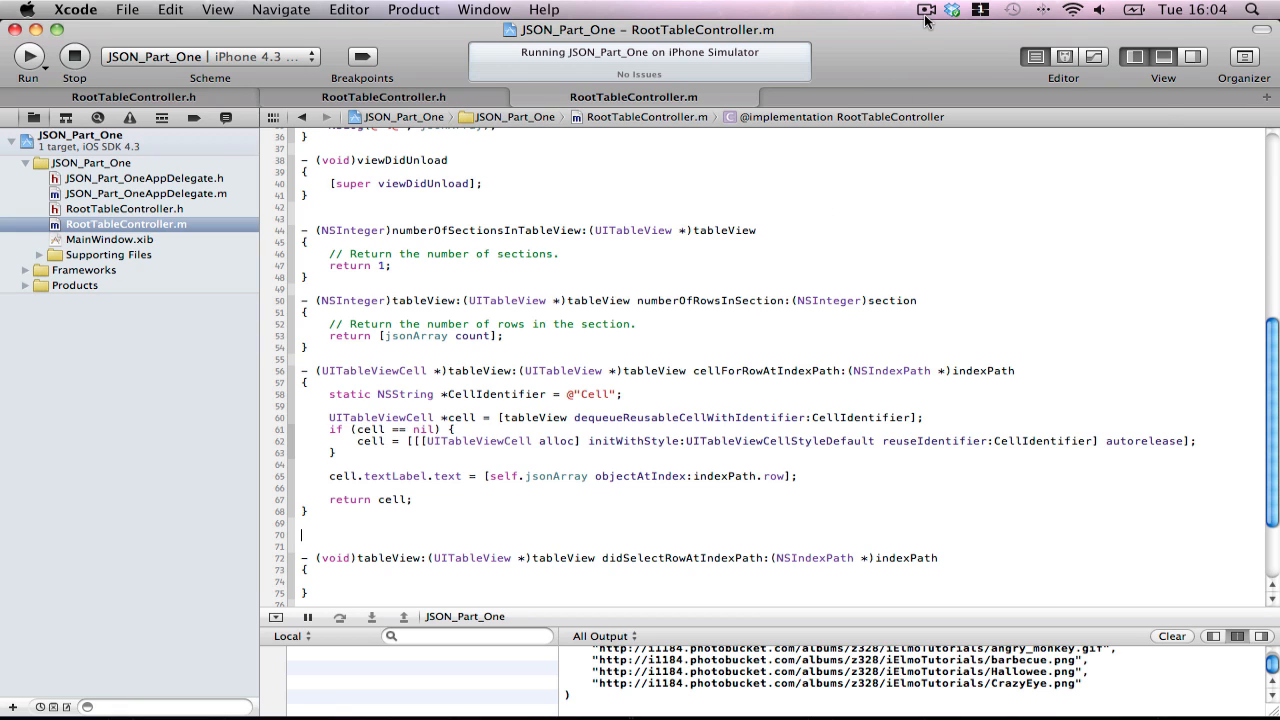
click(924, 8)
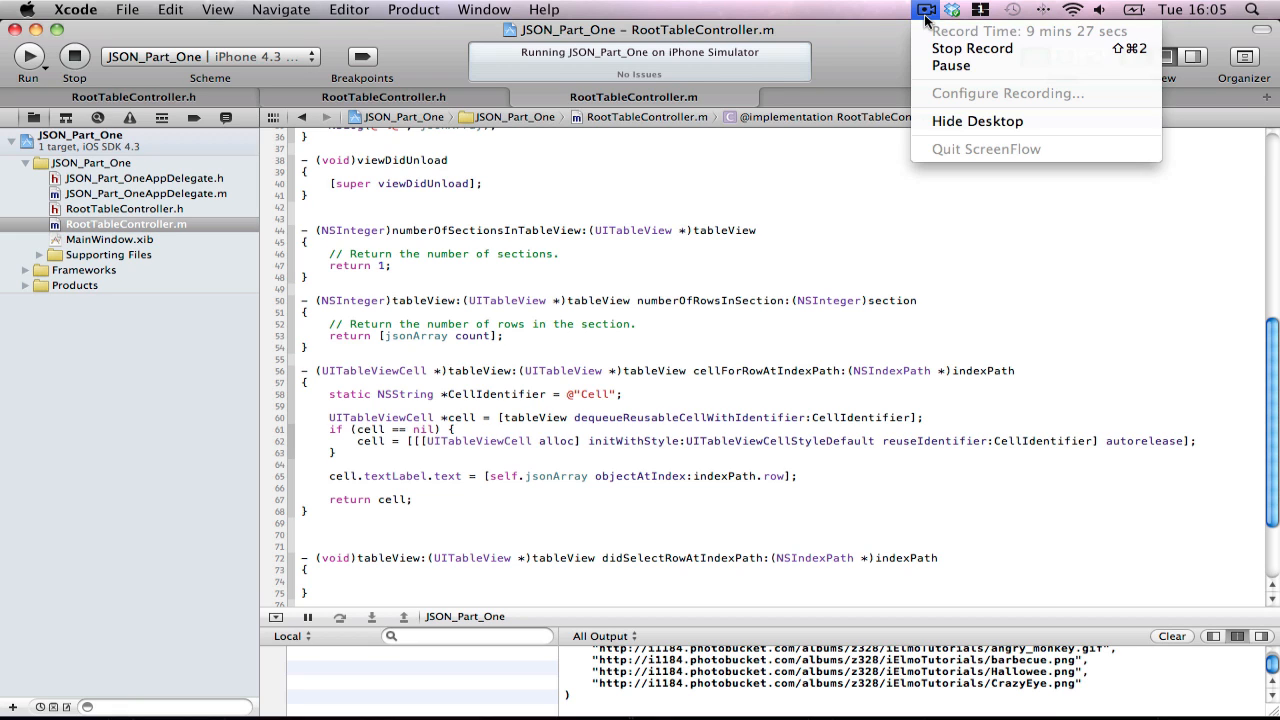
mouse_move(972, 48)
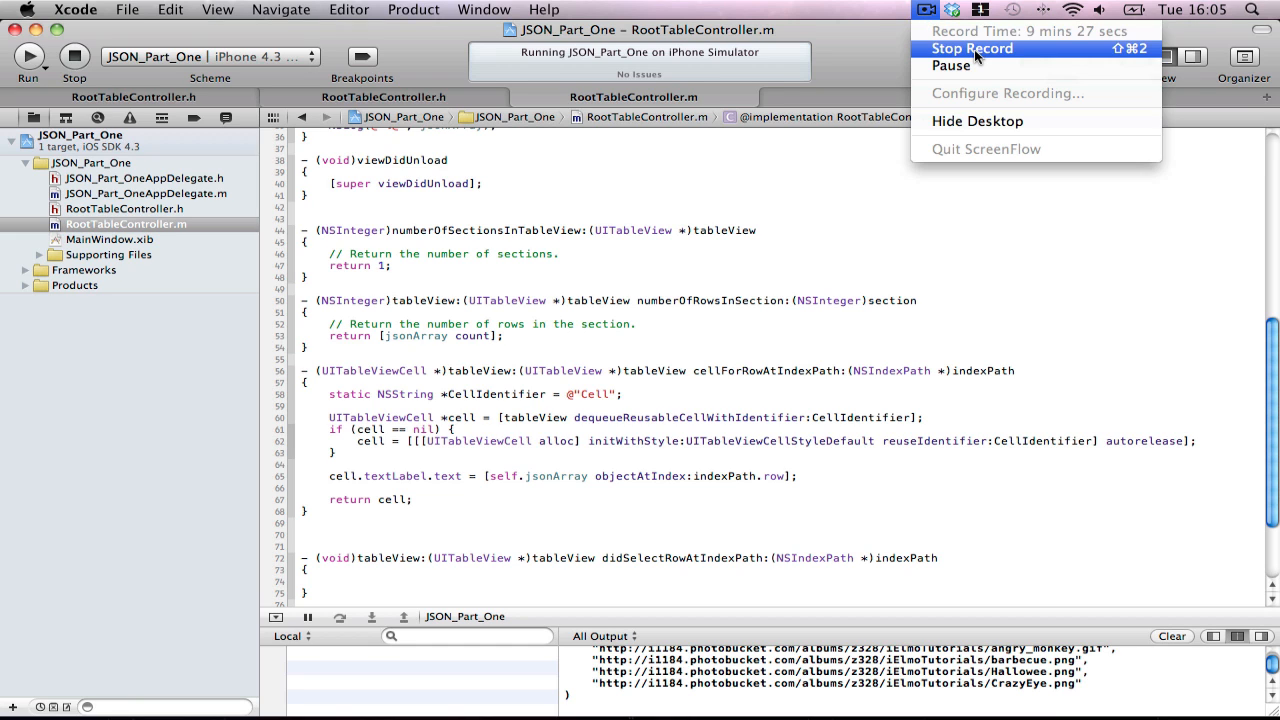